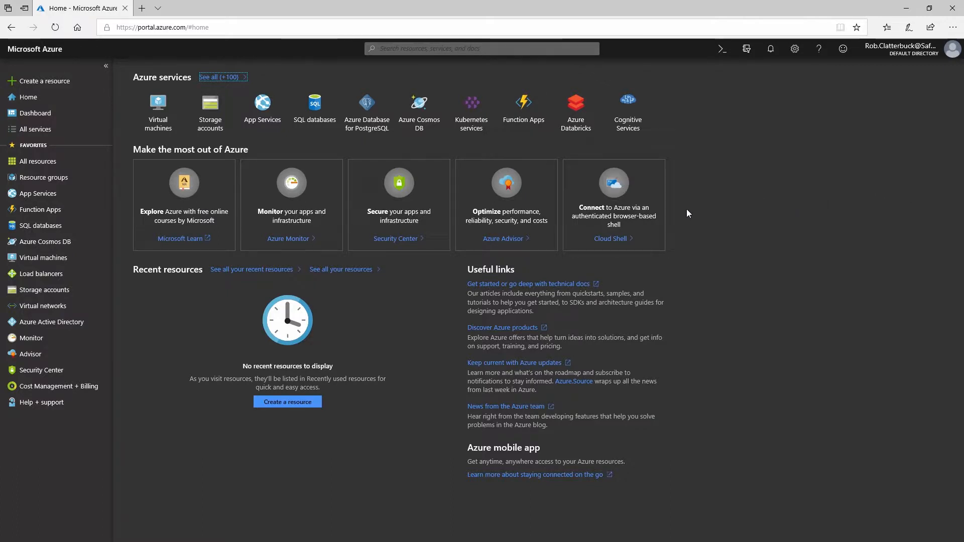
mouse_move(691, 209)
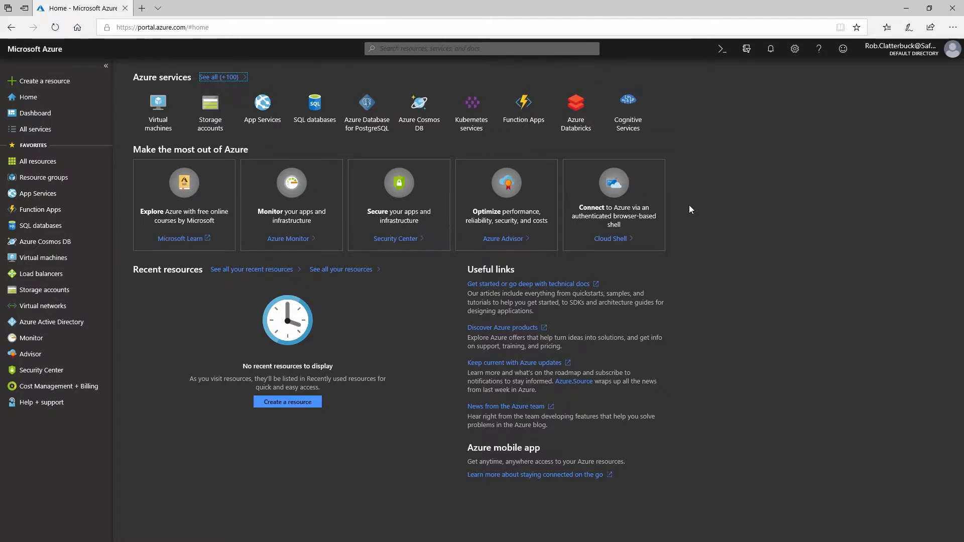
mouse_move(710, 210)
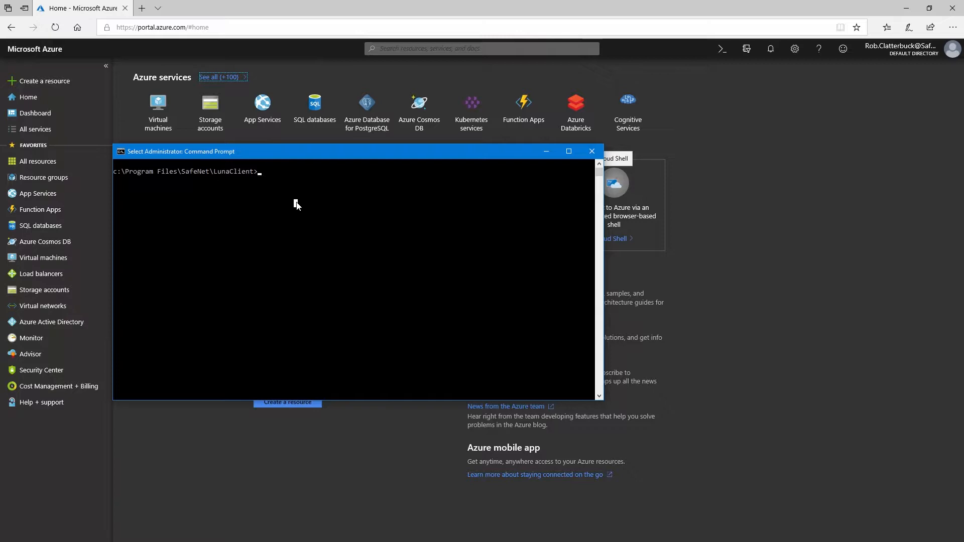
Run vtl verify to confirm the Luna SA partition in slot 1 labelled azure is reachable.
text(vtl)
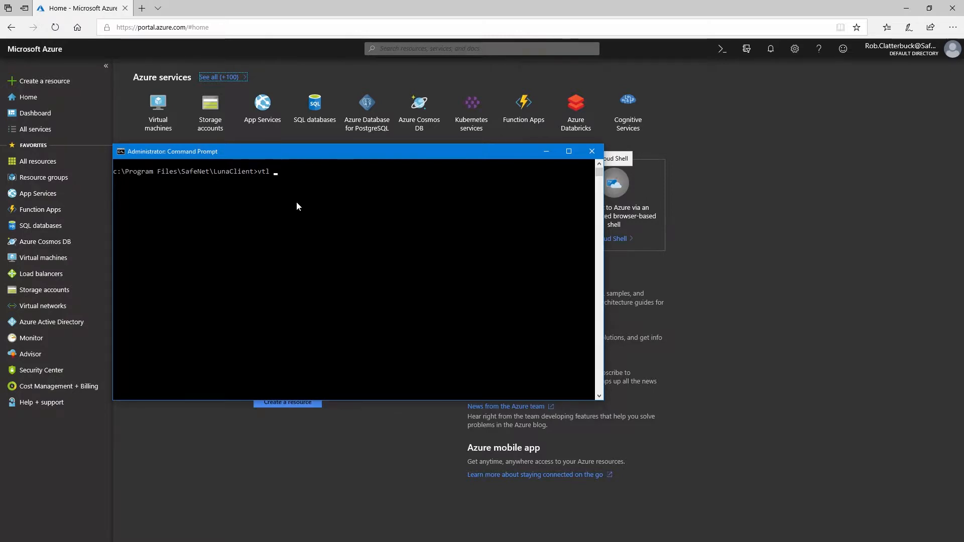
text(verify)
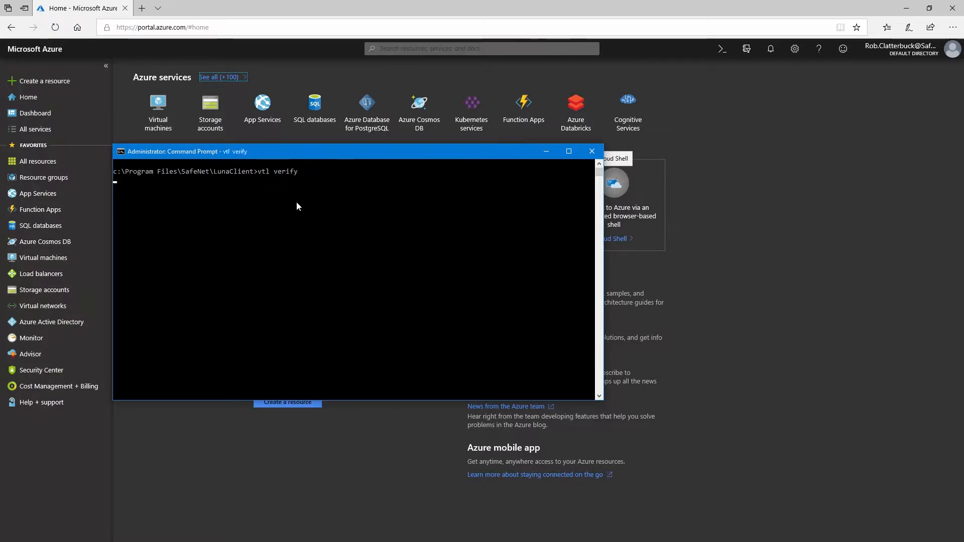
key(Return)
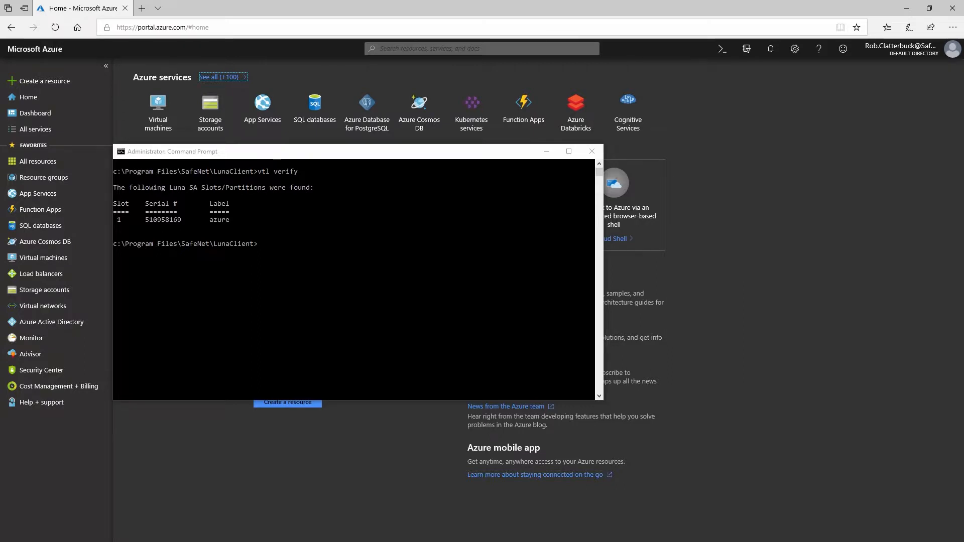
Generate an extractable 2048-bit RSA pair RSAprivate/RSApublic on slot 1 with PKCS mechanism and exponent 65537.
text(cmu generatekeypair -labelprivate=RSAprivate -labelpub=RSApublic -keytype=RSA -modulusbits=2048 -sign=T -verify=T -extractable=T)
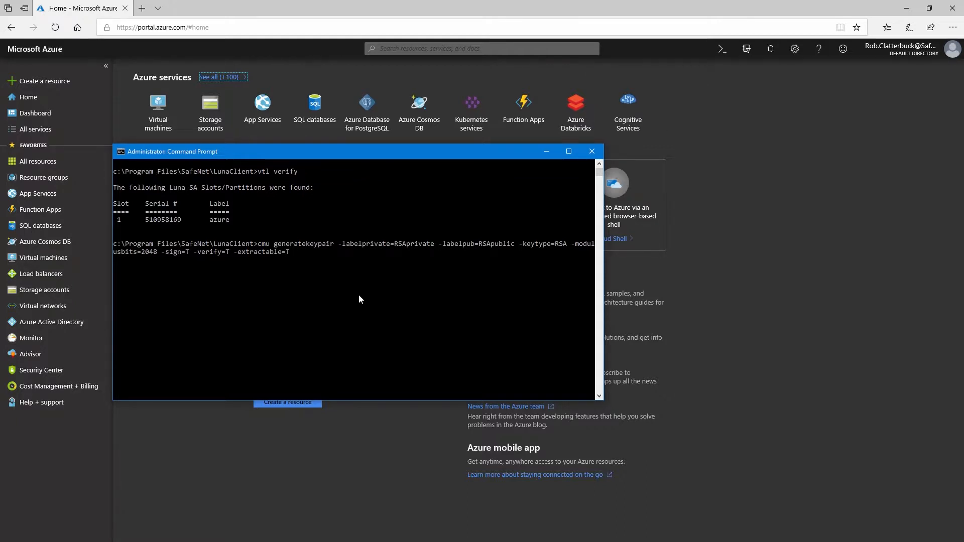
mouse_move(313, 263)
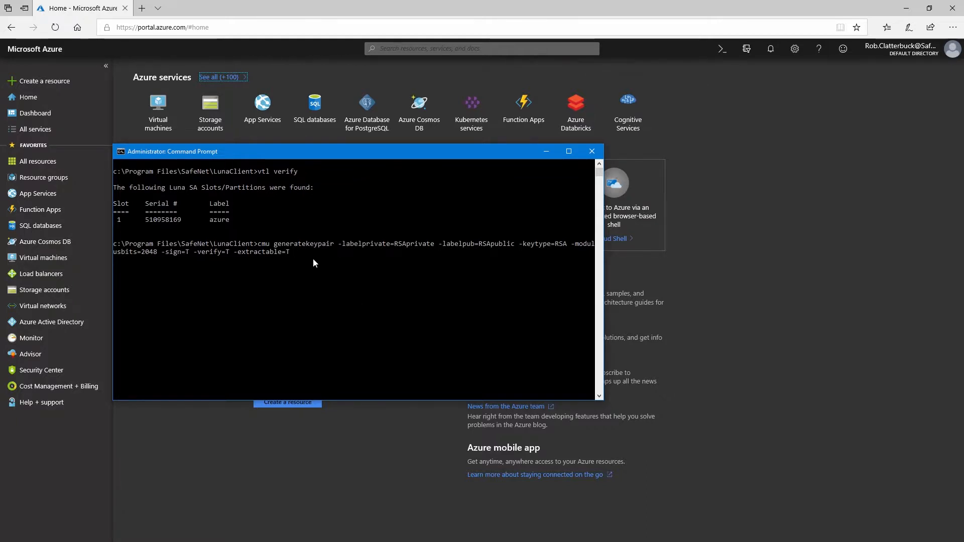
mouse_move(421, 249)
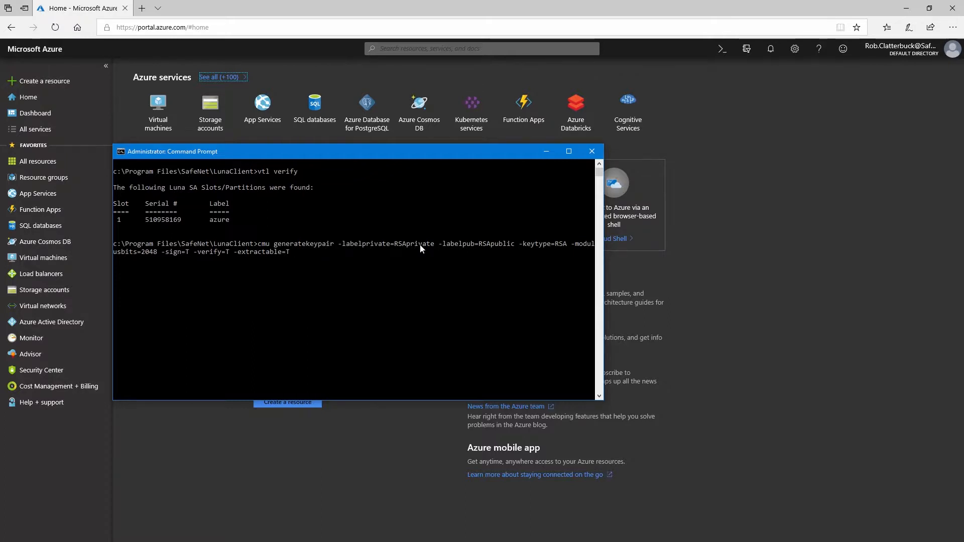
mouse_move(564, 250)
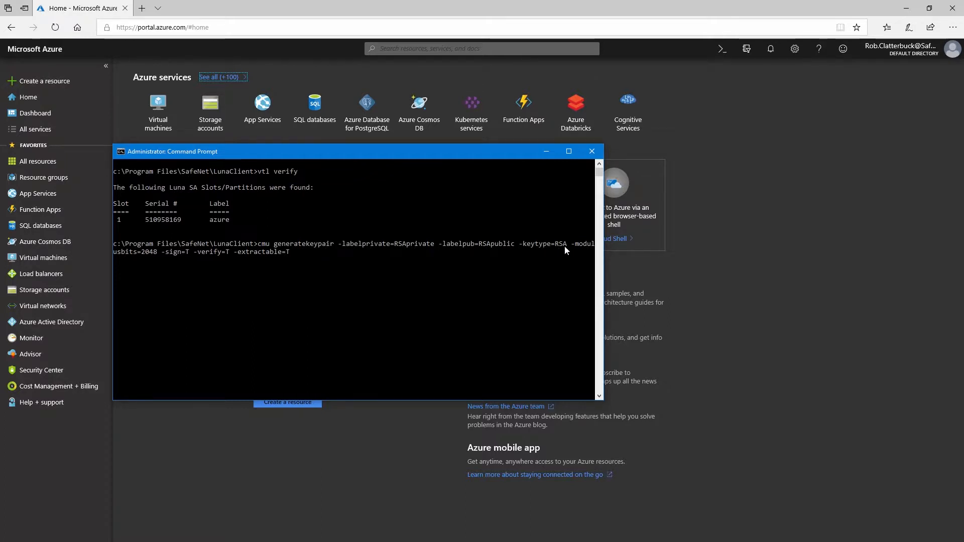
mouse_move(152, 258)
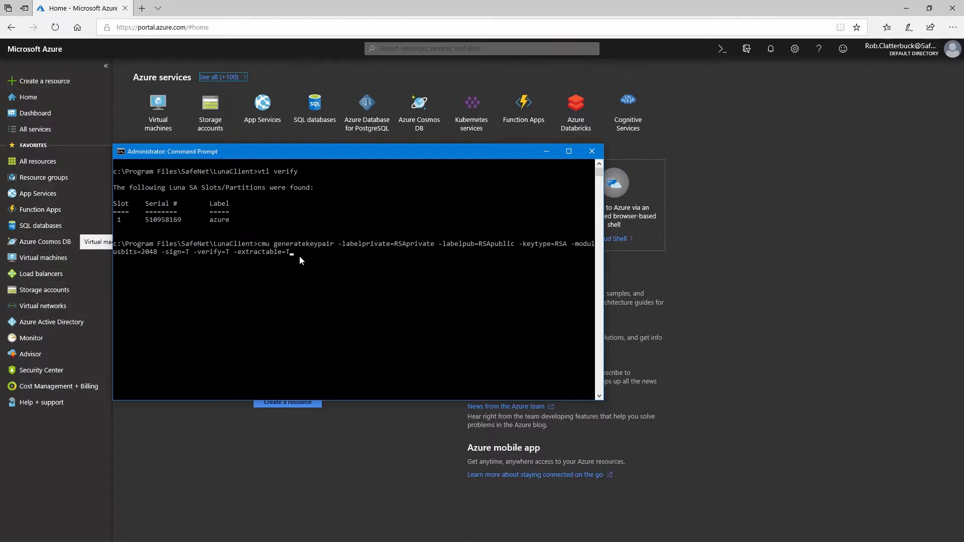
key(Return)
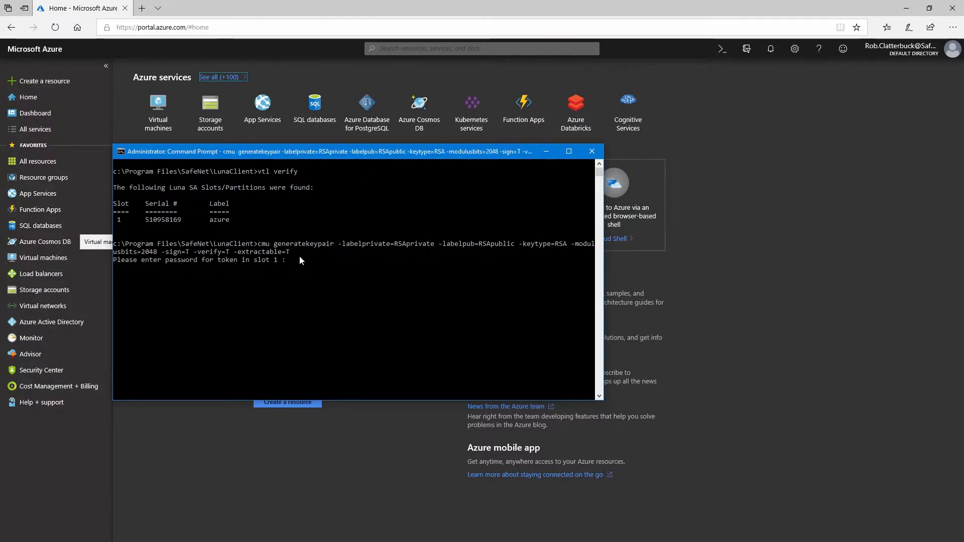
text(**)
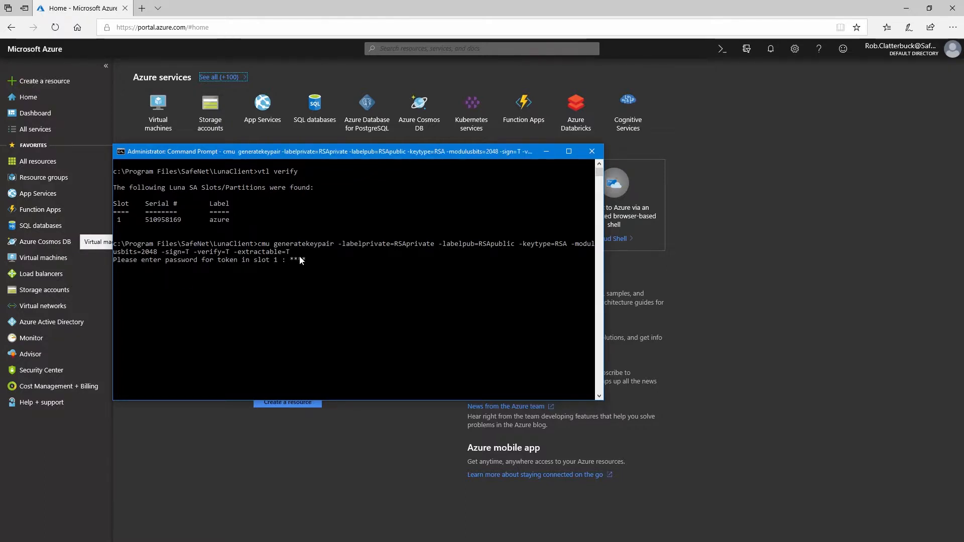
text(******)
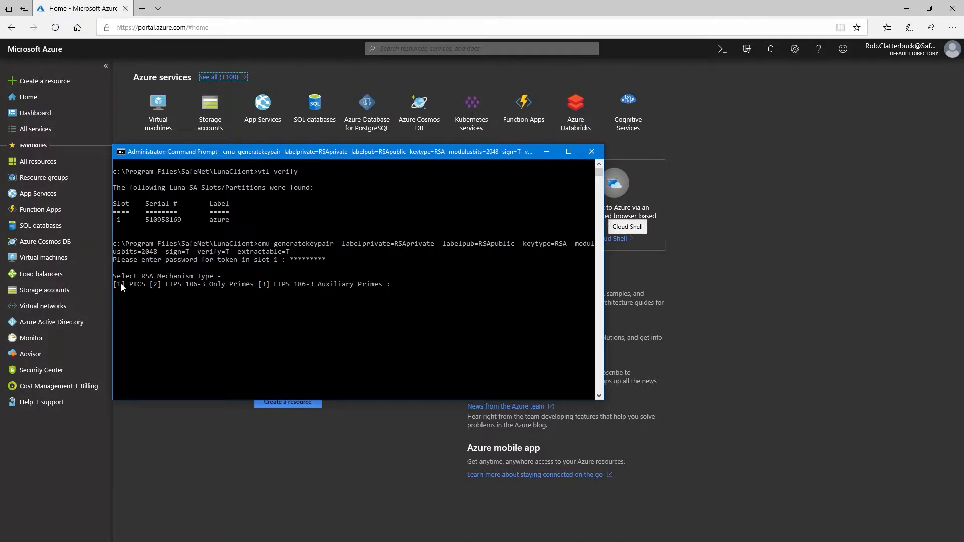
mouse_move(145, 288)
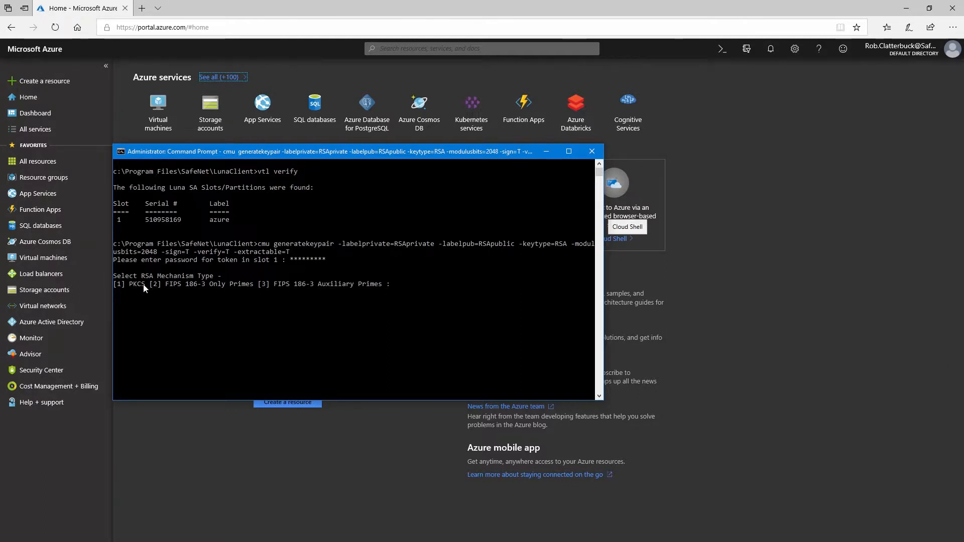
mouse_move(413, 289)
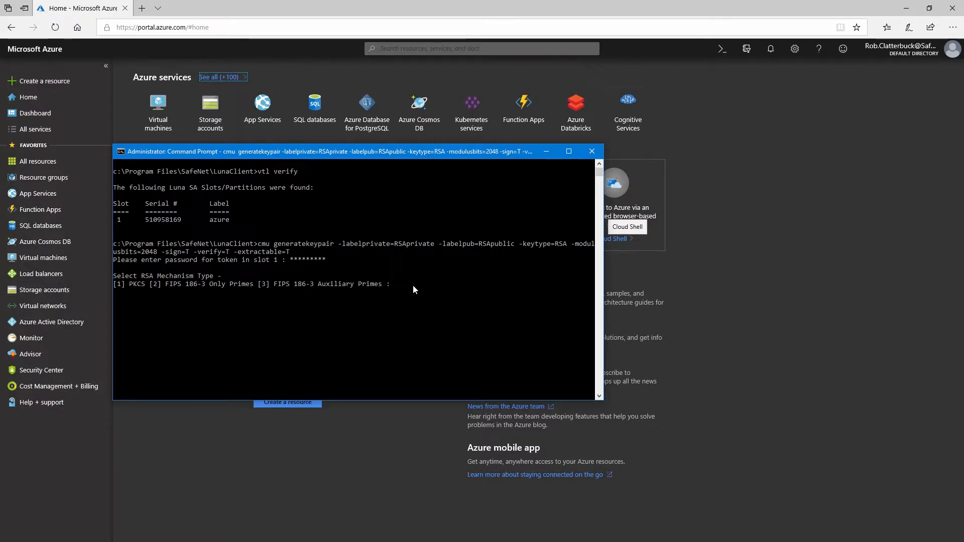
text(1)
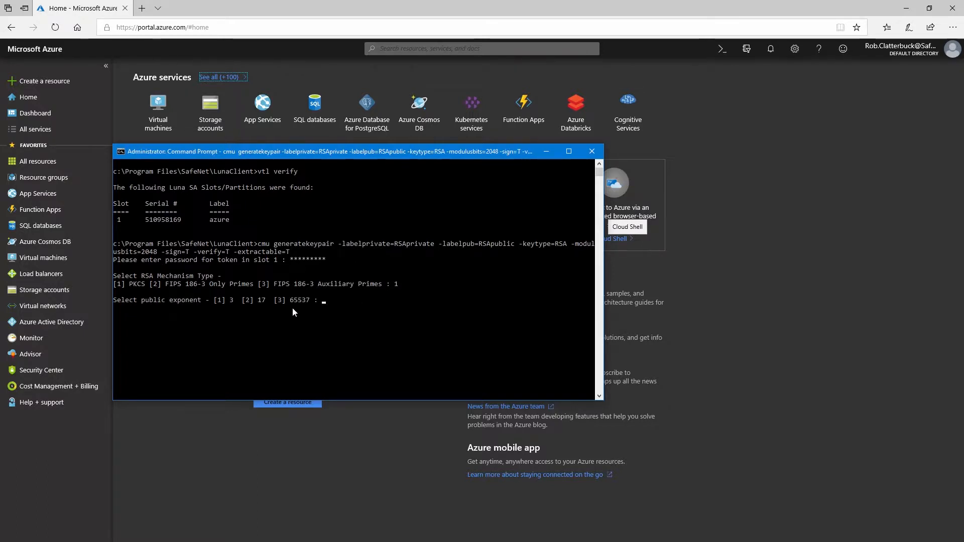
mouse_move(309, 306)
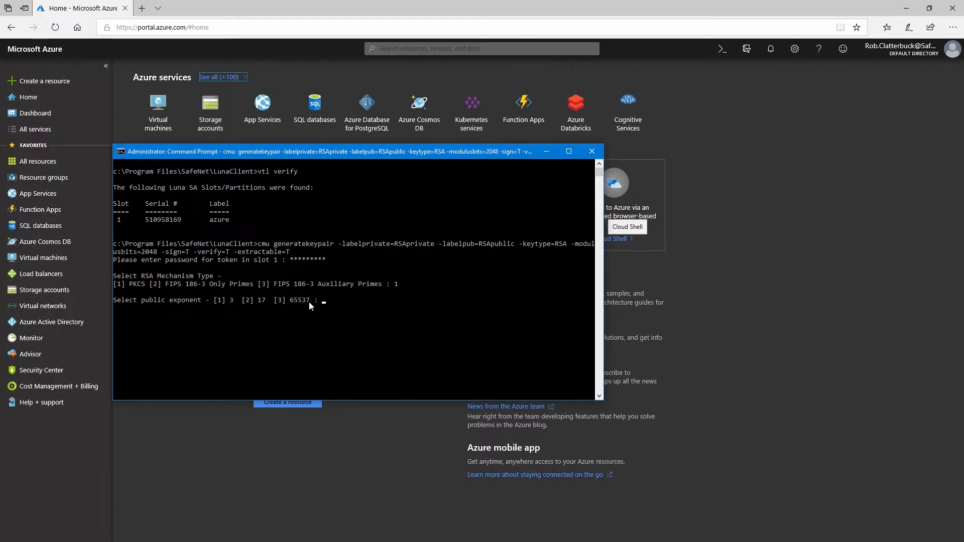
text(3)
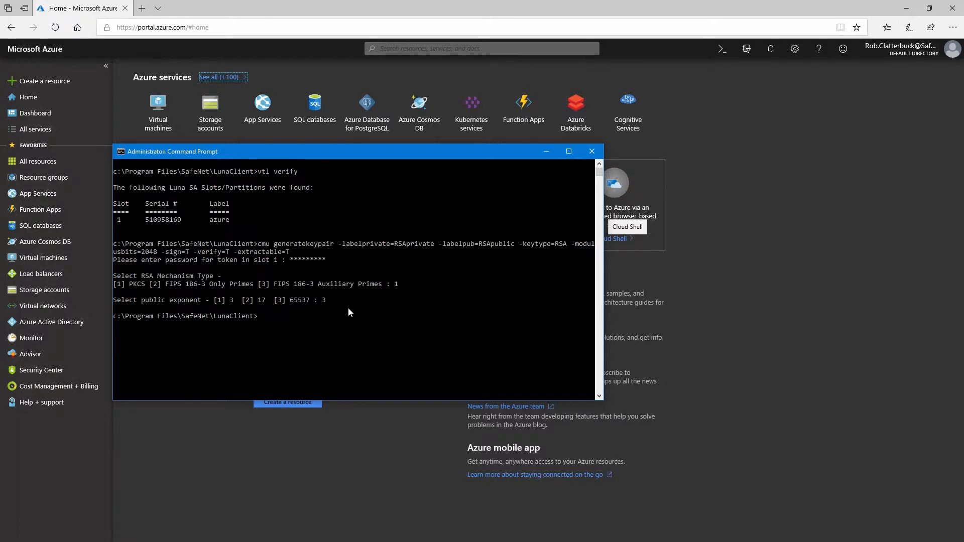
Run cmu list on slot 1 to show RSAprivate at handle 223 and RSApublic at handle 216.
text(cmu list)
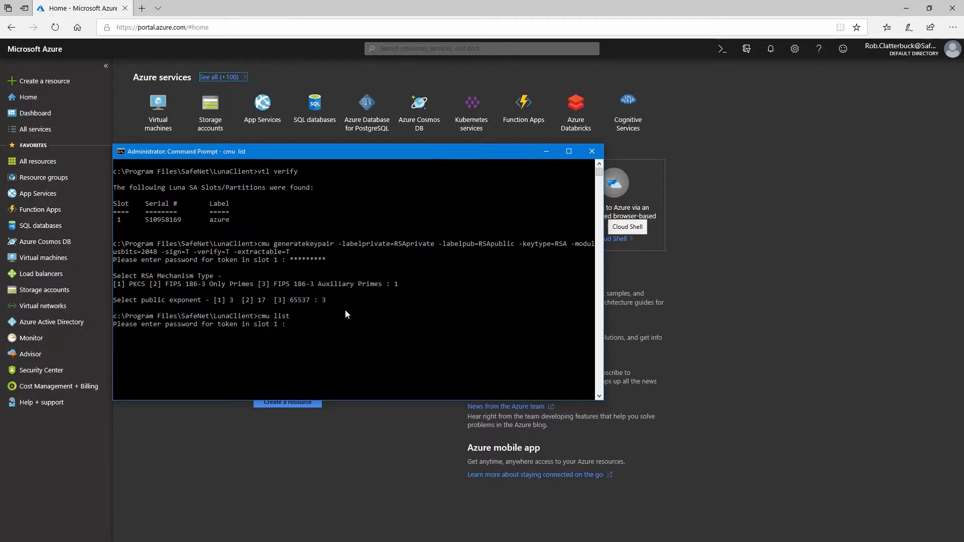
text(**)
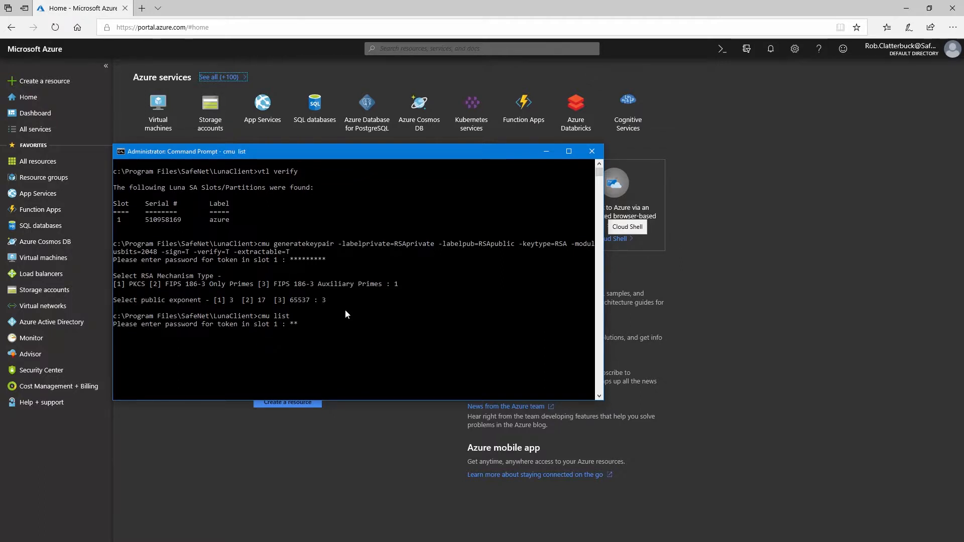
key(Return)
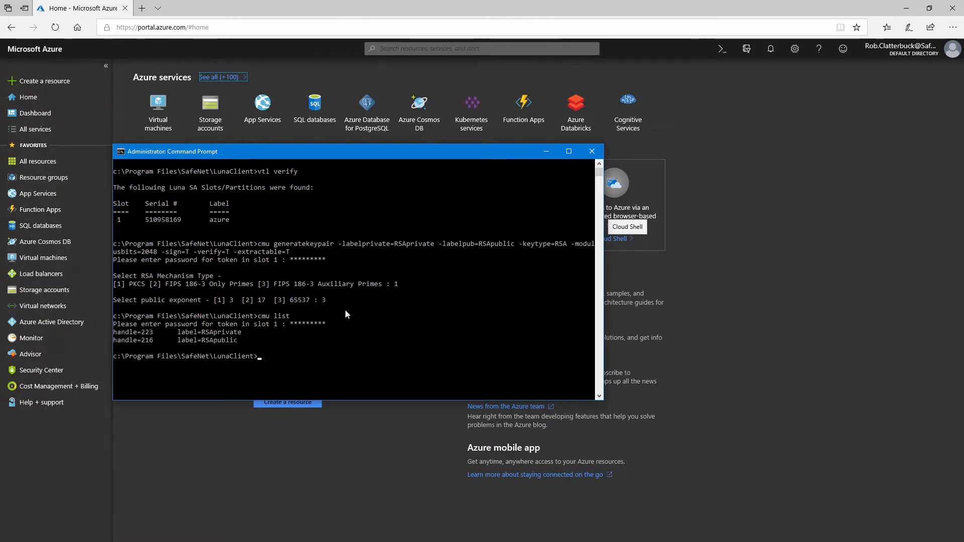
mouse_move(204, 336)
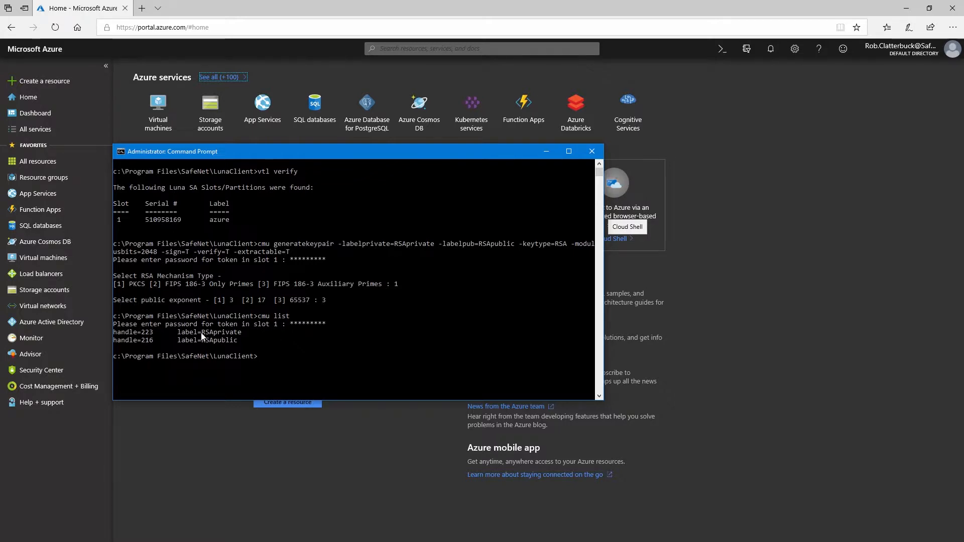
mouse_move(228, 344)
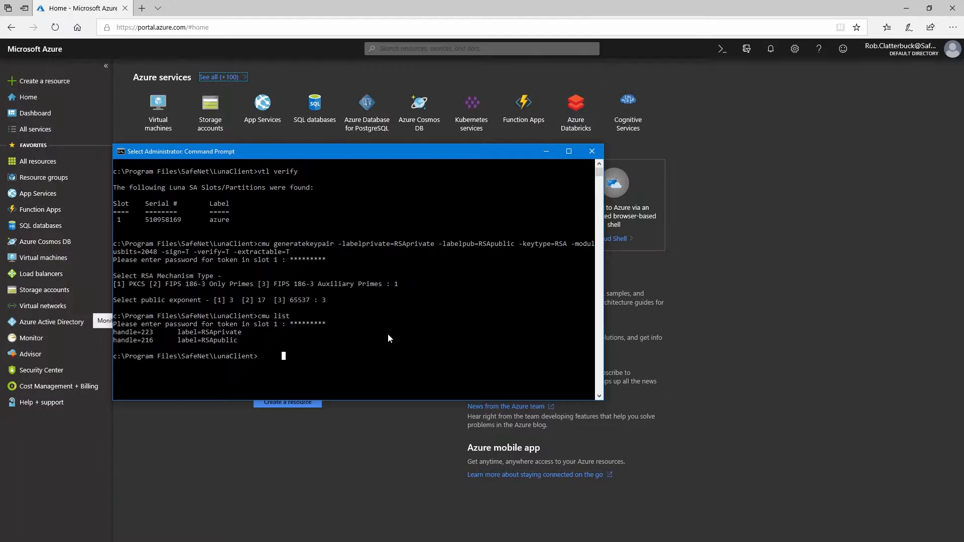
Start cmu selfsigncertificate for handles 223/216 with keyencipherment usage and submit the partition password.
text(cmu)
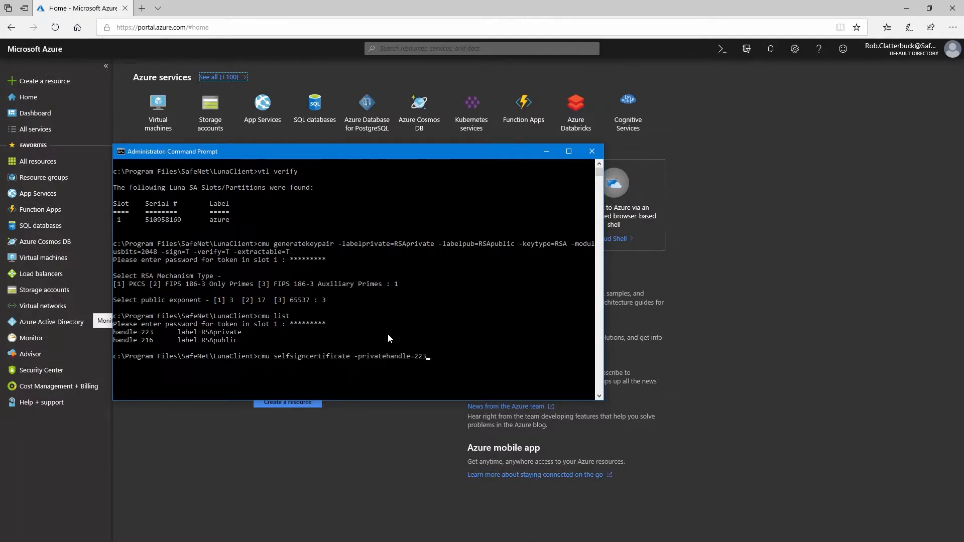
text(-publichandle=216)
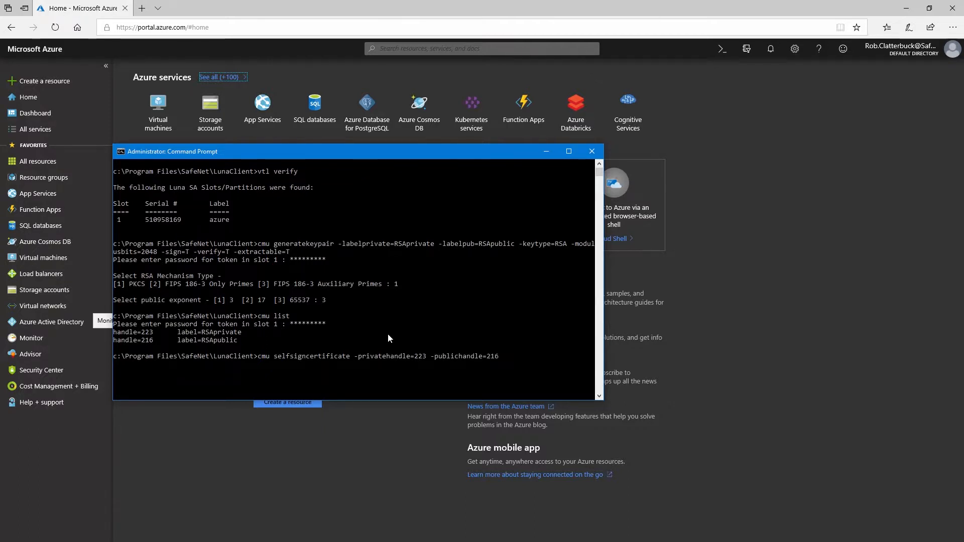
text(-keyus)
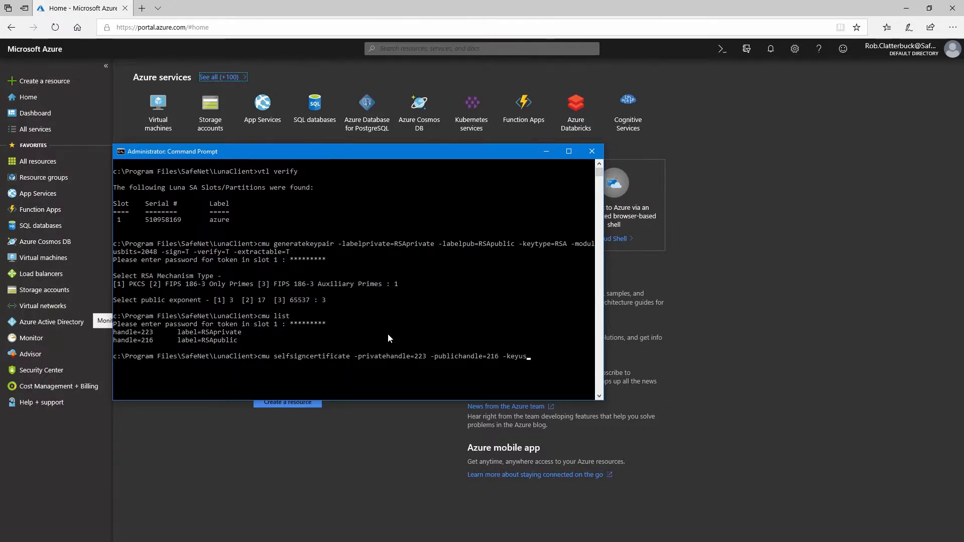
text(age=digitalsignature)
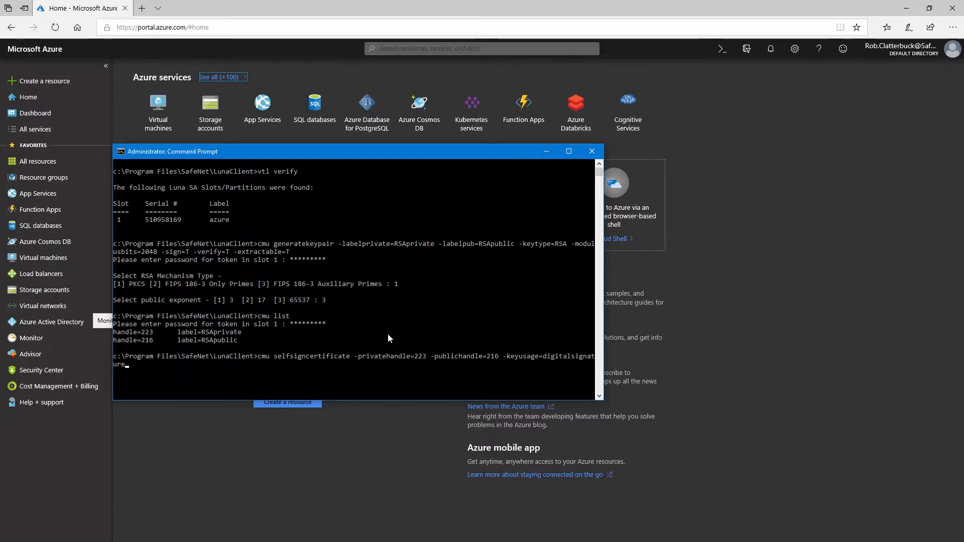
text(,keyencipherment)
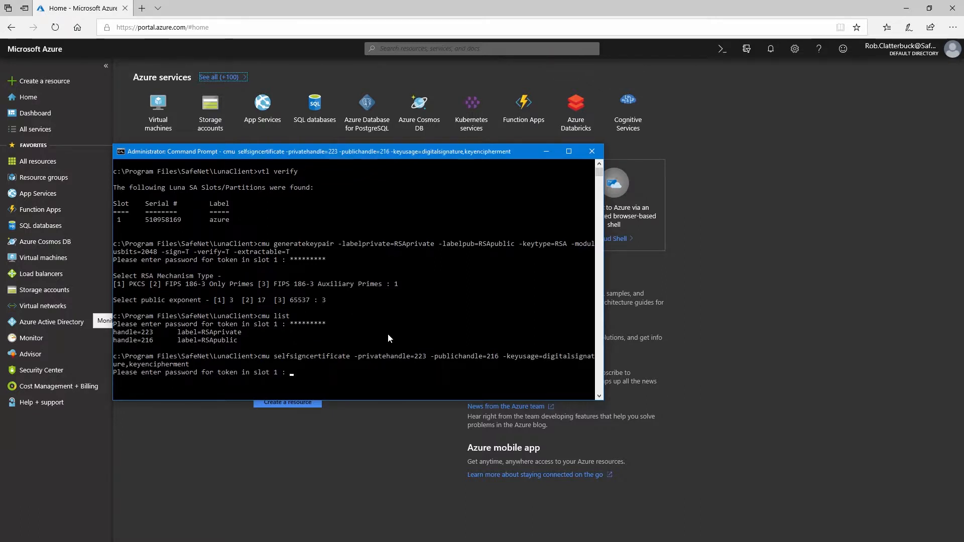
text(****)
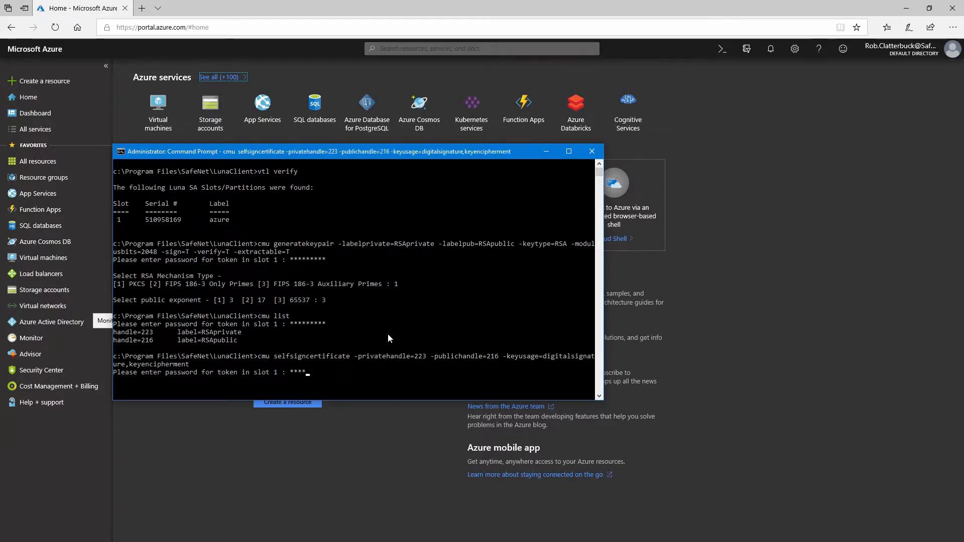
key(Return)
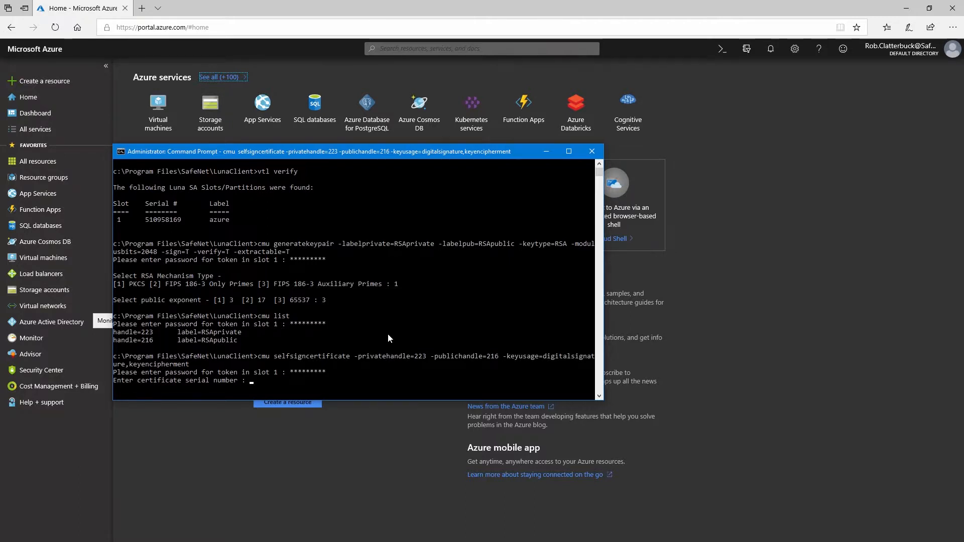
Give the new self-signed certificate the serial number 123456.
text(12345)
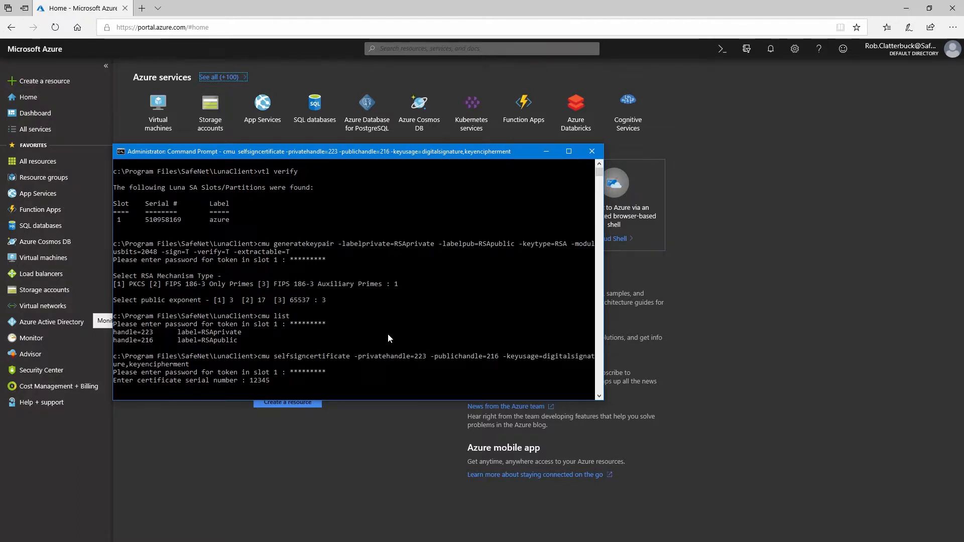
text(6)
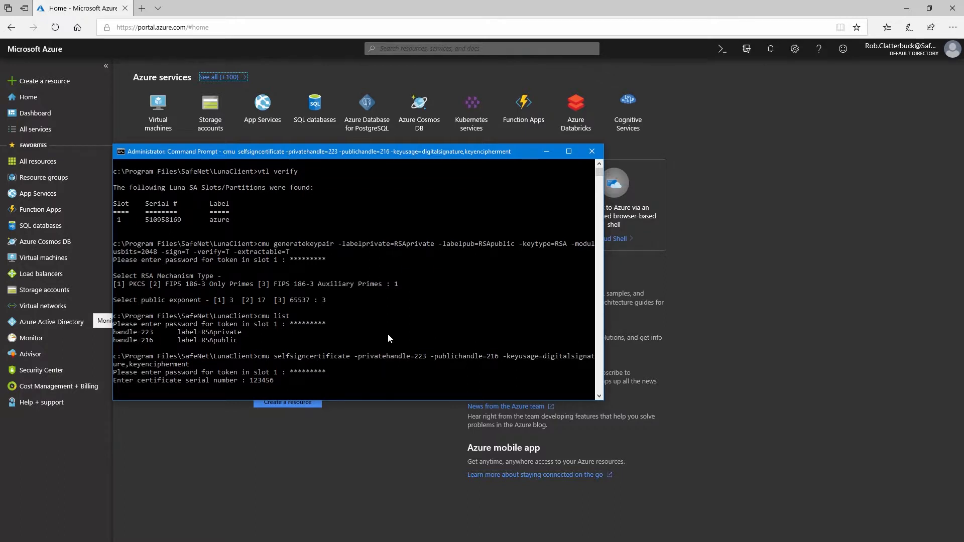
key(Return)
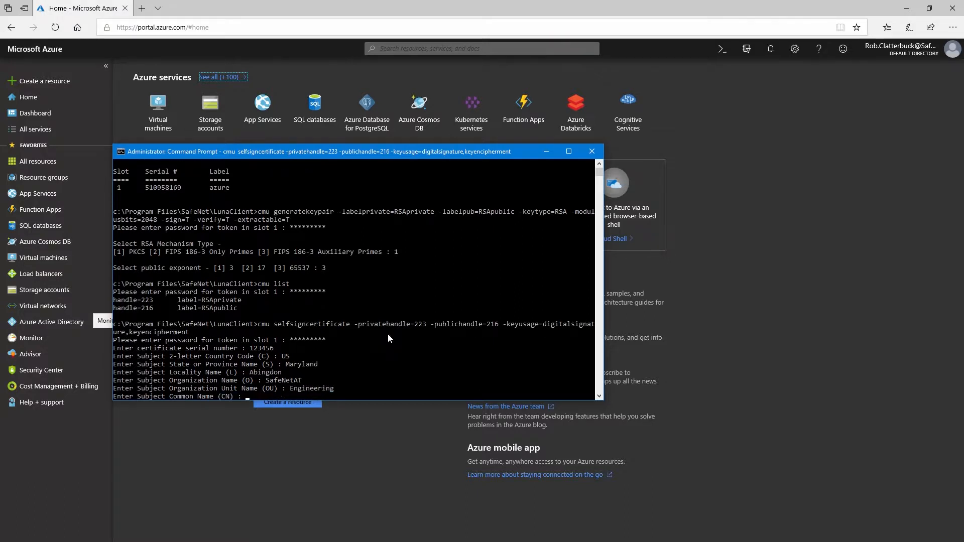
text(AzureHYOK.SafeNetAT.com)
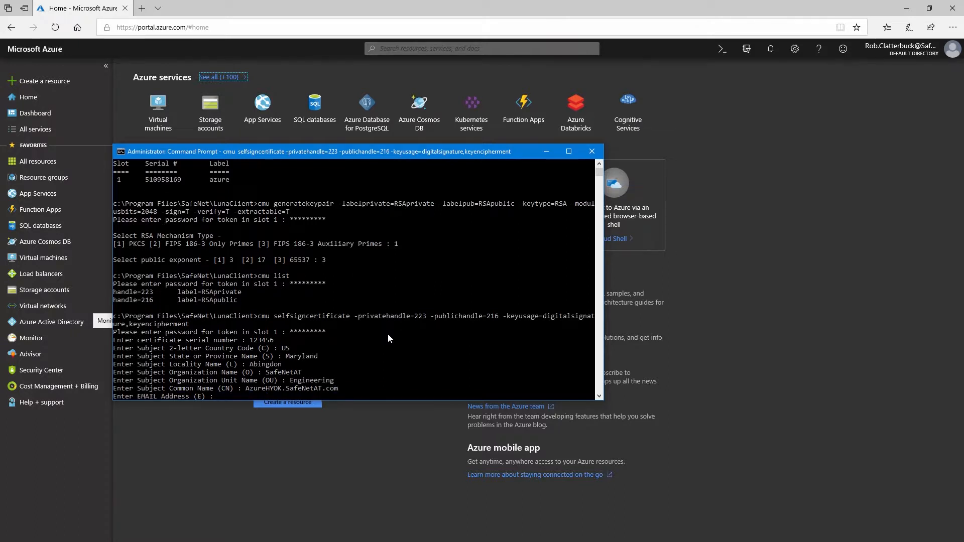
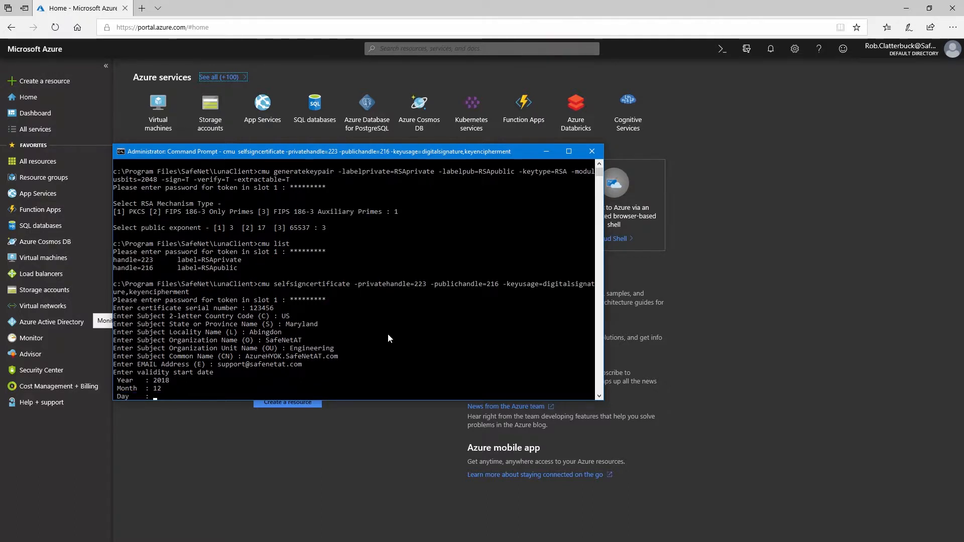
text(26)
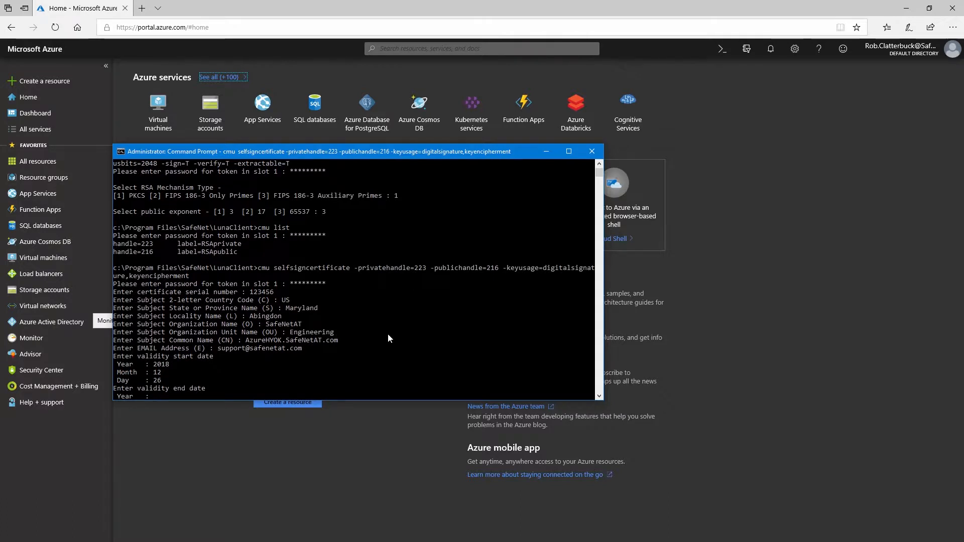
text(2019)
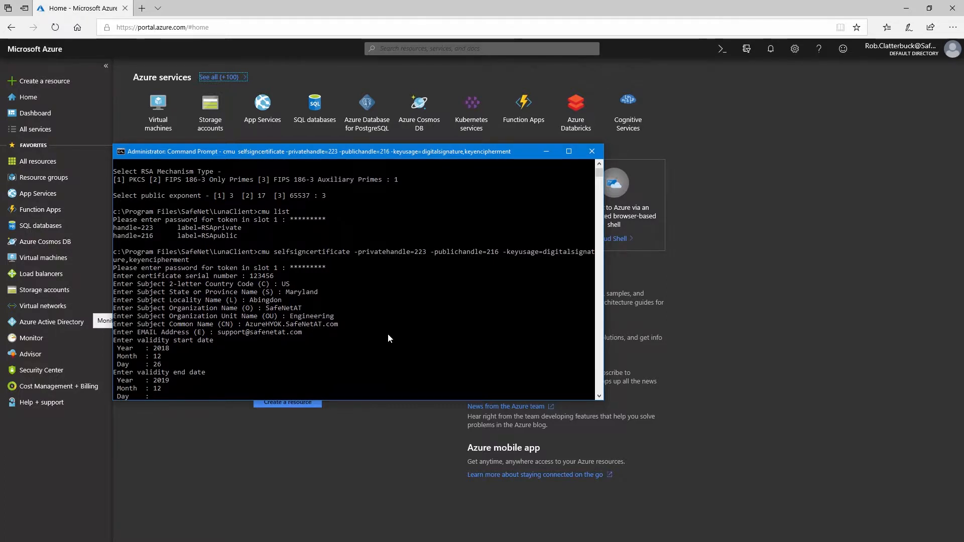
text(28)
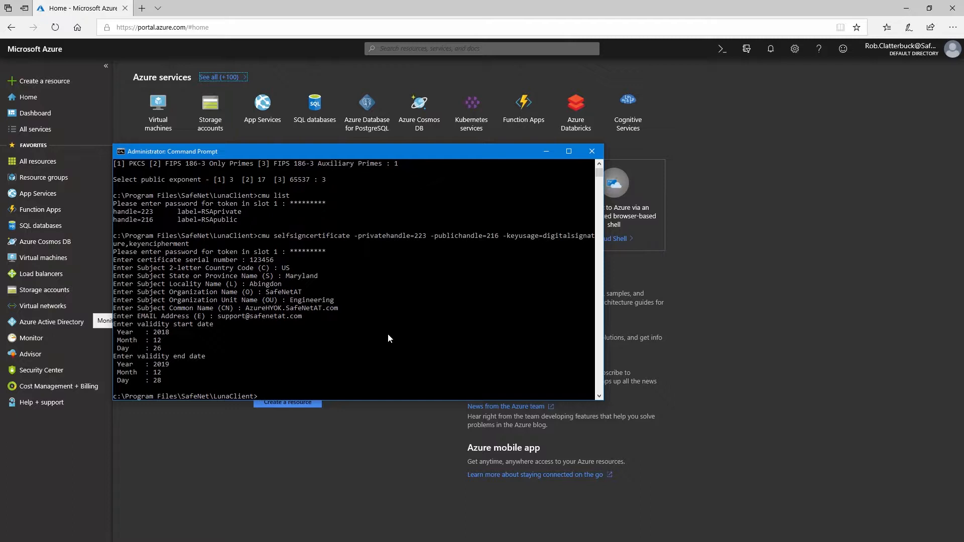
mouse_move(435, 314)
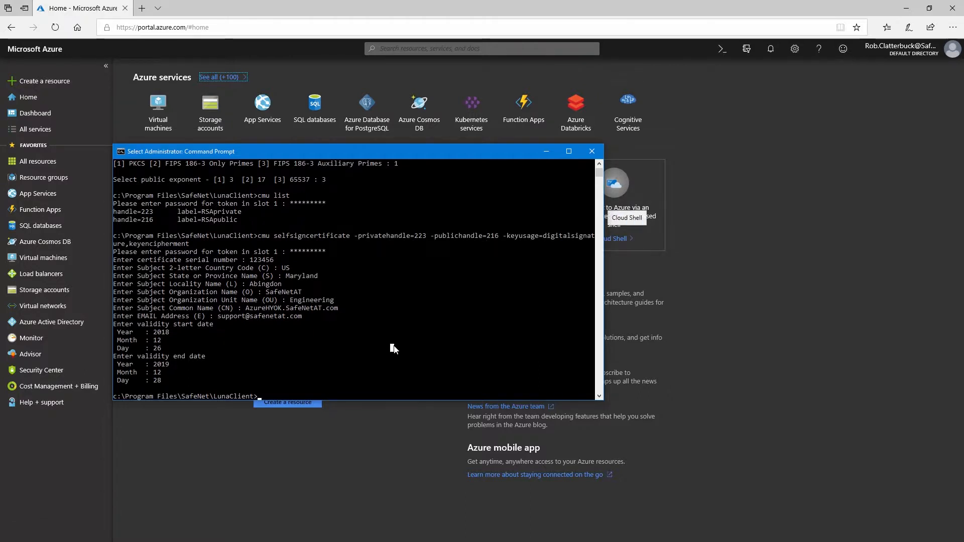
Run cmu list to confirm the AzureHYOK.SafeNetAT.com certificate at handle 191 beside the RSA key pair.
text(cmu list)
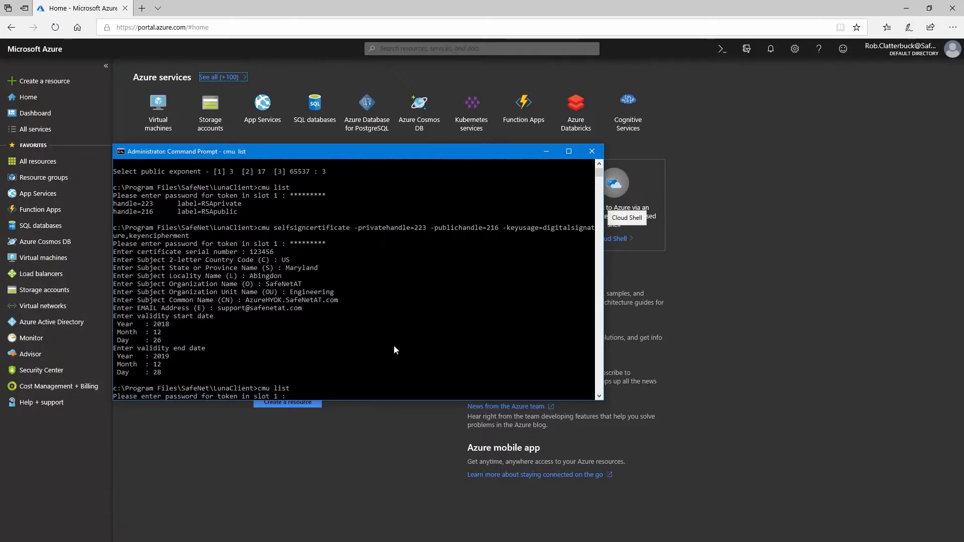
text(****)
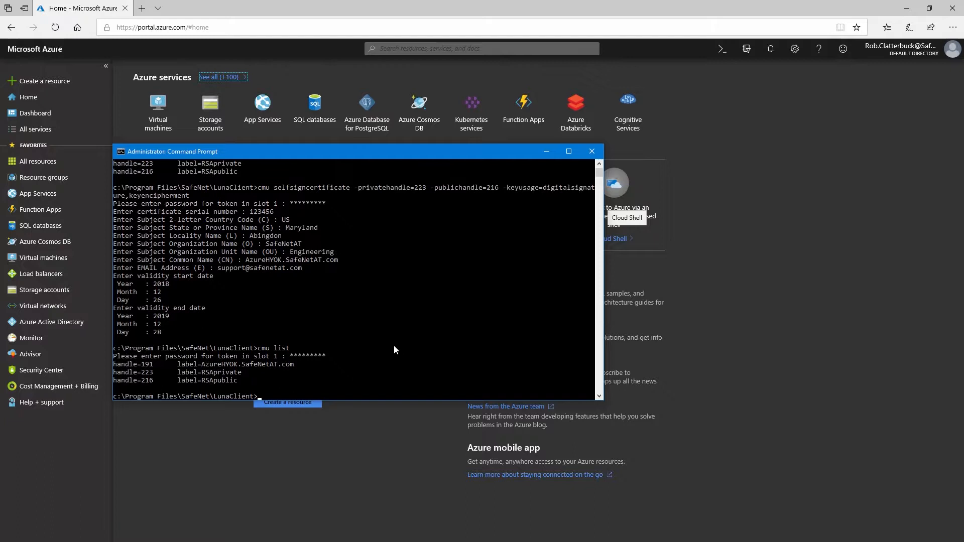
mouse_move(125, 369)
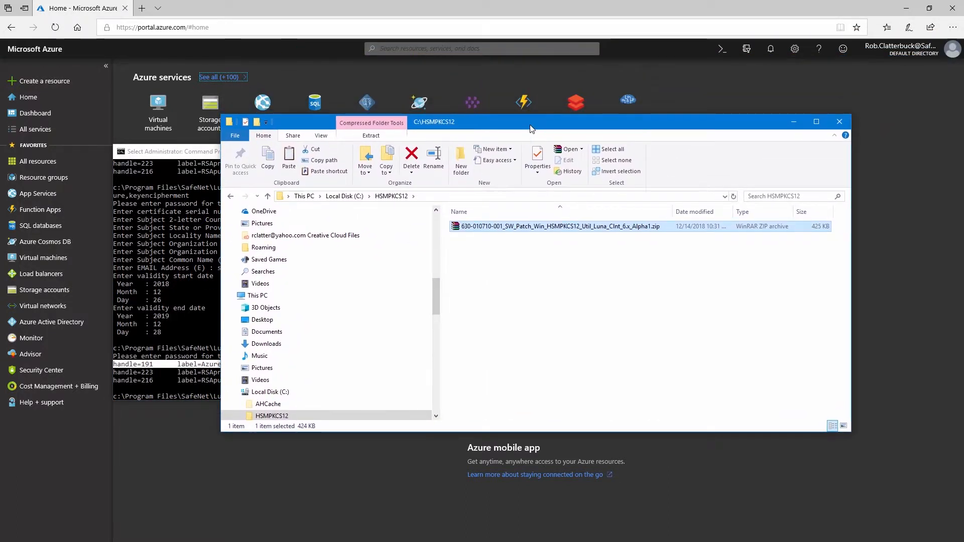
mouse_move(435, 297)
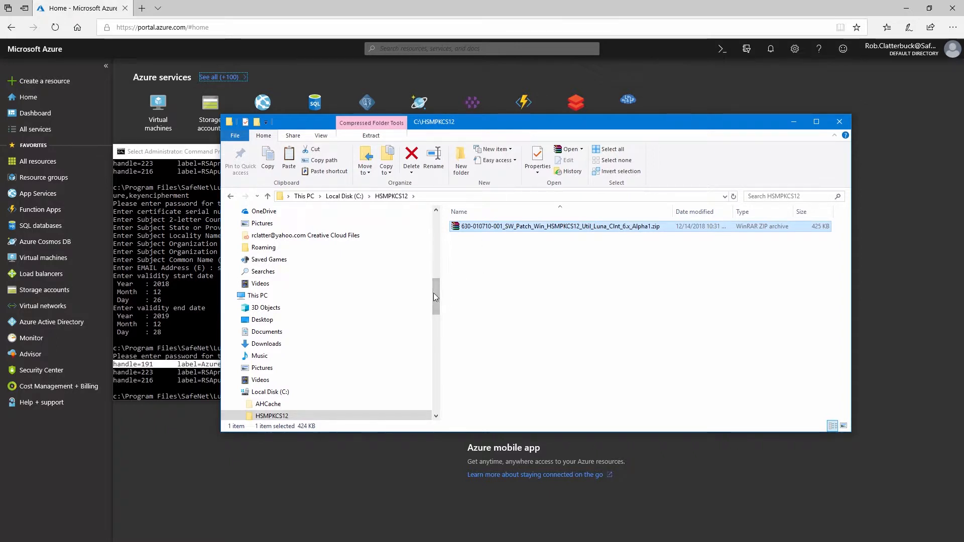
Extract the HSMPKCS12 patch zip in C:\HSMPKCS12 and browse into the inner patch folder.
scroll(down, 3)
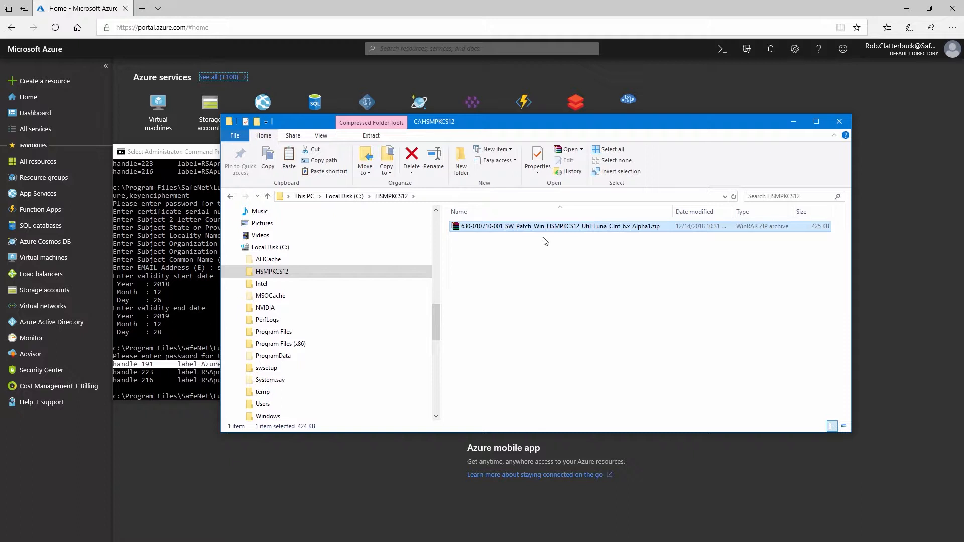
right_click(556, 226)
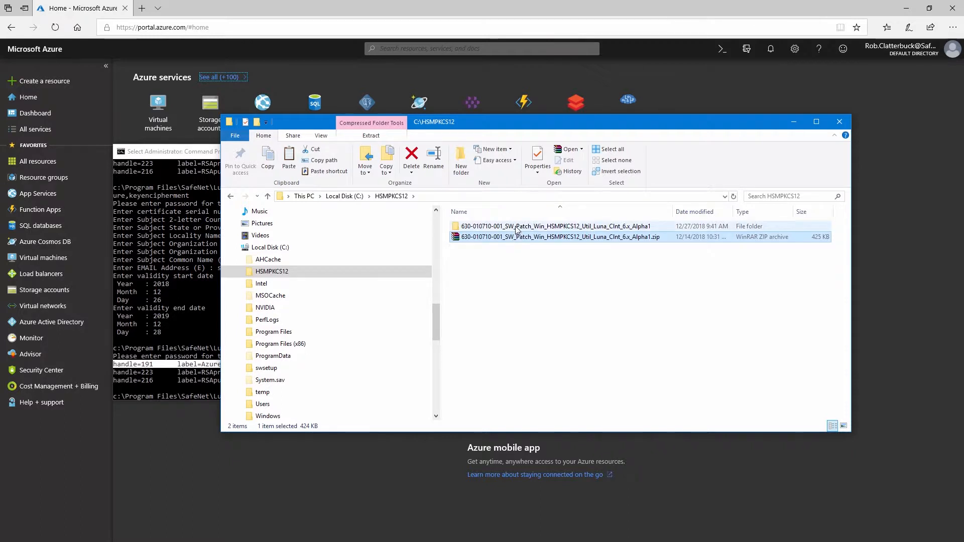
double_click(553, 226)
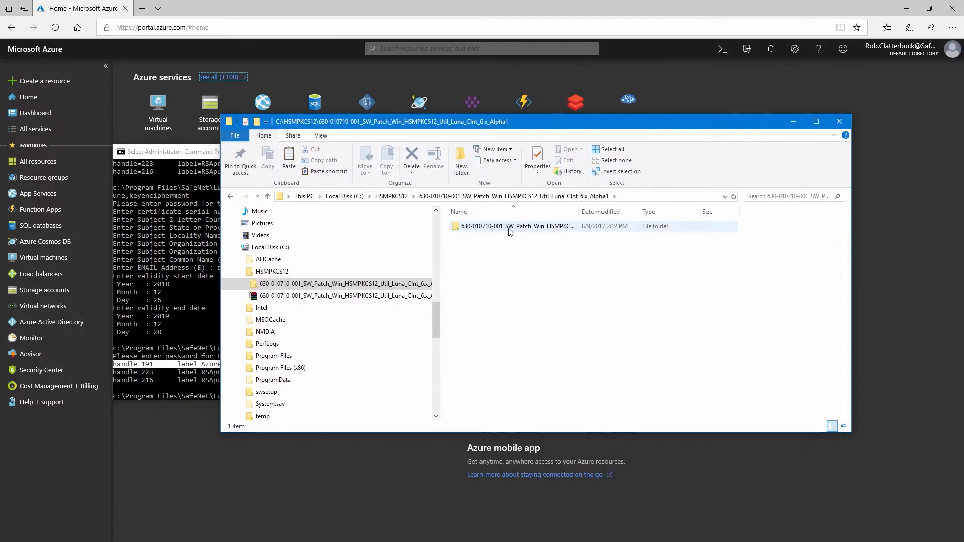
double_click(517, 226)
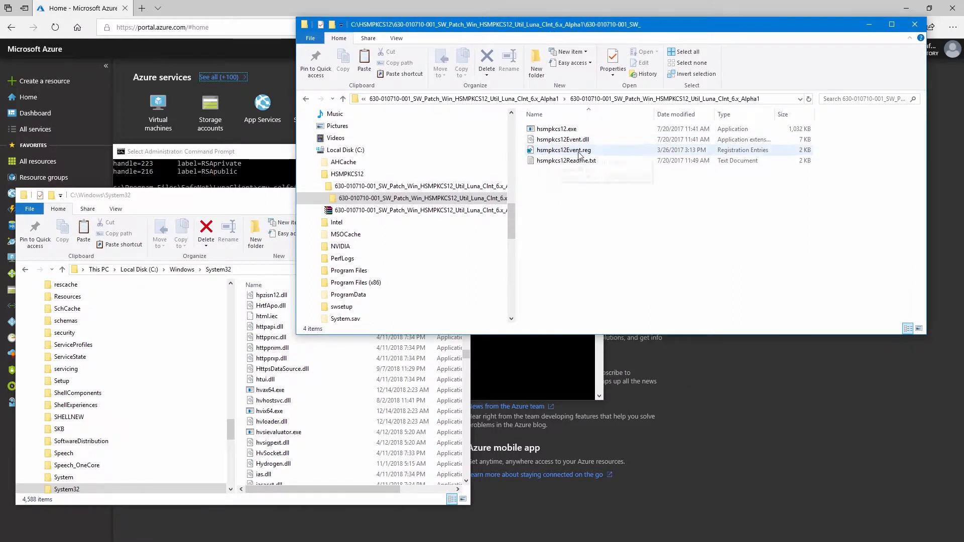
Copy hsmpkcs12Event.dll into C:\Windows\System32, granting administrator permission.
click(562, 139)
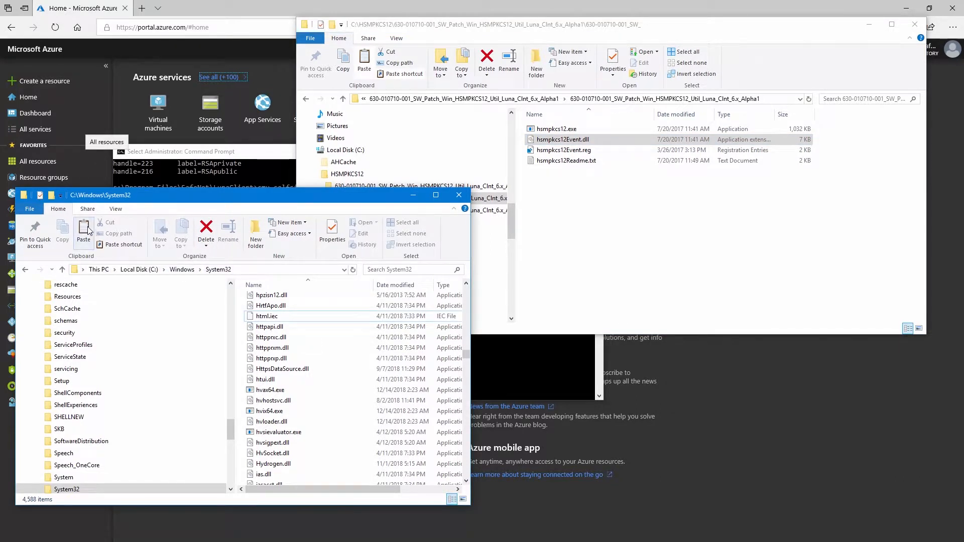
click(83, 237)
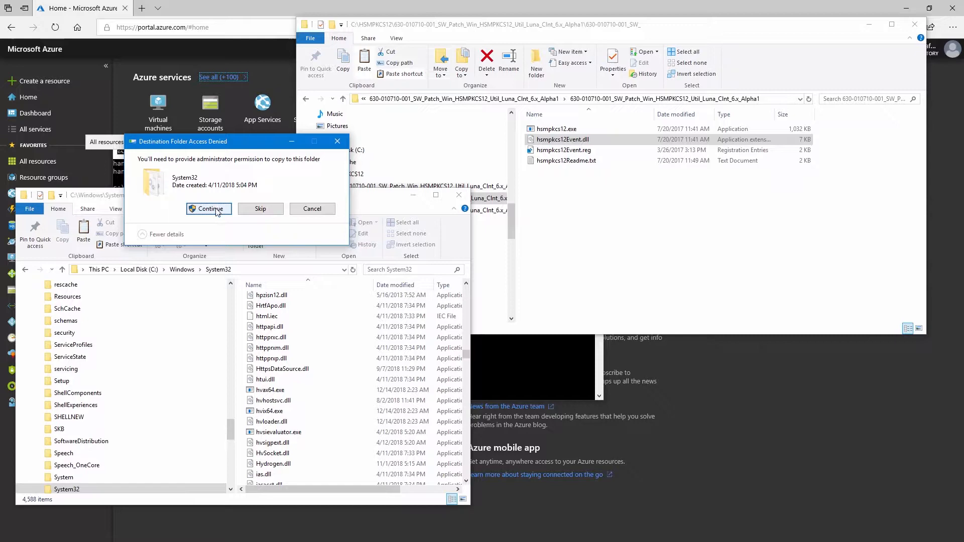
click(209, 209)
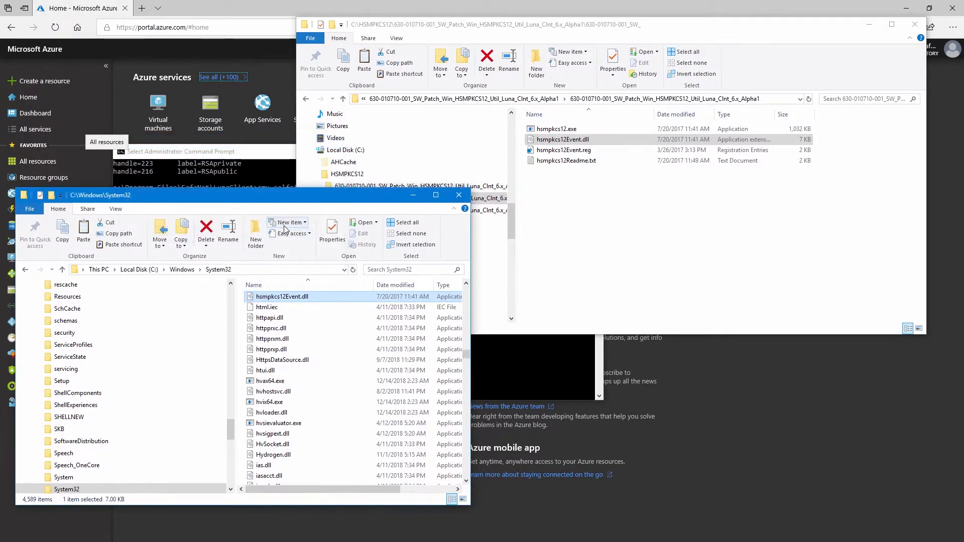
mouse_move(572, 228)
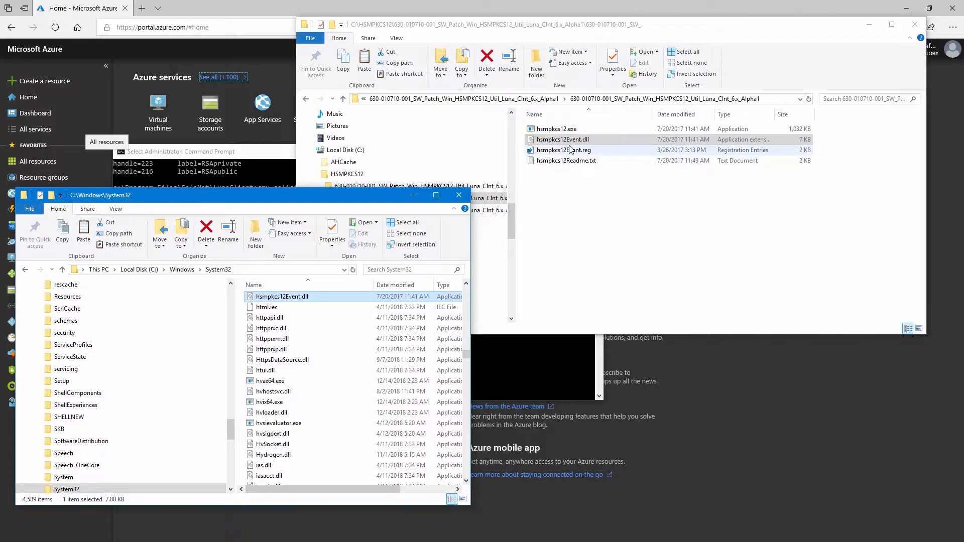
Merge hsmpkcs12Event.reg into the registry and dismiss Registry Editor's confirmation.
double_click(563, 150)
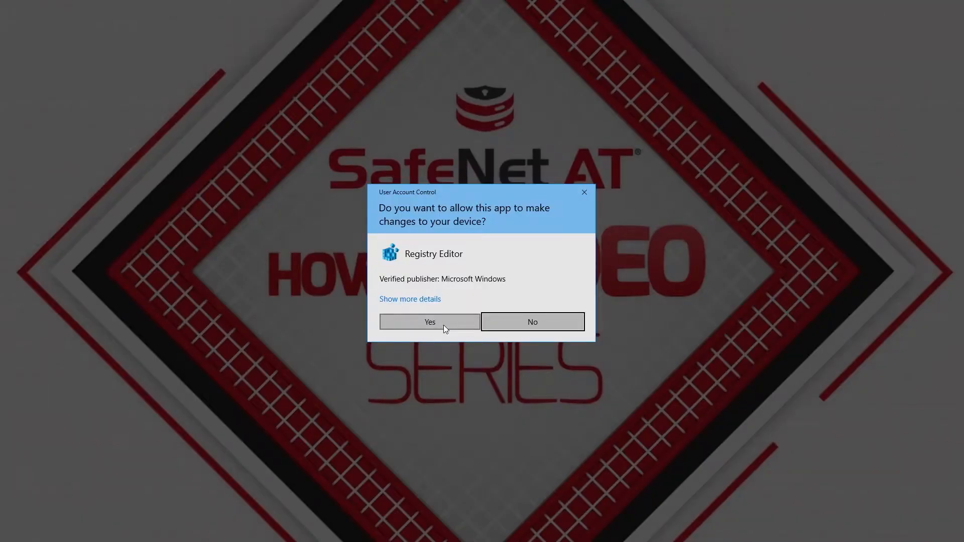
click(429, 321)
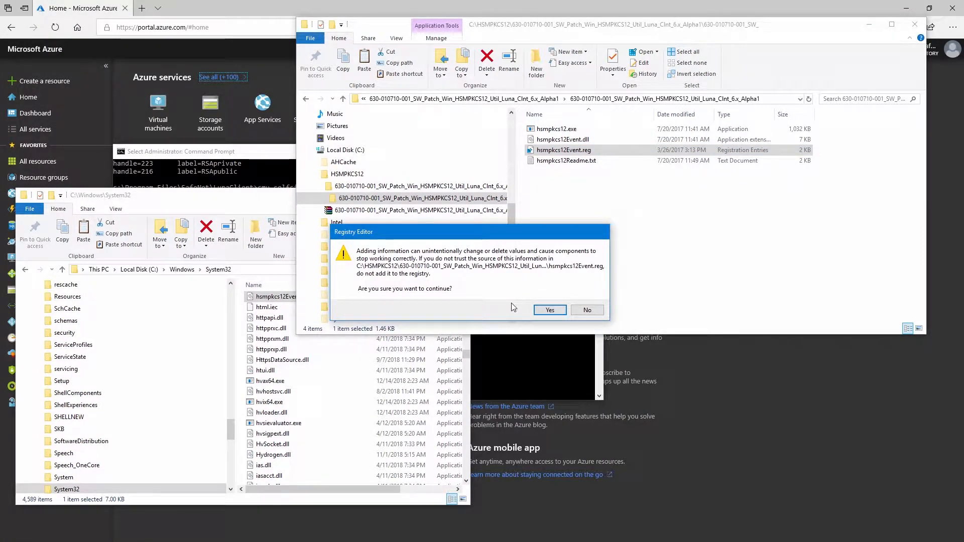
click(548, 309)
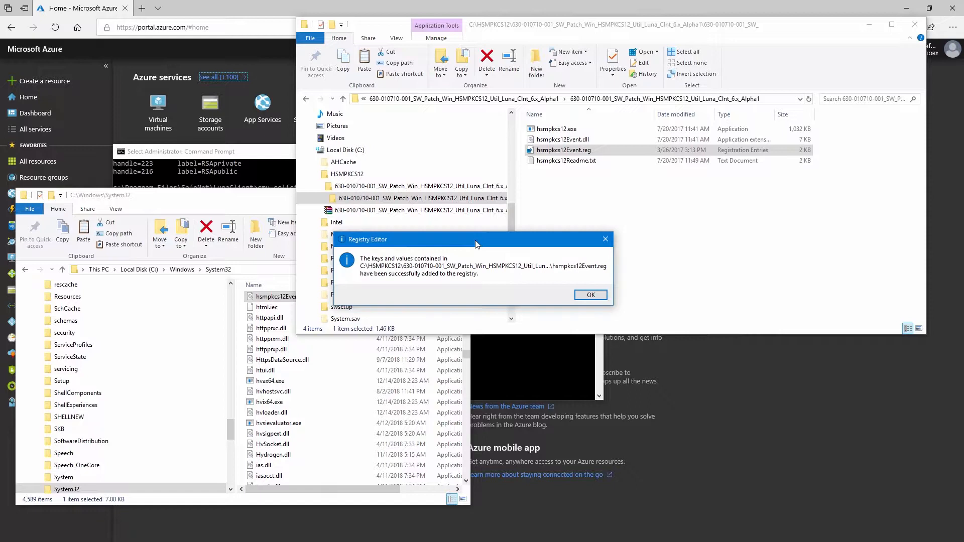
mouse_move(486, 296)
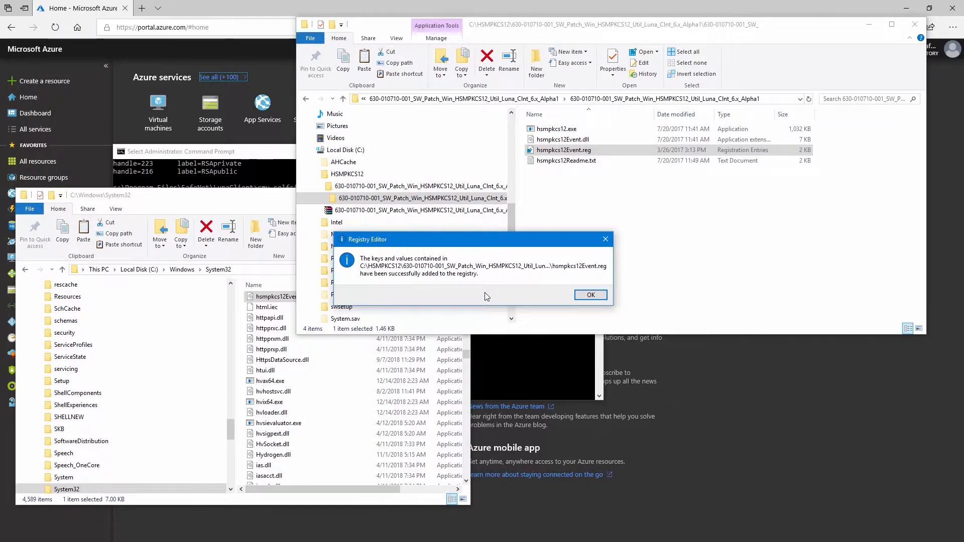
click(589, 295)
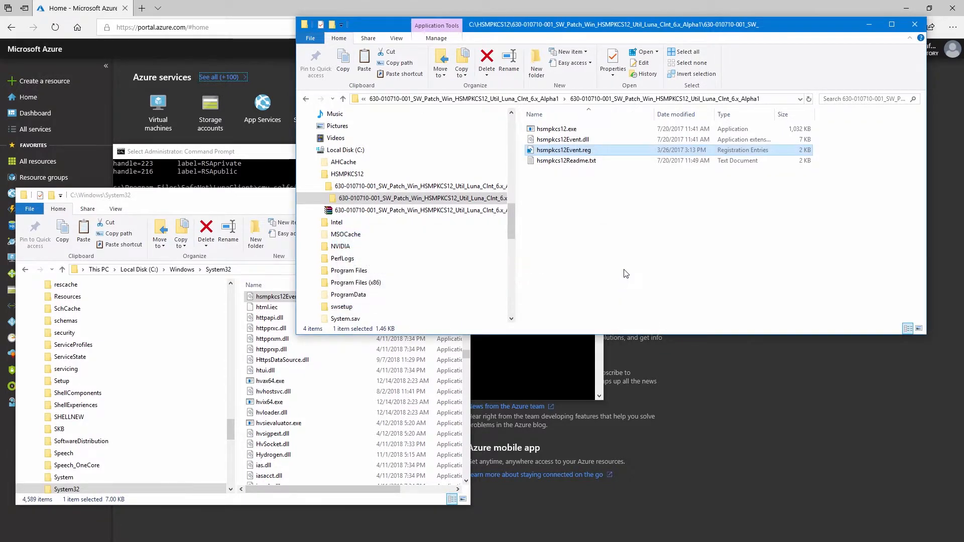
mouse_move(634, 258)
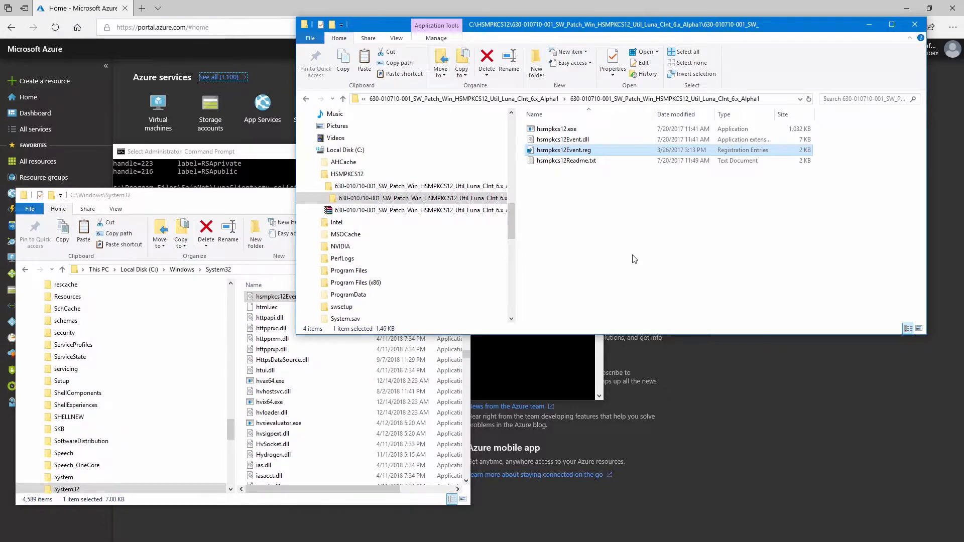
mouse_move(623, 248)
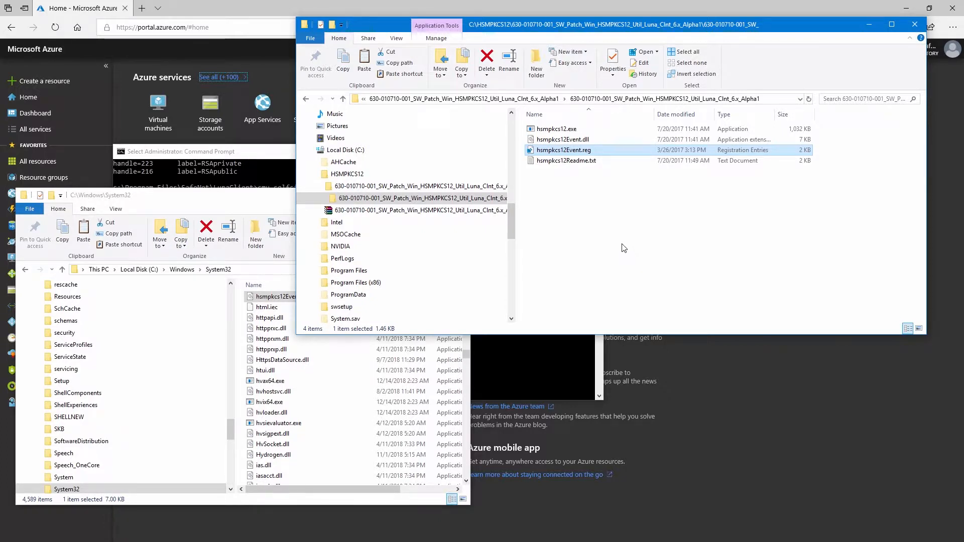
mouse_move(637, 239)
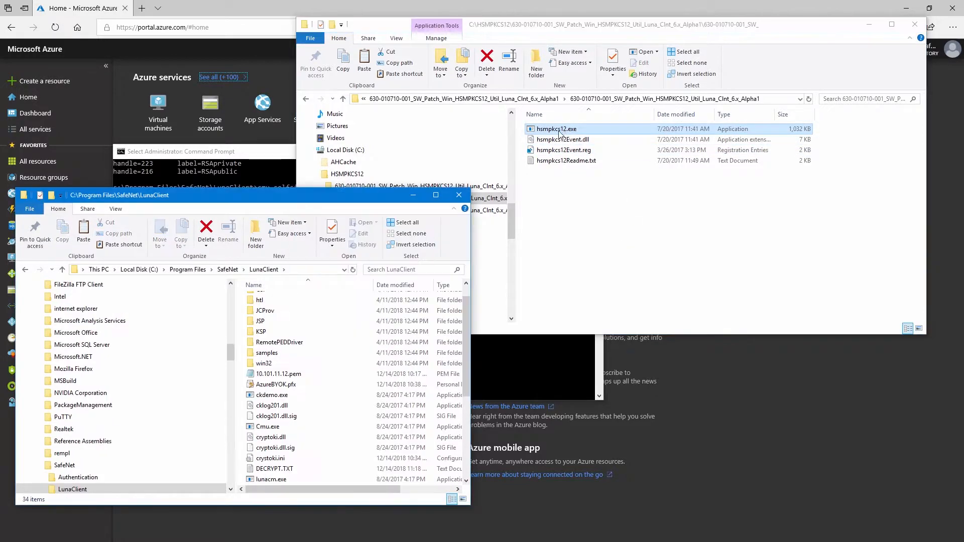
Copy hsmpkcs12.exe from the patch folder into the SafeNet LunaClient folder.
right_click(555, 128)
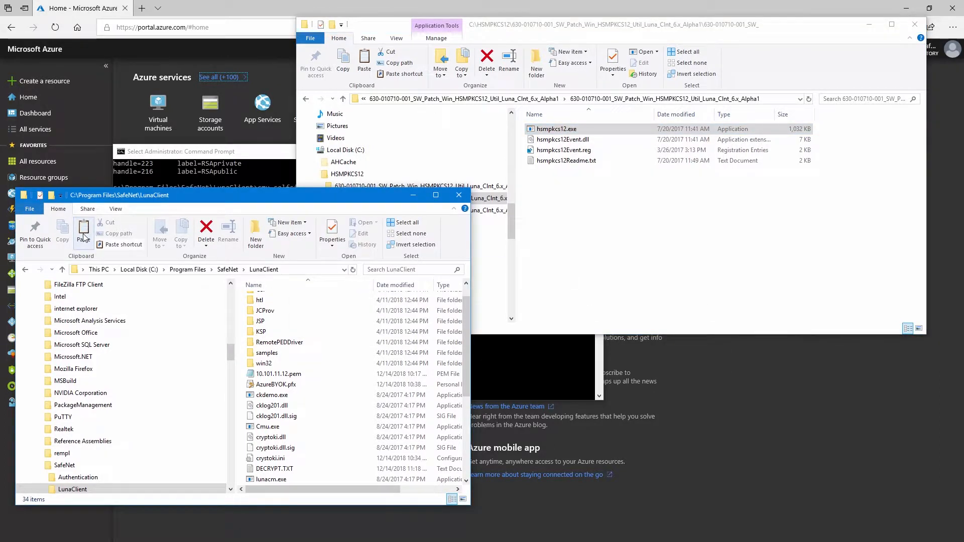
click(83, 231)
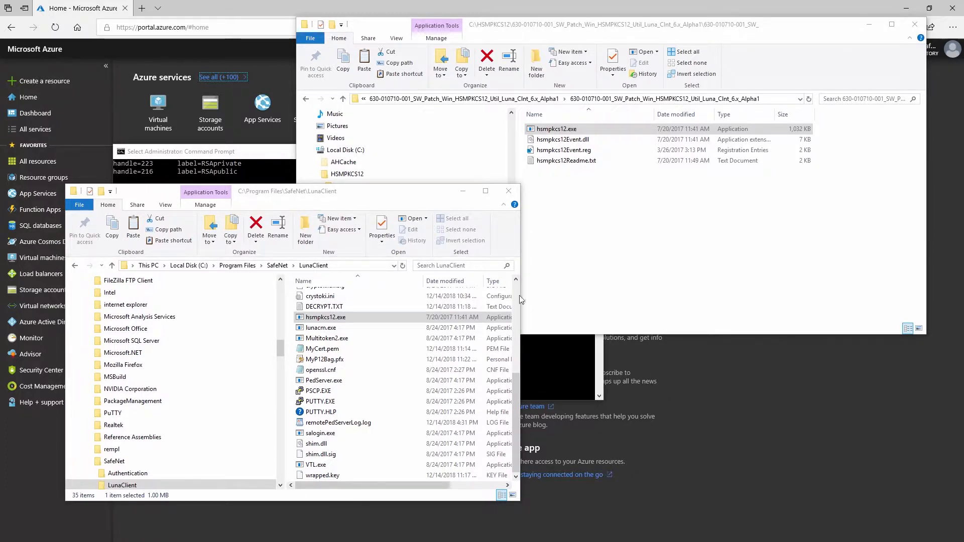
scroll(up, 3)
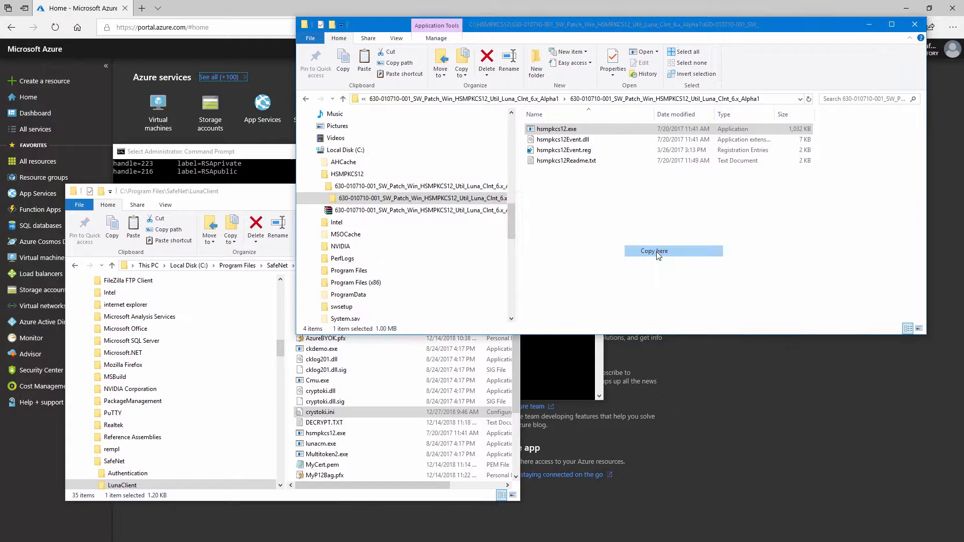
Copy crystoki.ini into the patch folder and append an [hsmpkcs12] section in Notepad.
click(655, 251)
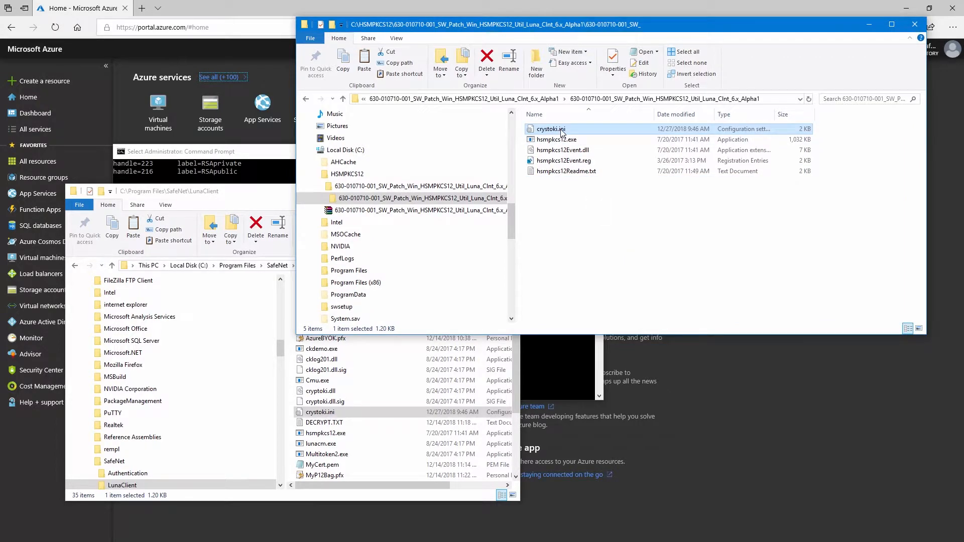
double_click(549, 129)
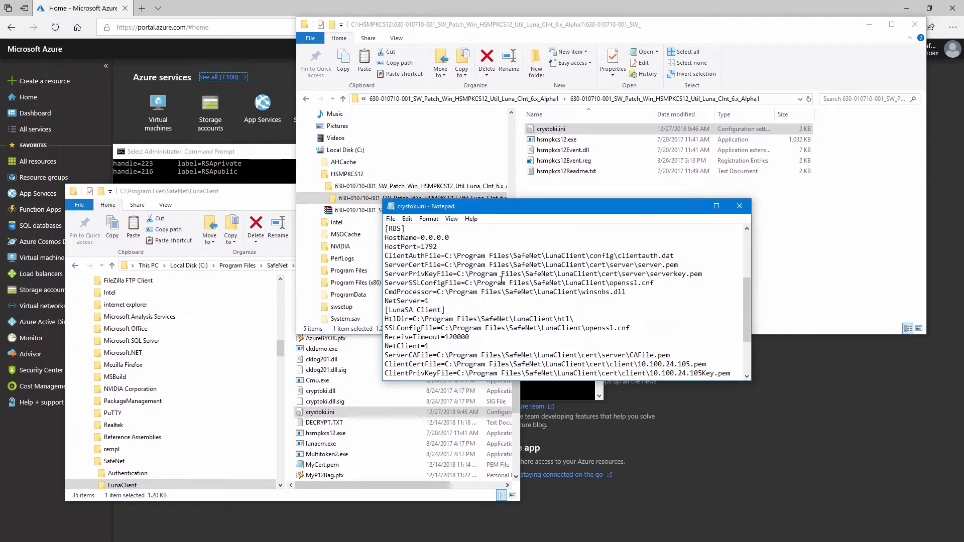
scroll(down, 3)
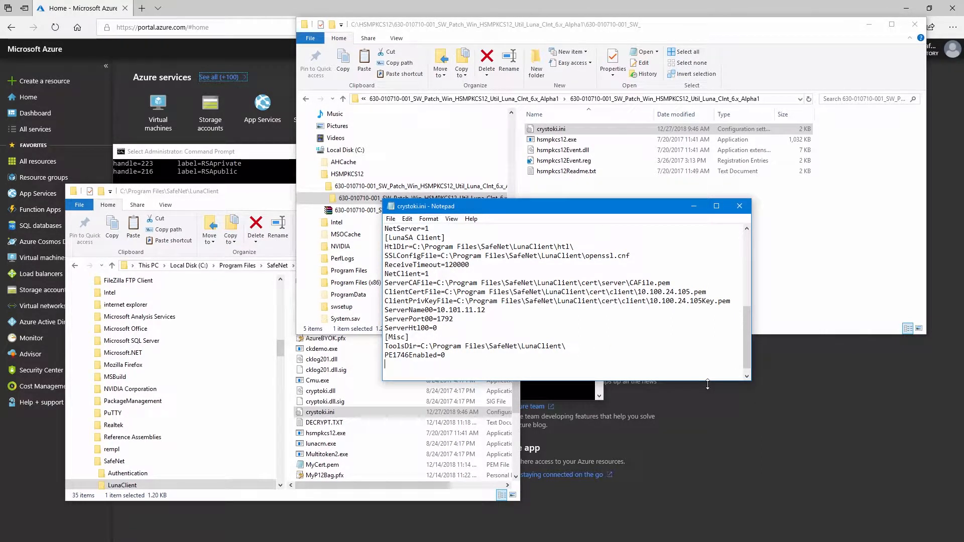
text([h)
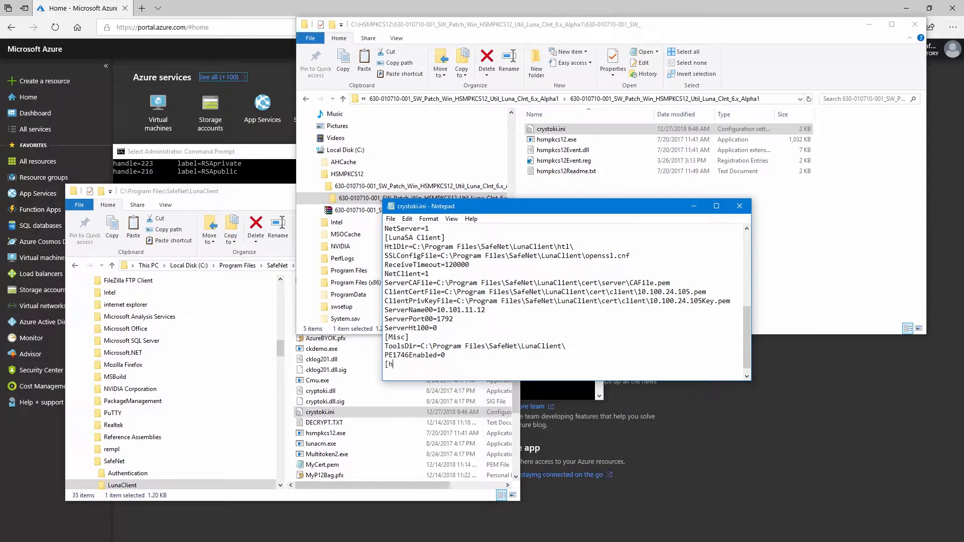
text(smpkc)
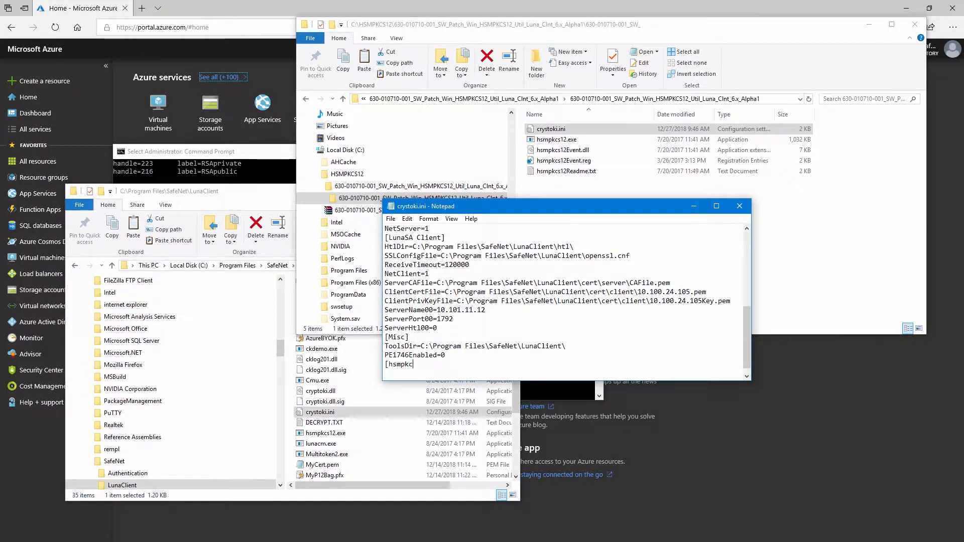
text(s)
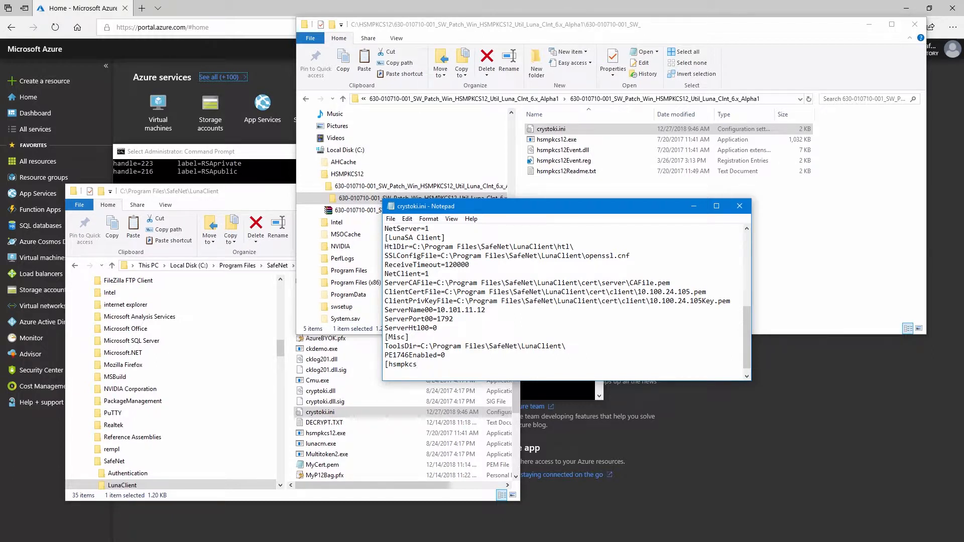
text(12)
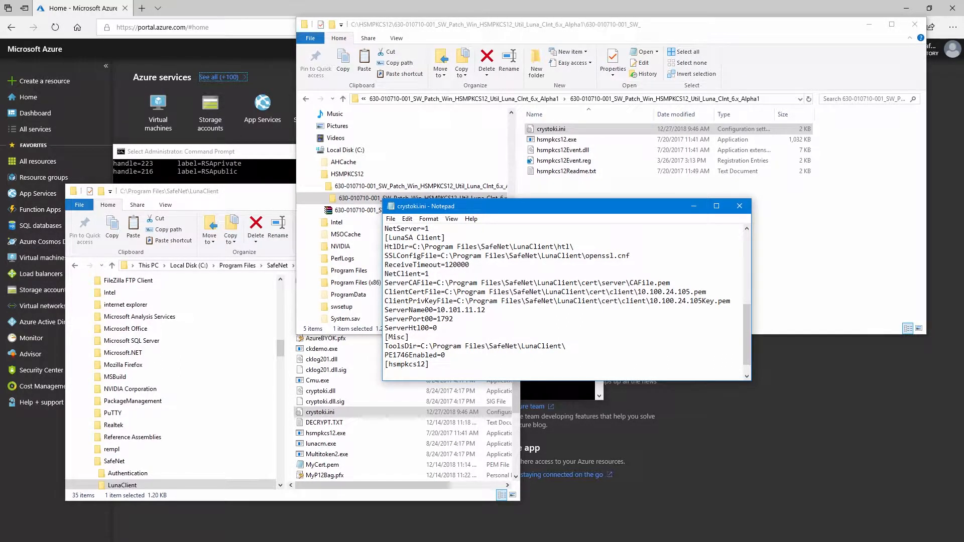
Add import.token.label=azure and export.token.label=azure under the [hsmpkcs12] section.
text(impo)
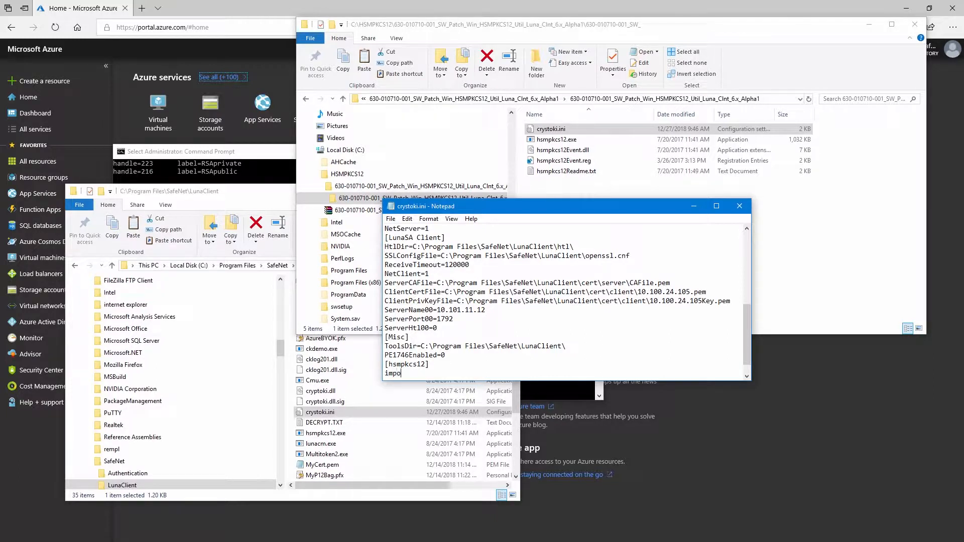
text(rt.token)
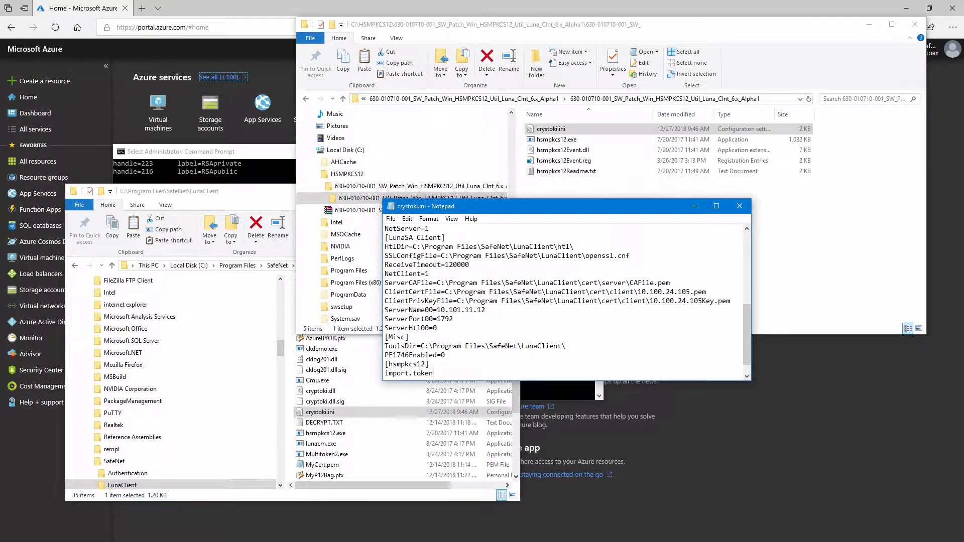
text(.label=azur)
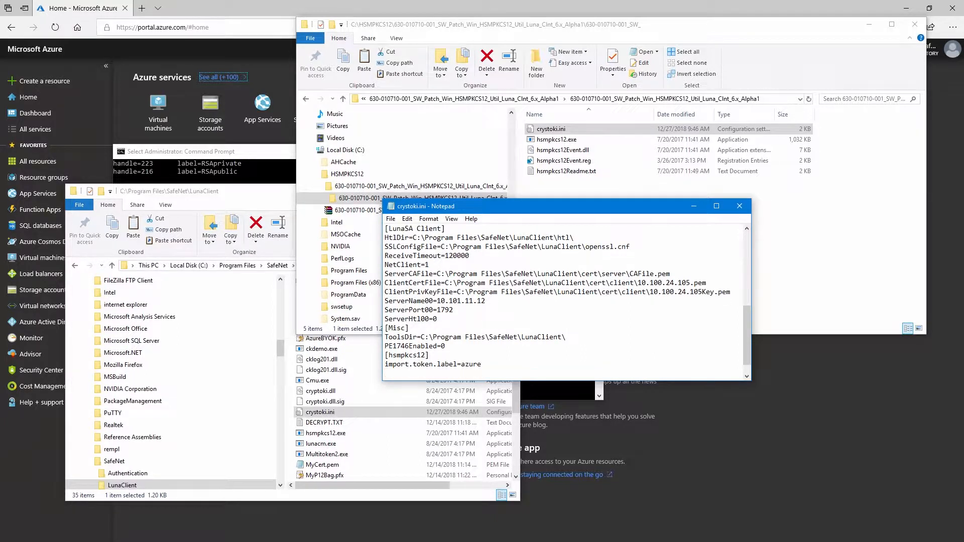
text(export.token.label)
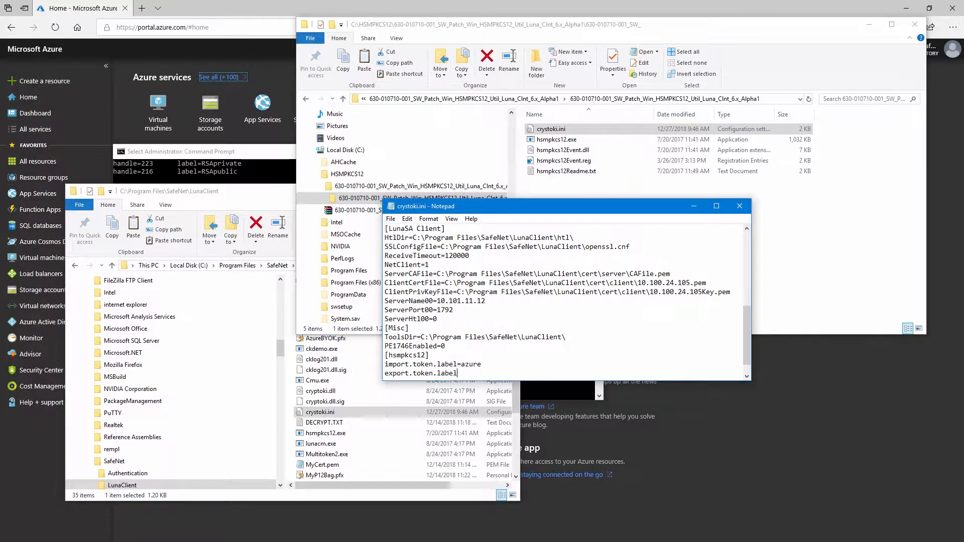
text(=azure)
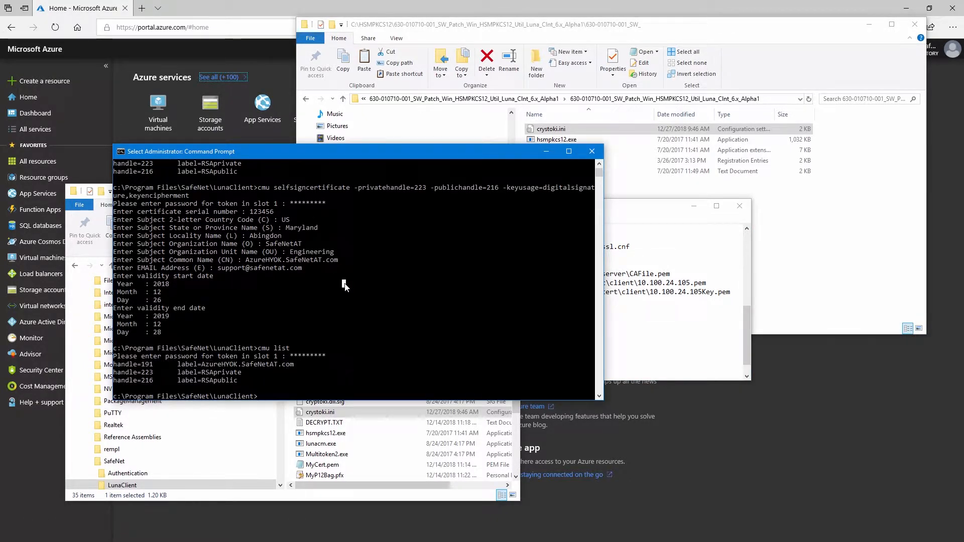
Verify the azure partition label with vtl verify and save crystoki.ini with export.token.label=azure.
text(vtl verify)
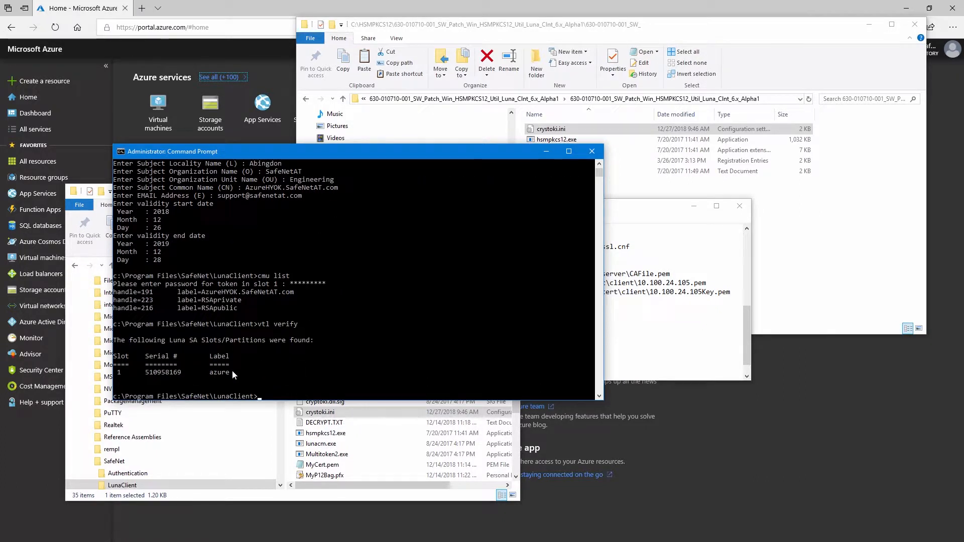
double_click(219, 371)
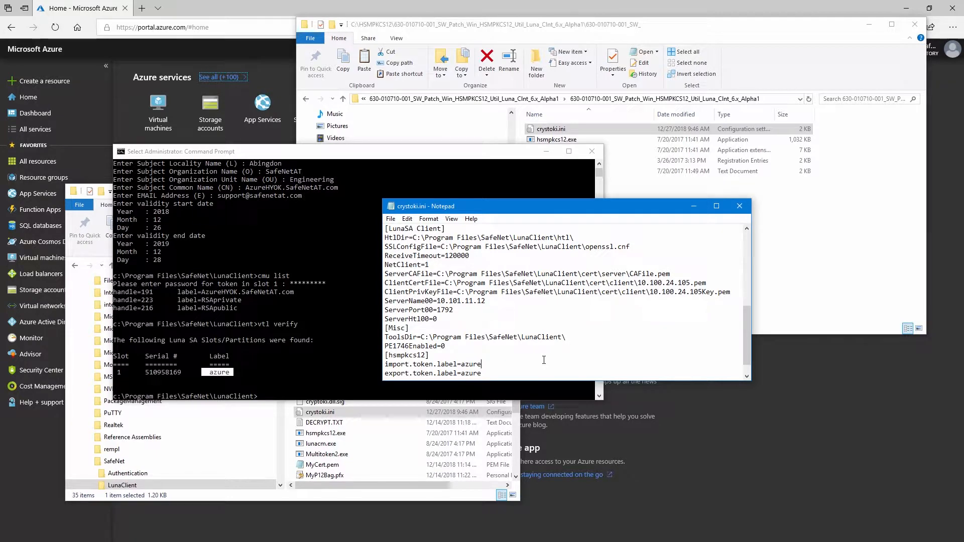
click(406, 219)
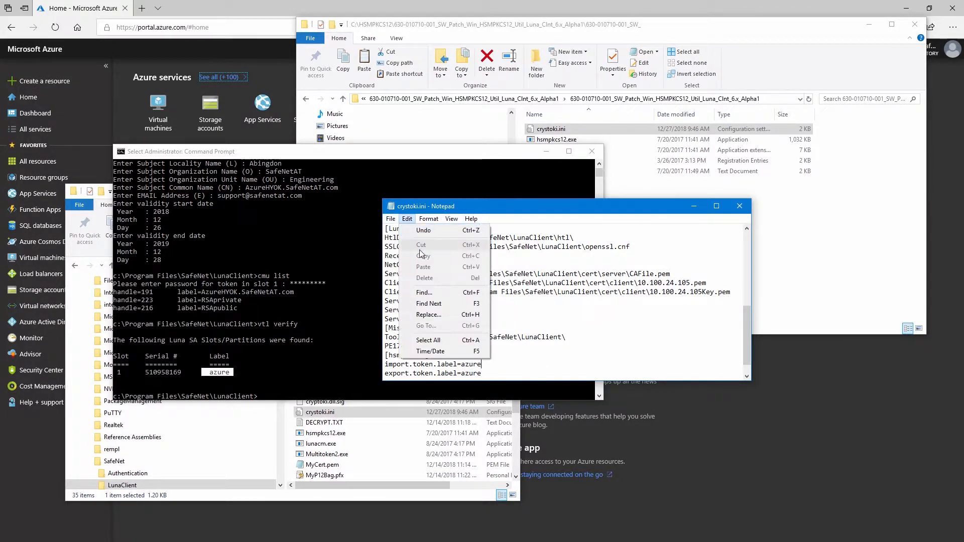
click(644, 206)
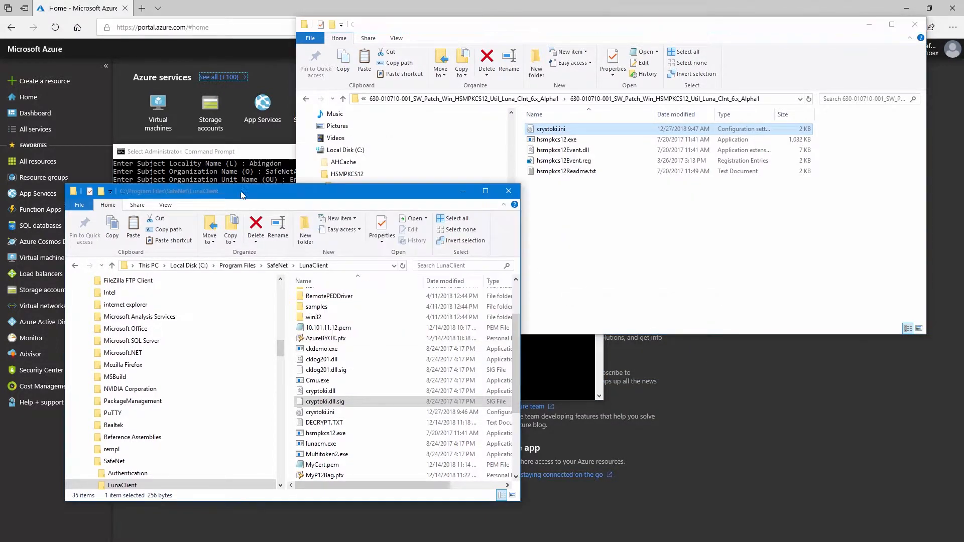
Overwrite LunaClient's crystoki.ini with the edited copy, granting administrator permission.
click(363, 61)
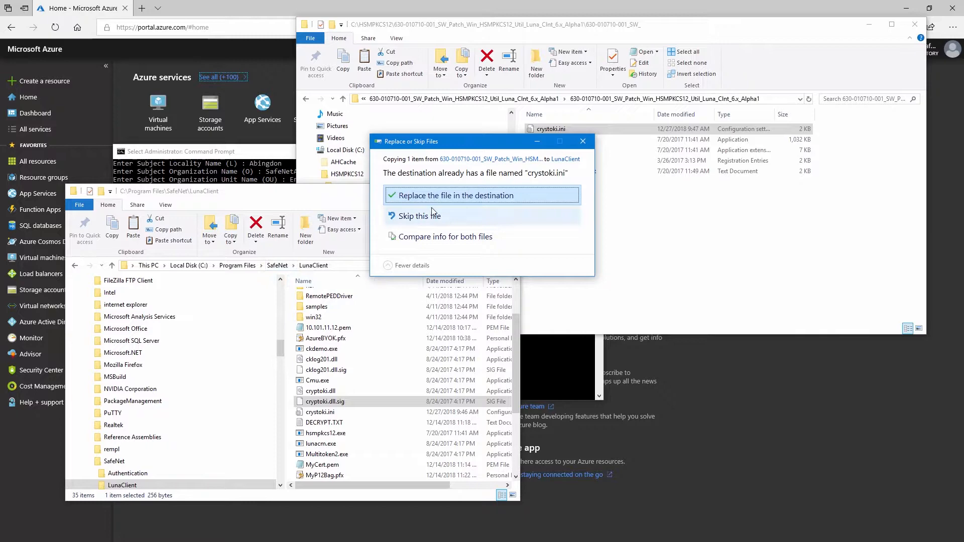
click(453, 196)
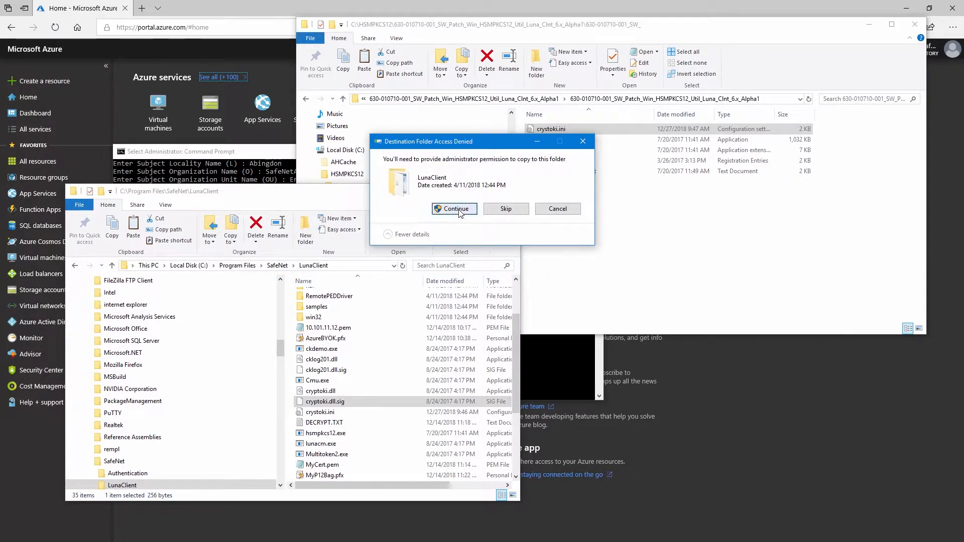
click(454, 209)
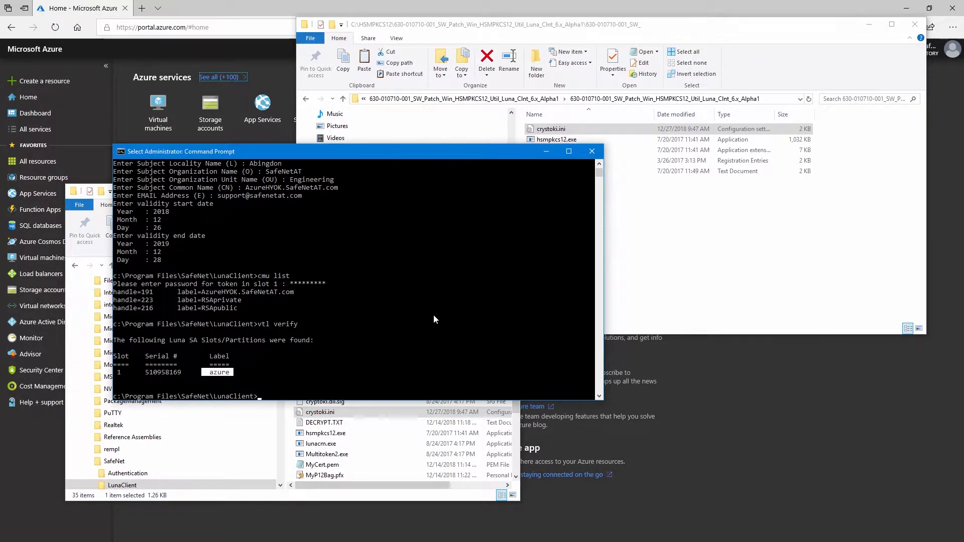
text(di)
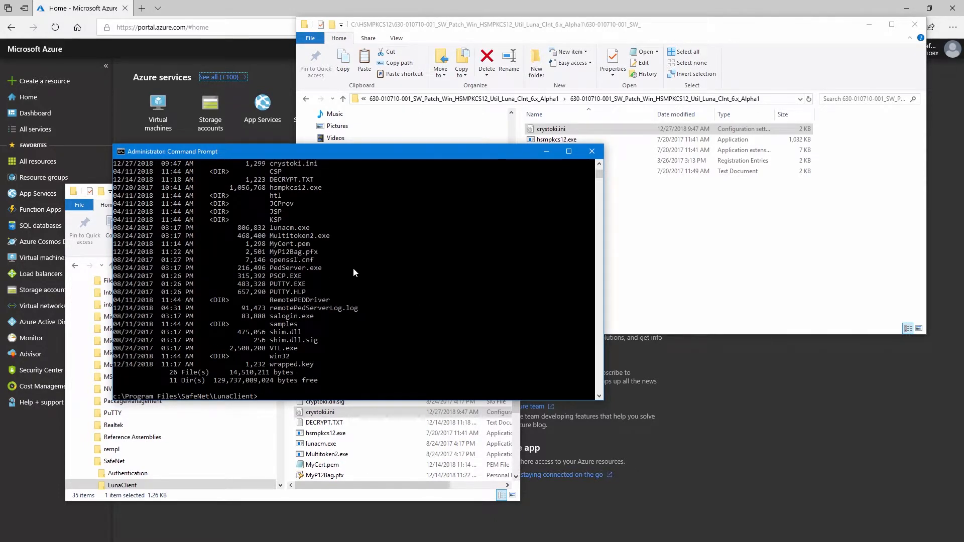
mouse_move(338, 238)
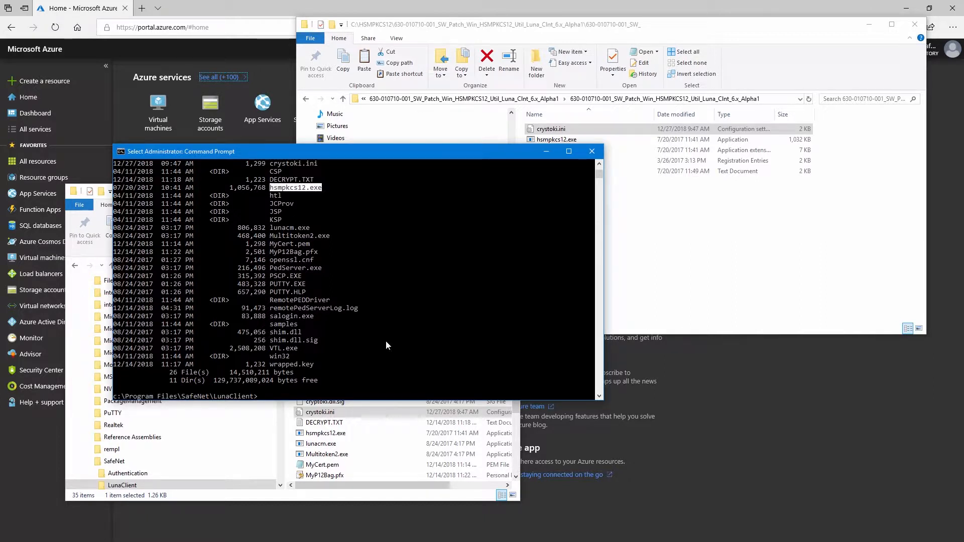
Run hsmpkcs12.exe --export, showing slot 1, token azure and the option menu.
text(hsmpkcs12.exe --export)
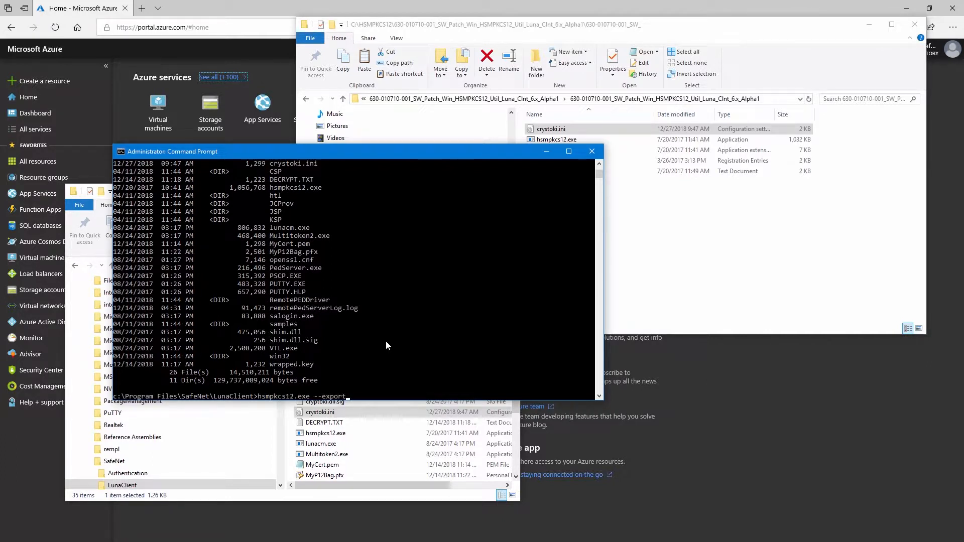
key(Return)
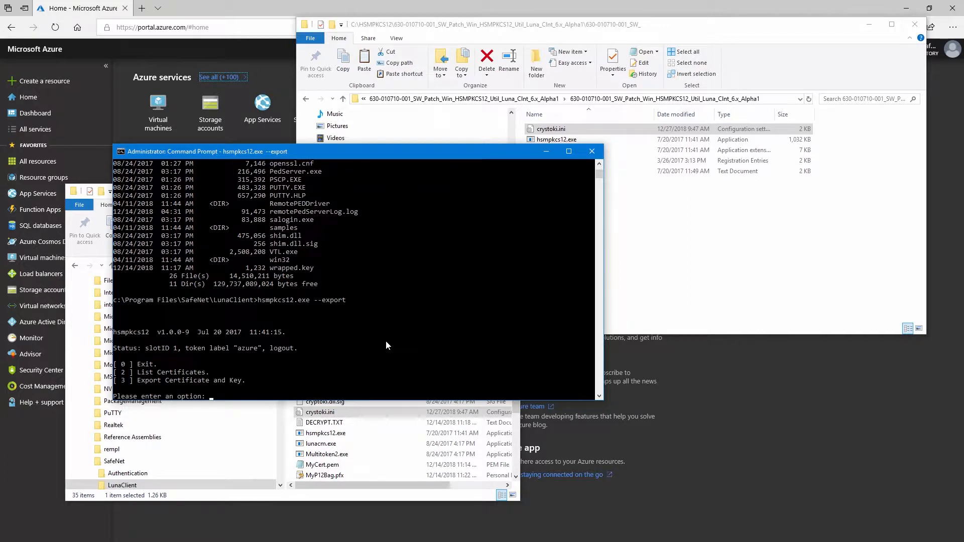
Log in with option 2 and the HSM user password, then choose option 3 to export.
text(2)
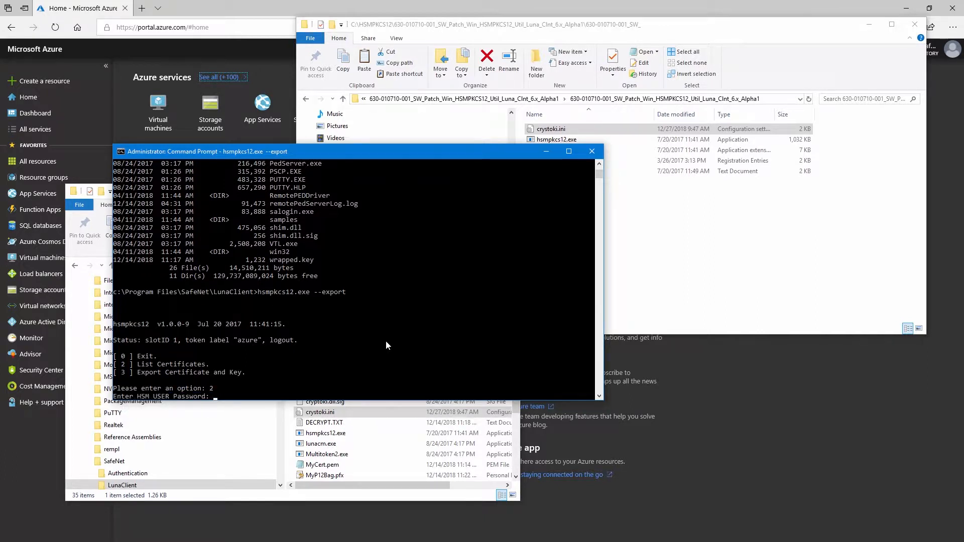
text(*)
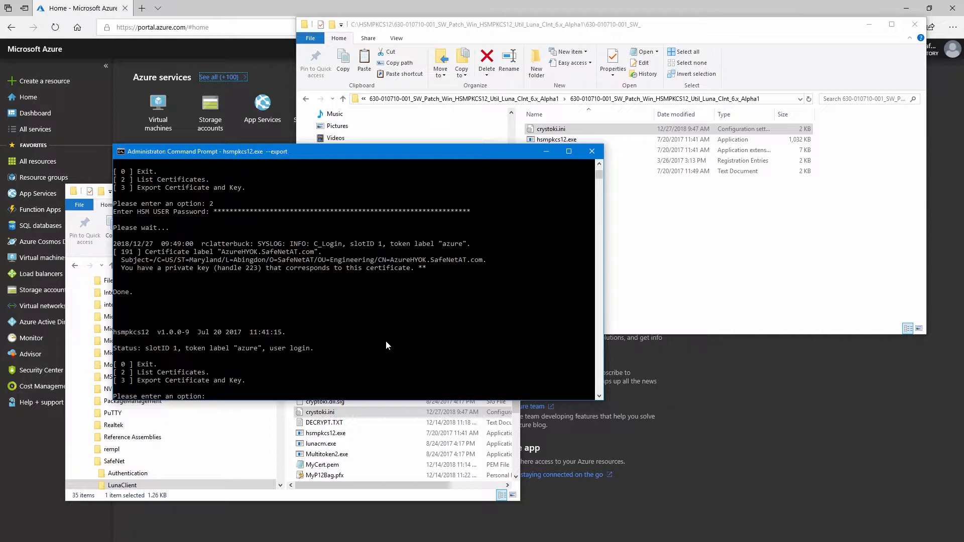
mouse_move(135, 258)
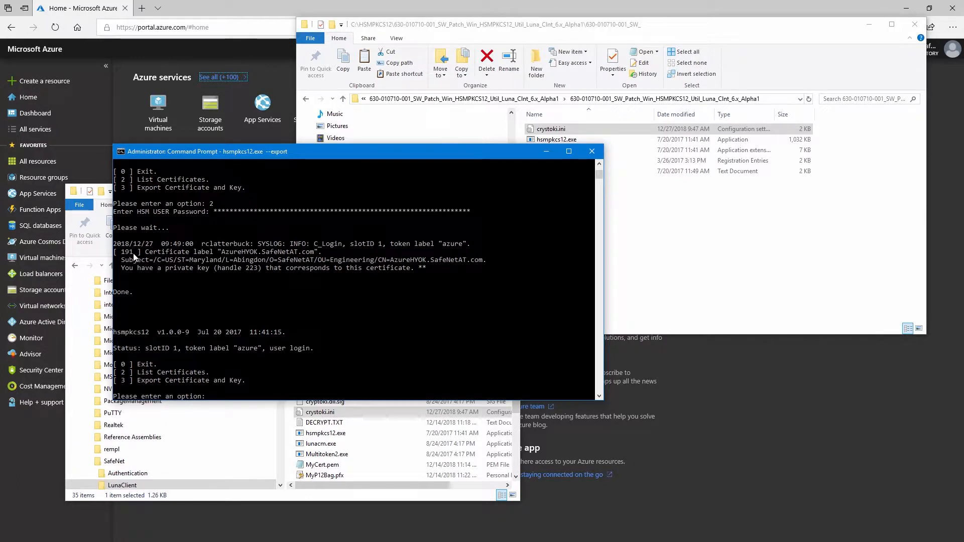
mouse_move(270, 296)
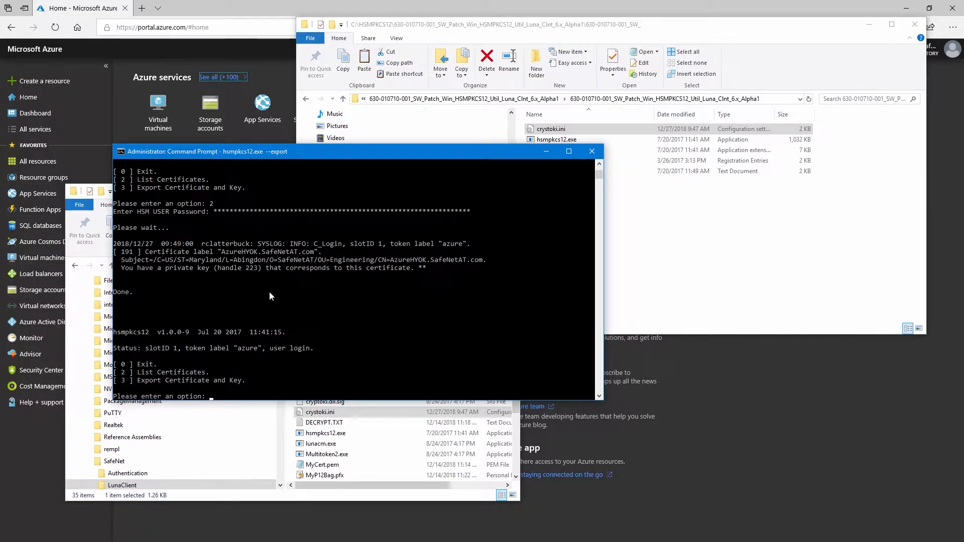
text(3)
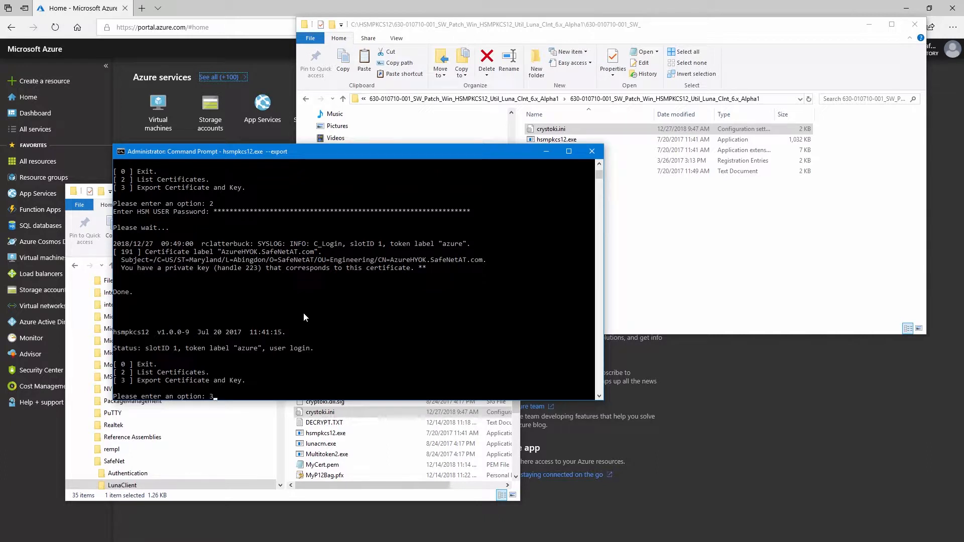
key(Return)
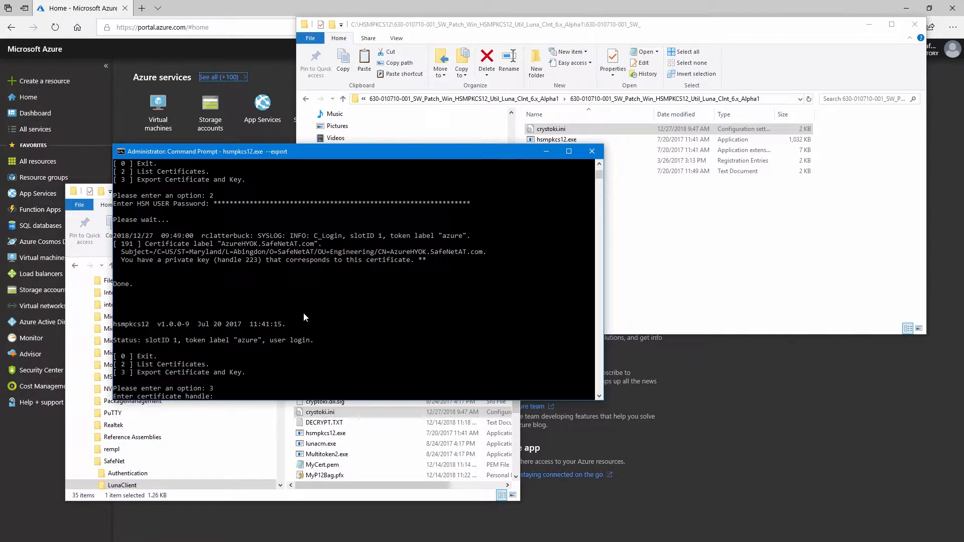
Export certificate handle 191 and its private key to AzureHYOK.pfx with a PKCS#12 password.
text(19)
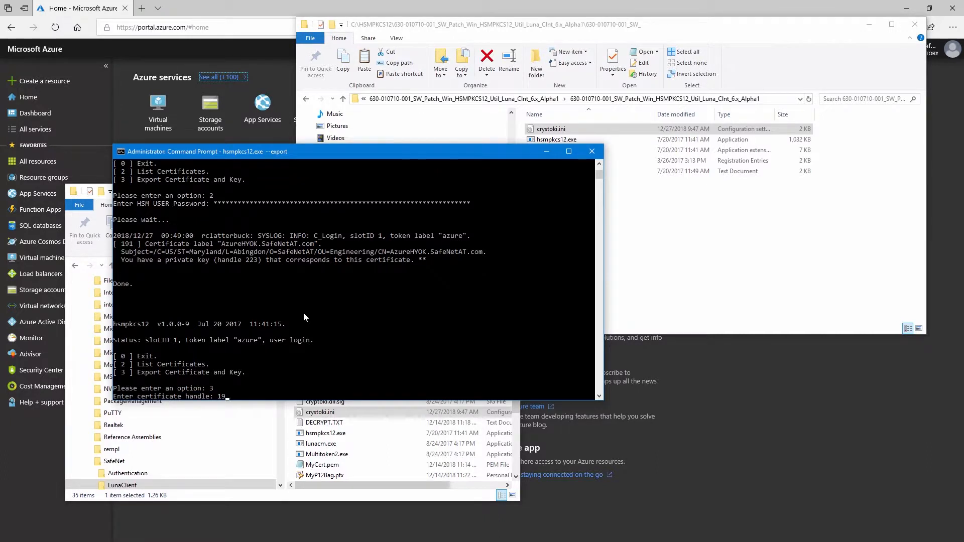
text(191)
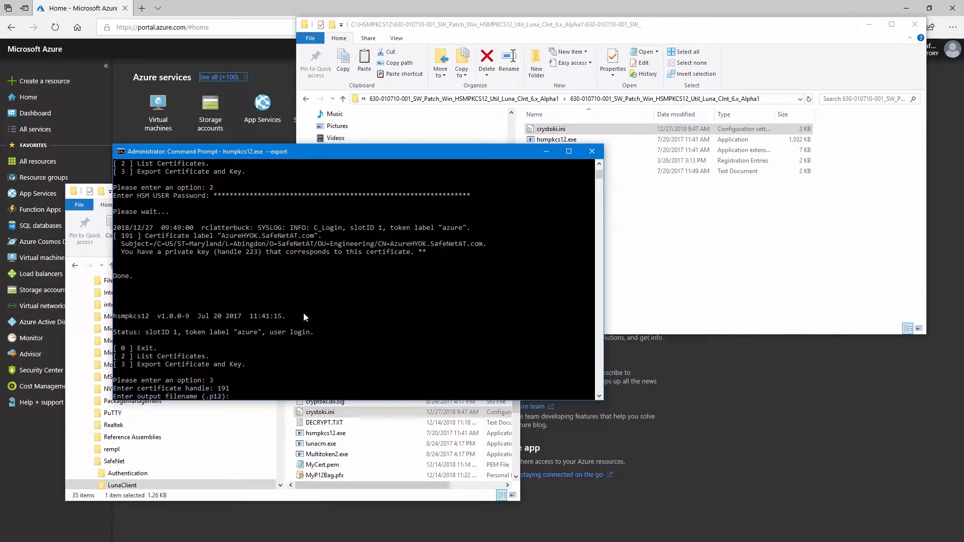
text(A)
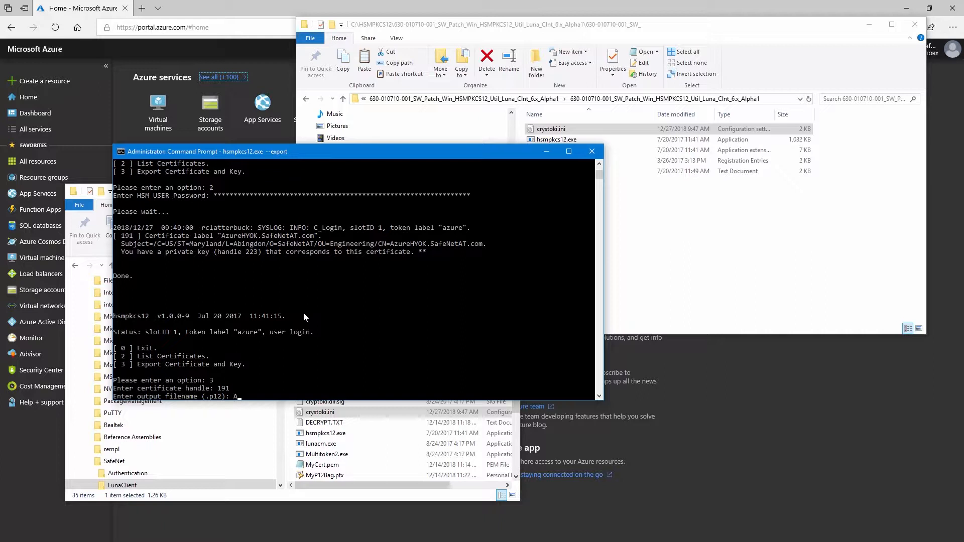
text(AzureHYOK.pfx)
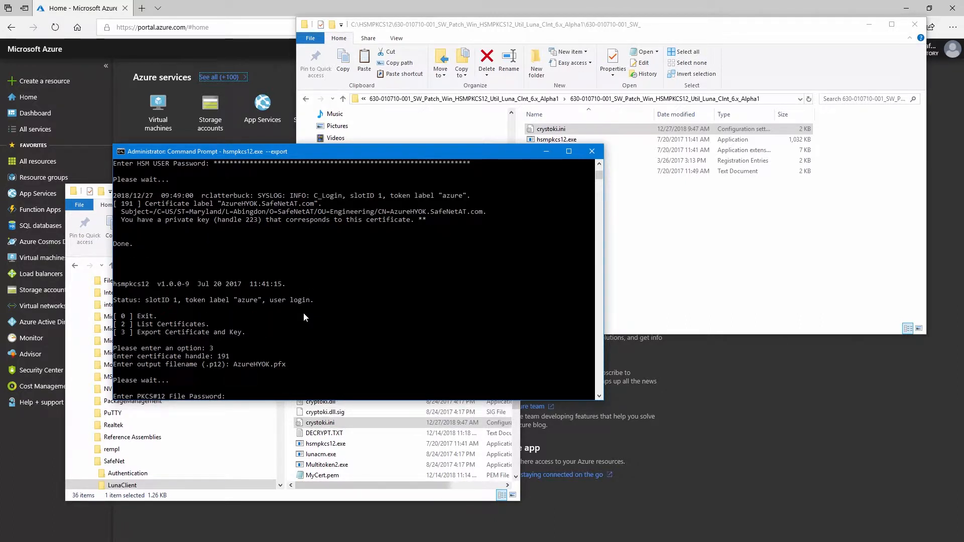
text(****)
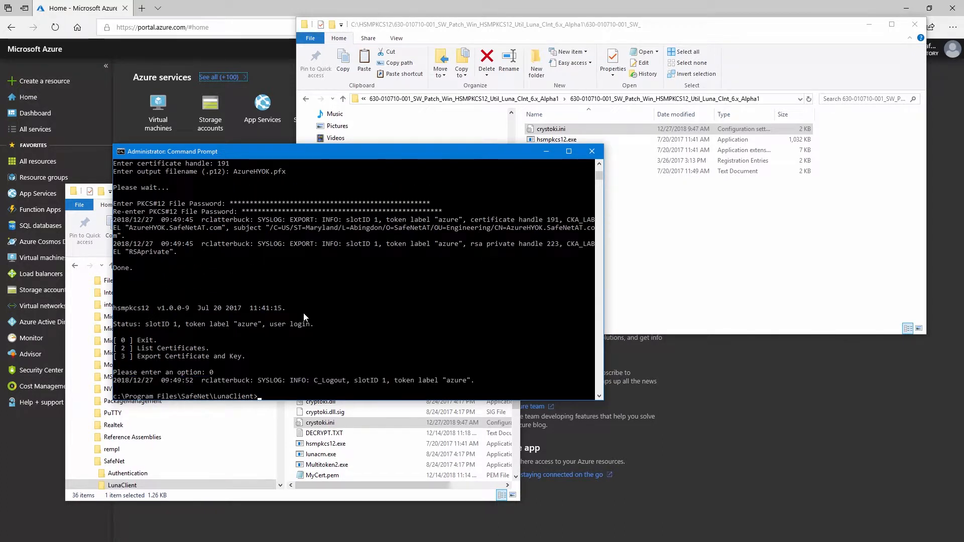
mouse_move(369, 296)
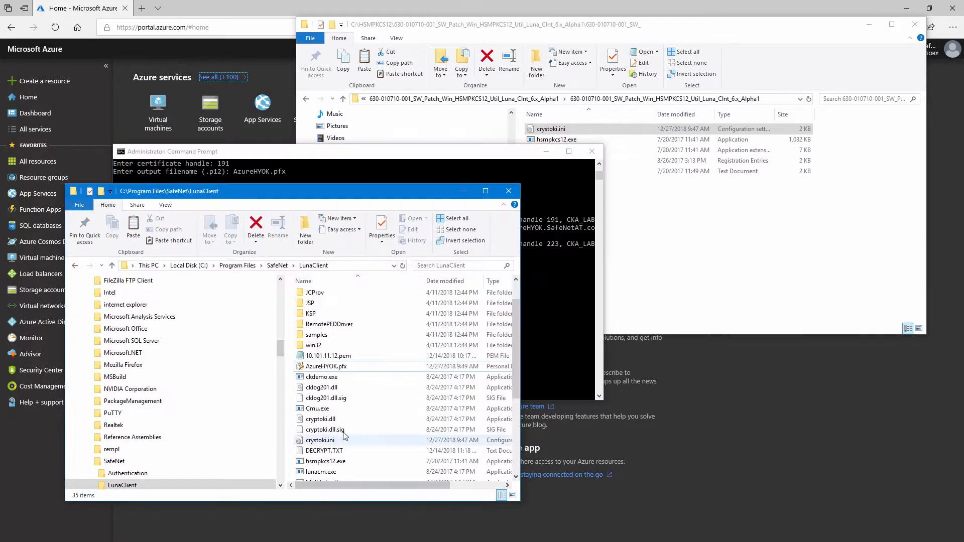
Confirm AzureHYOK.pfx is present in the LunaClient folder.
click(326, 366)
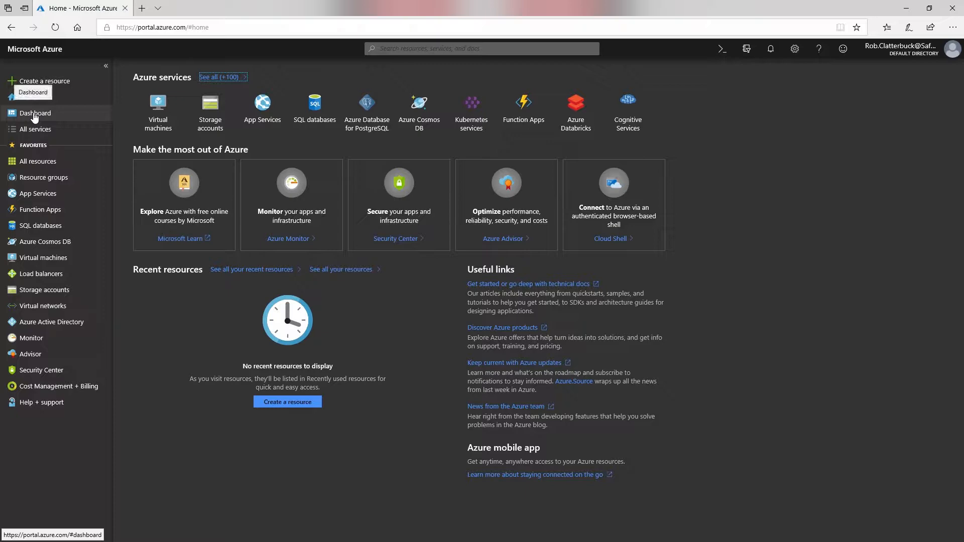
Navigate via Dashboard and All services to Key vaults and start a new key vault.
click(35, 114)
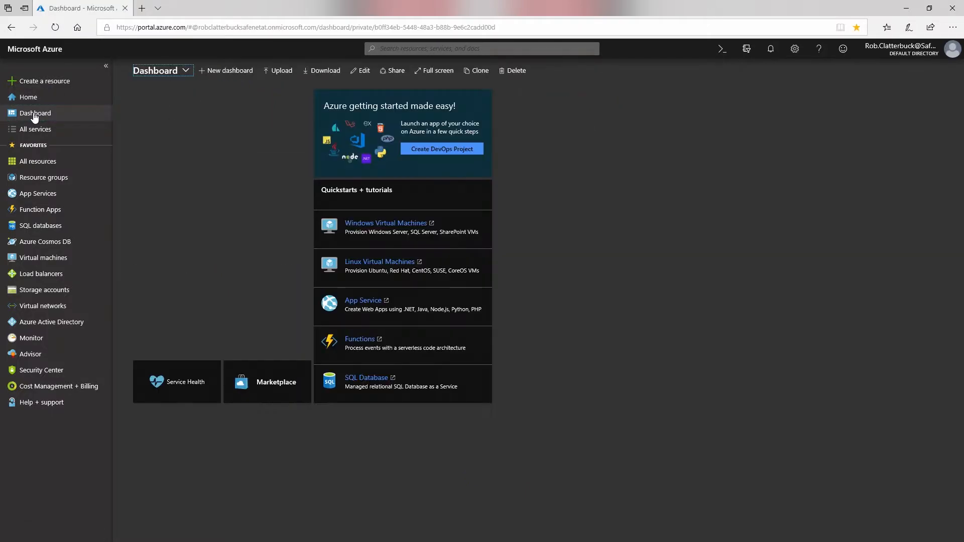
mouse_move(35, 130)
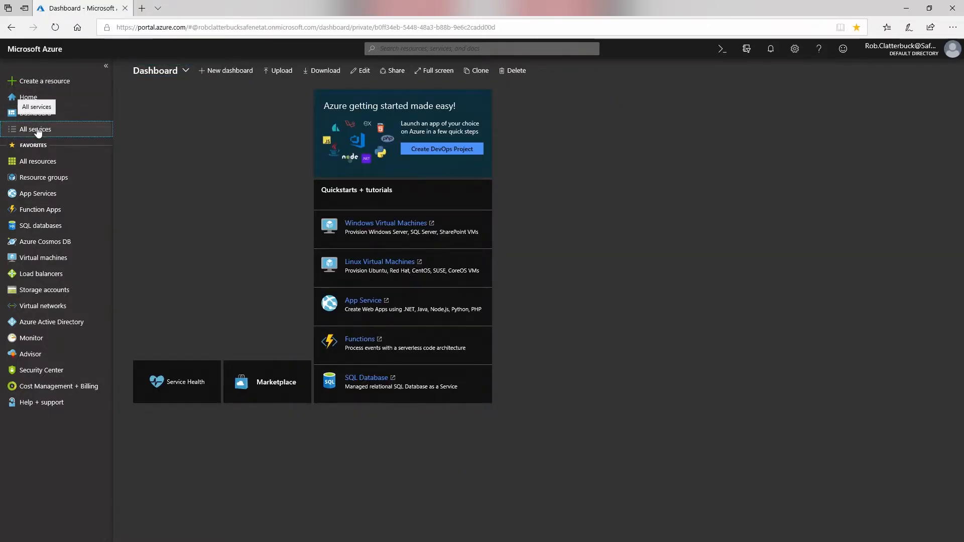
click(34, 130)
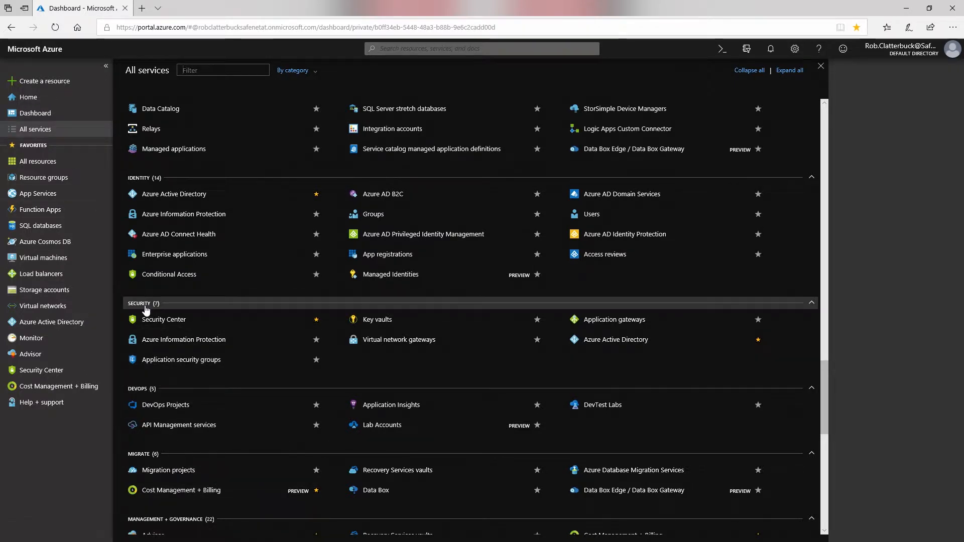
mouse_move(376, 319)
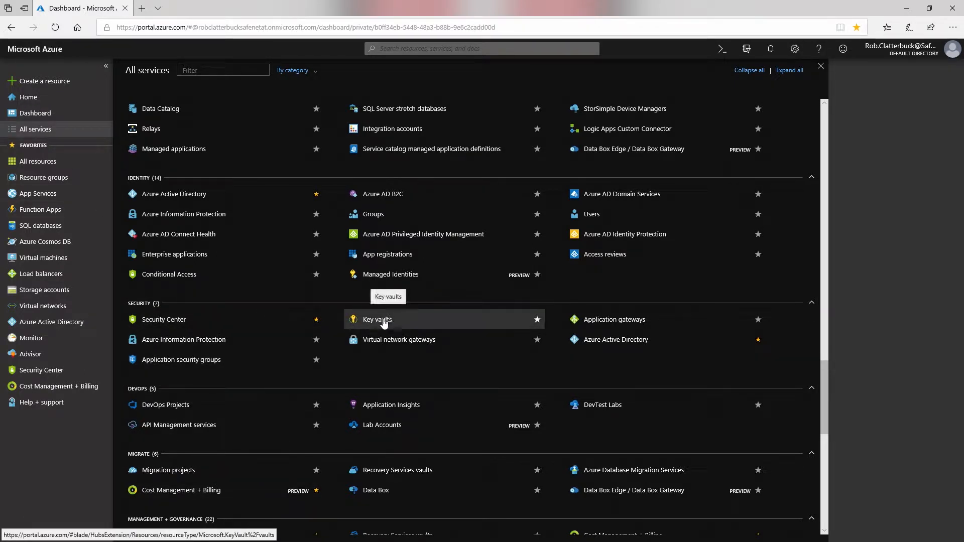
click(376, 319)
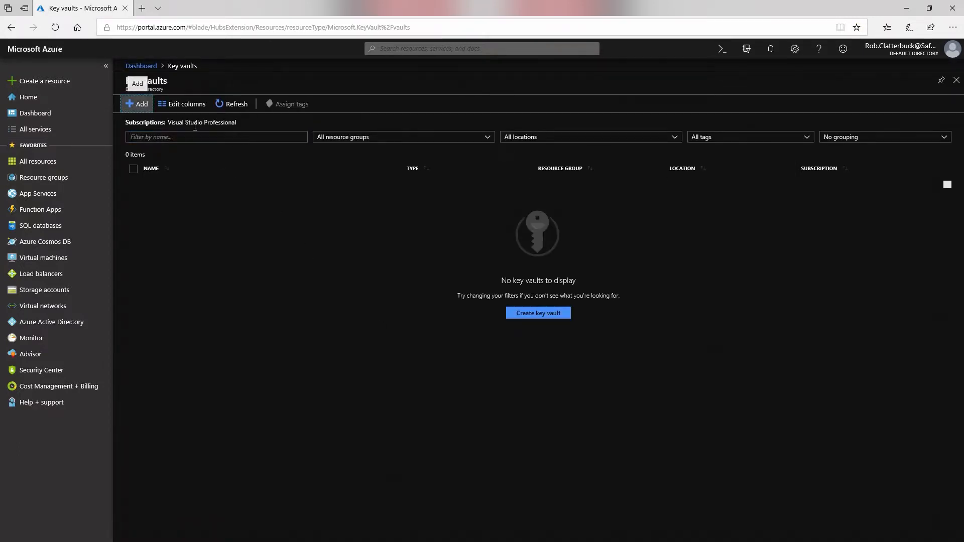
click(138, 103)
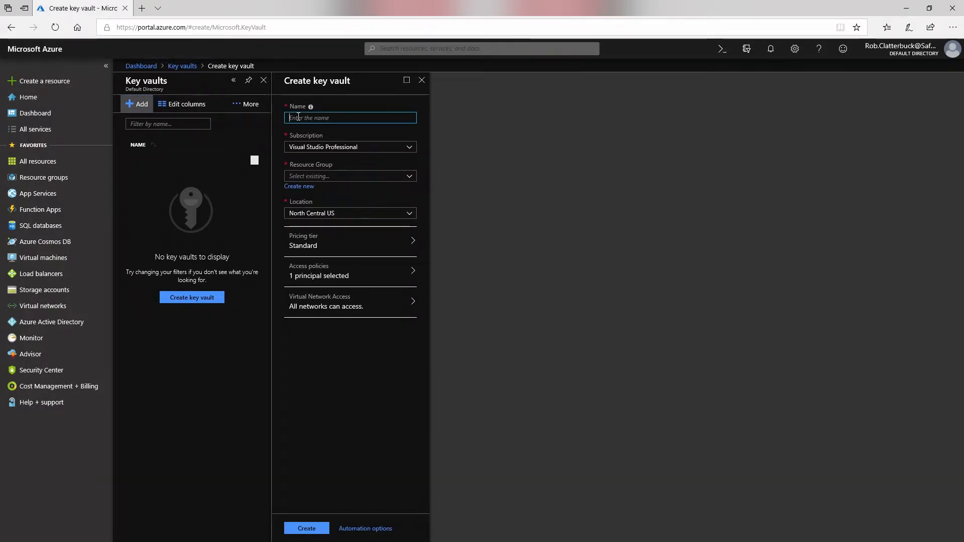
Create key vault SafeNetAT-INTSAT in resource group SafeNetAT-INTSAT-ResourceGroup1.
text(SafeNetAT)
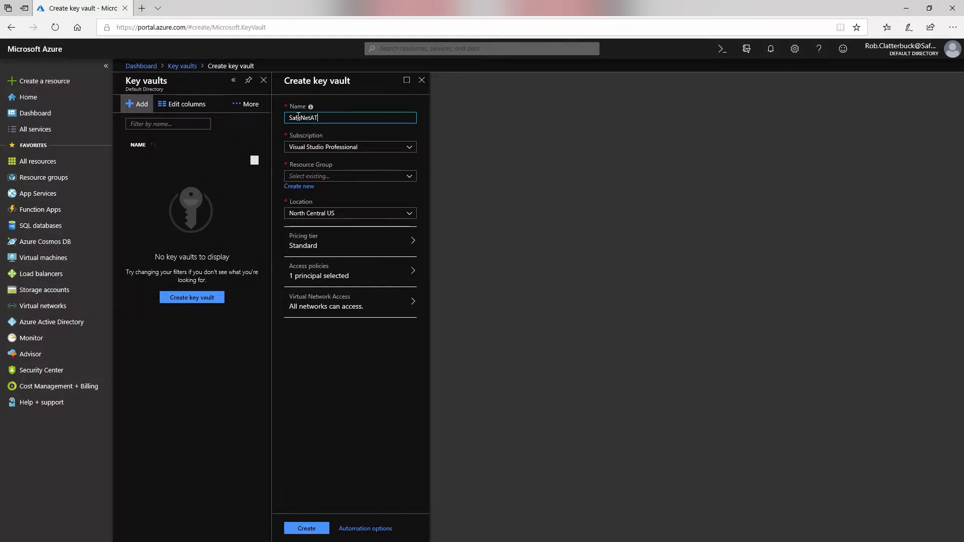
text(-)
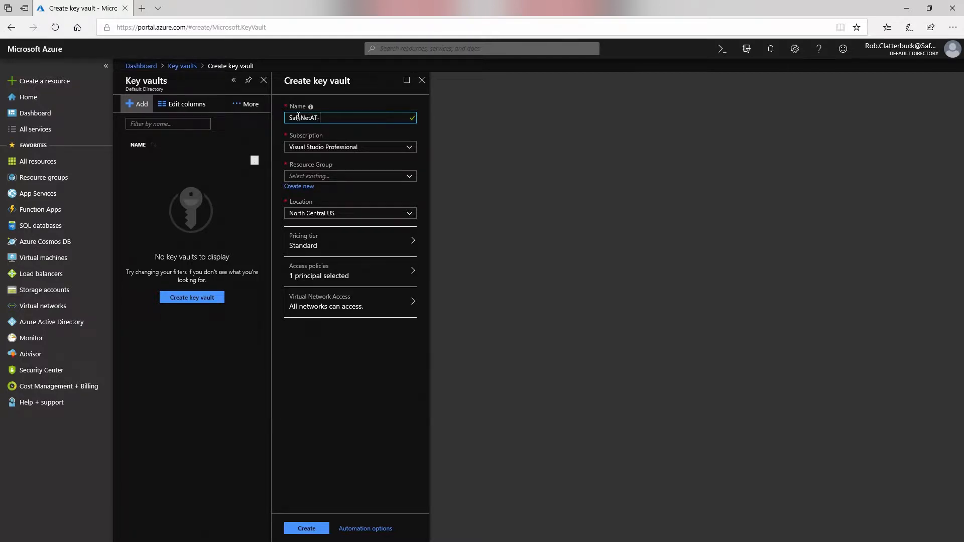
text(INTSAT)
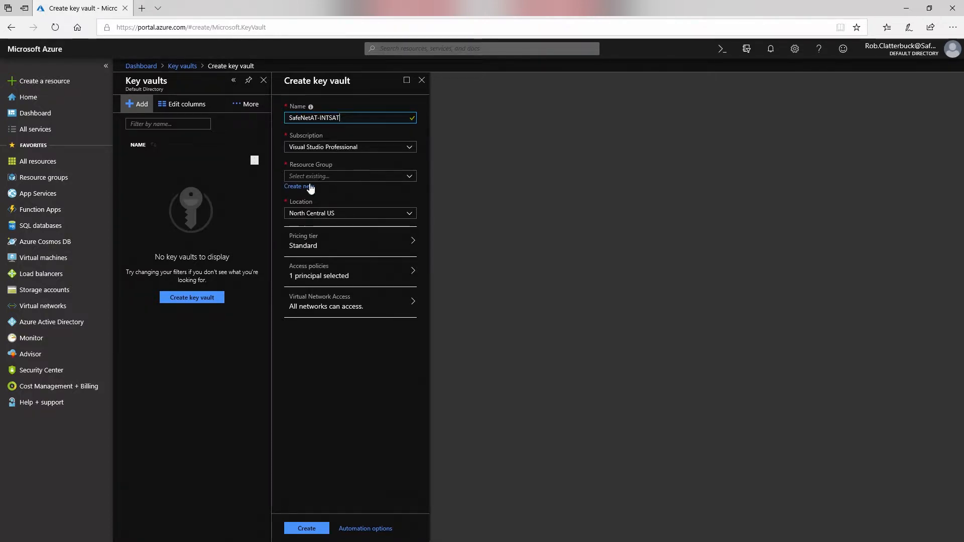
mouse_move(409, 182)
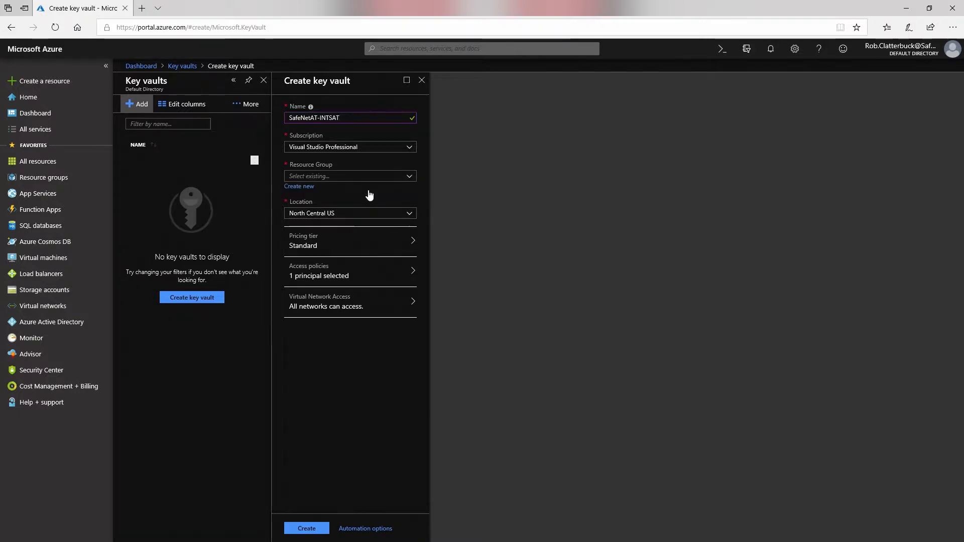
click(347, 176)
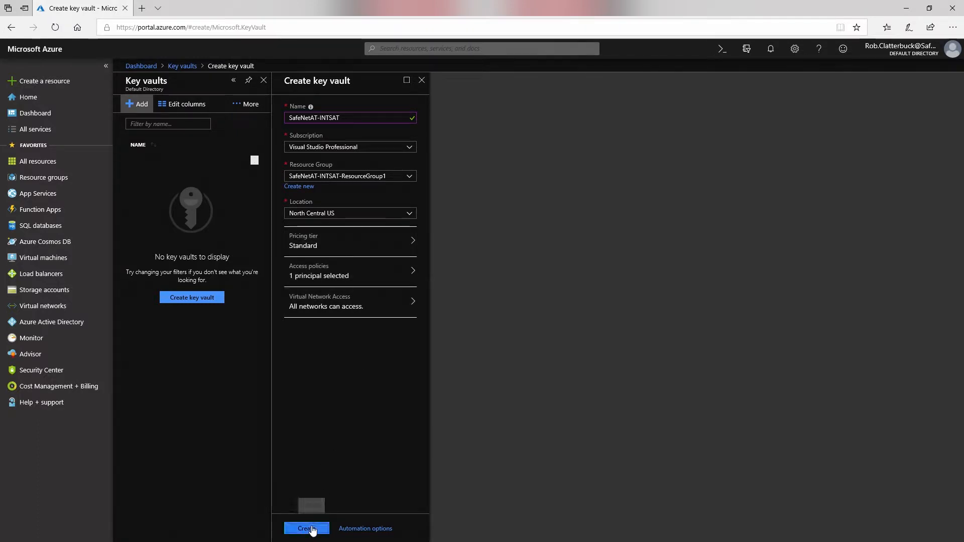
click(307, 532)
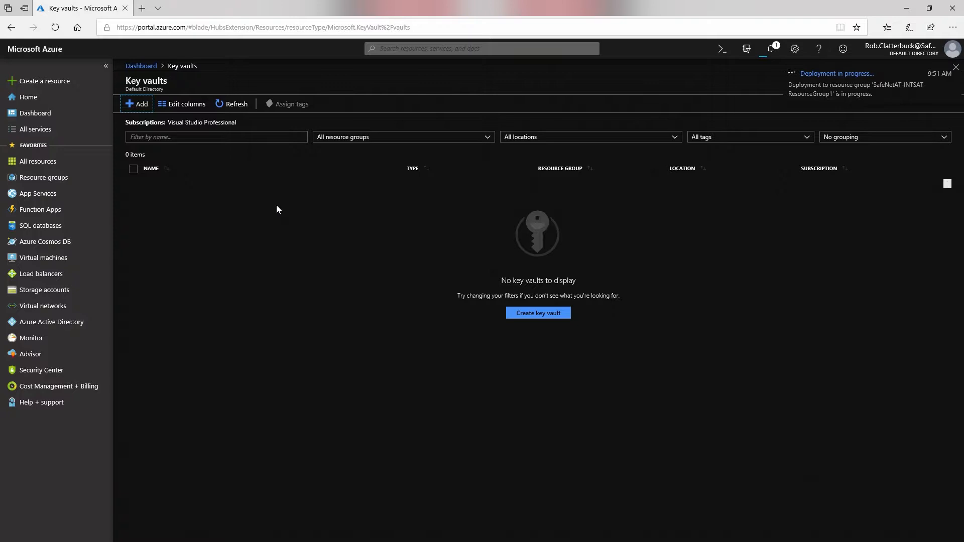
Refresh the Key vaults list and go into the new SafeNetAT-INTSAT vault's overview.
click(955, 68)
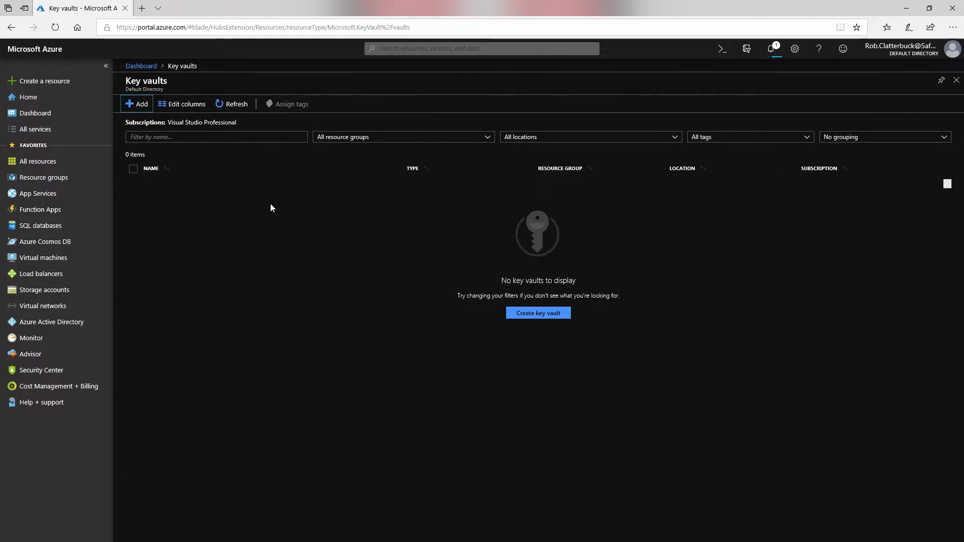
mouse_move(236, 103)
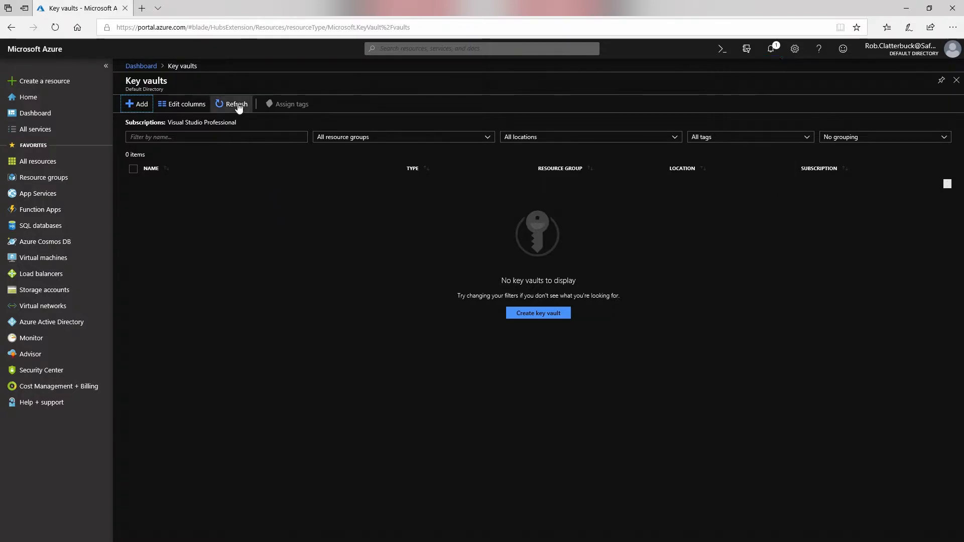
click(236, 104)
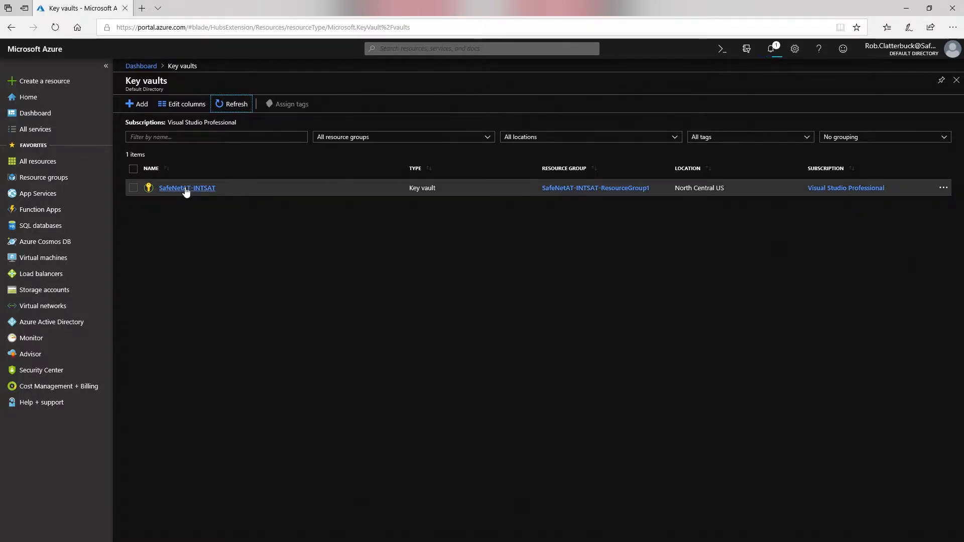
click(187, 188)
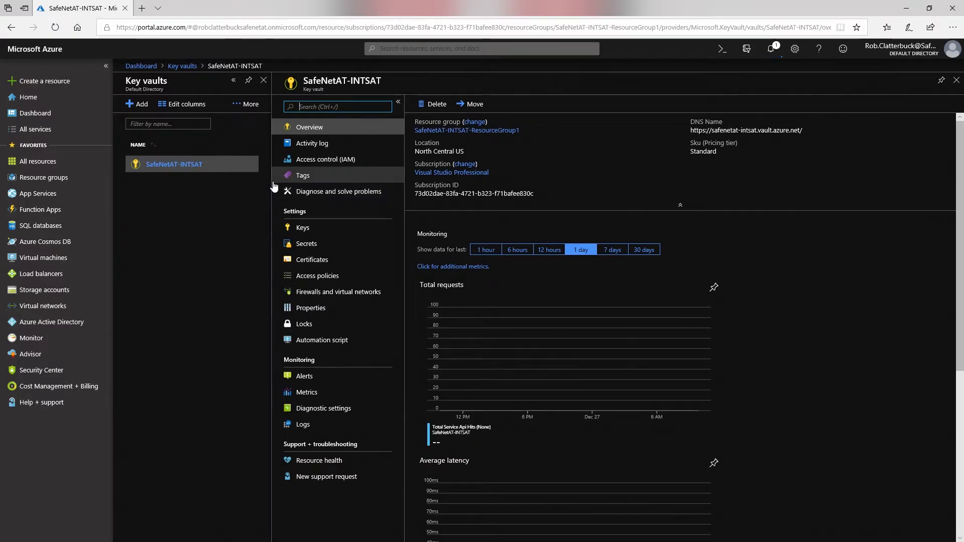
mouse_move(946, 80)
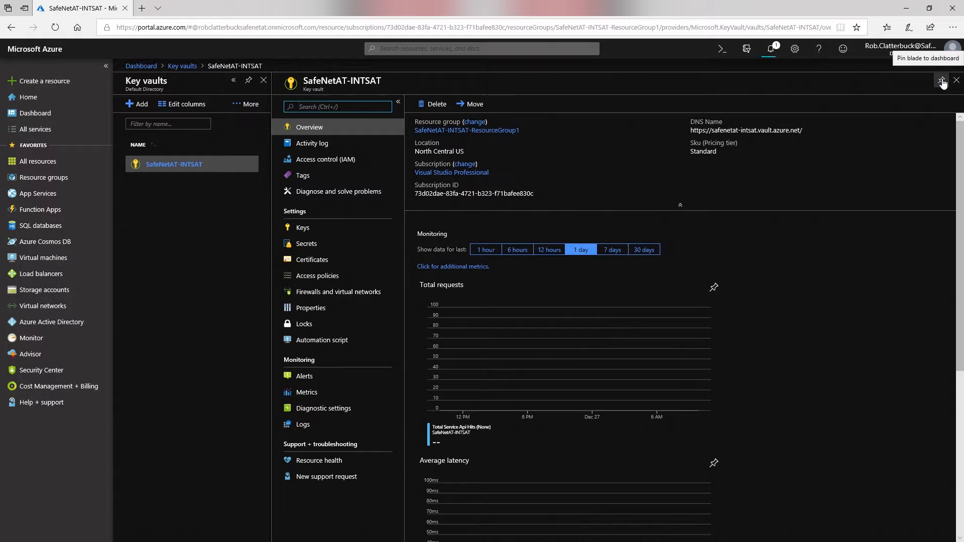
Pin SafeNetAT-INTSAT to the dashboard and reopen it from its dashboard tile.
click(941, 81)
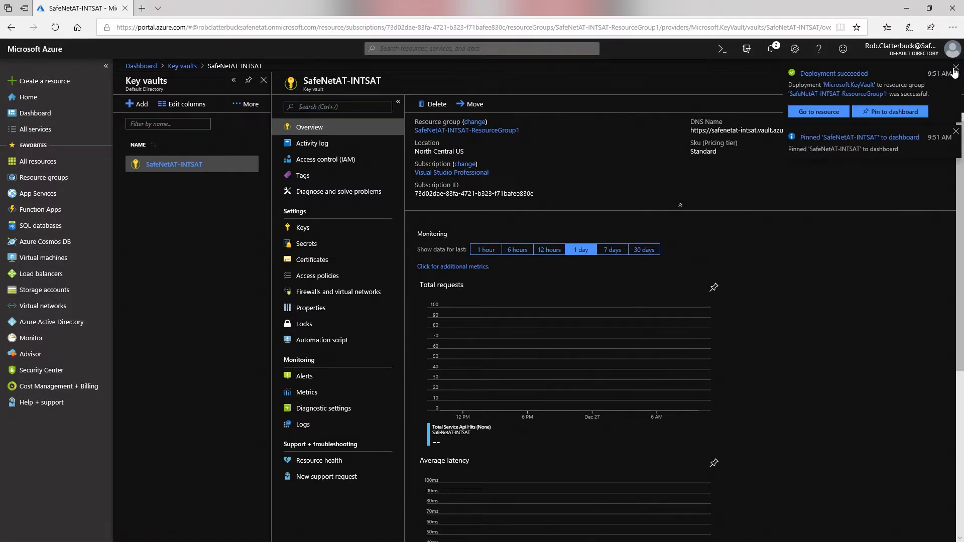
click(955, 68)
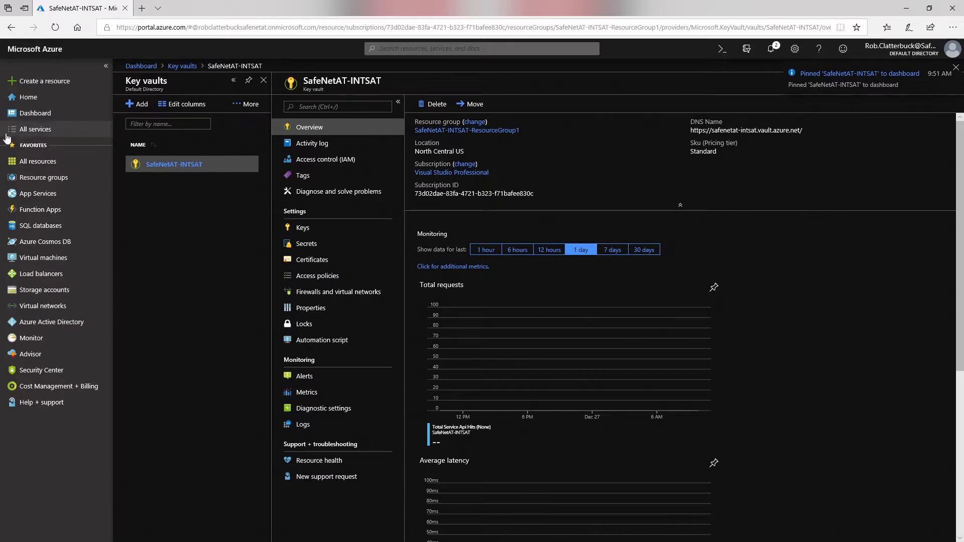
click(35, 113)
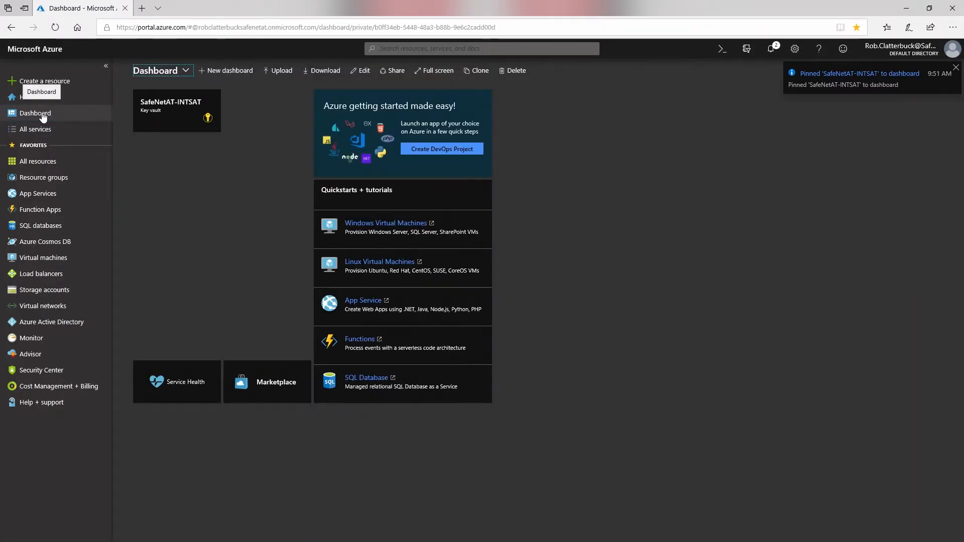
click(177, 111)
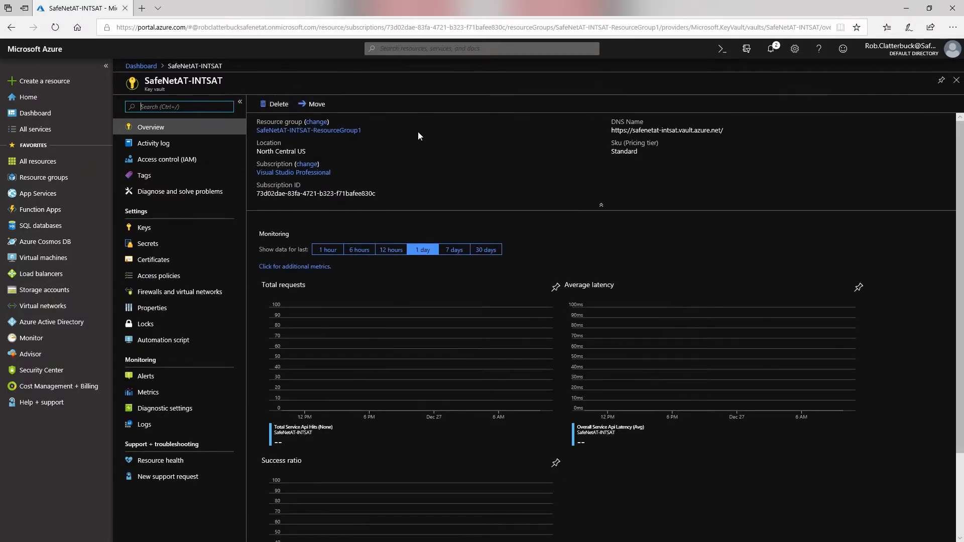
mouse_move(144, 228)
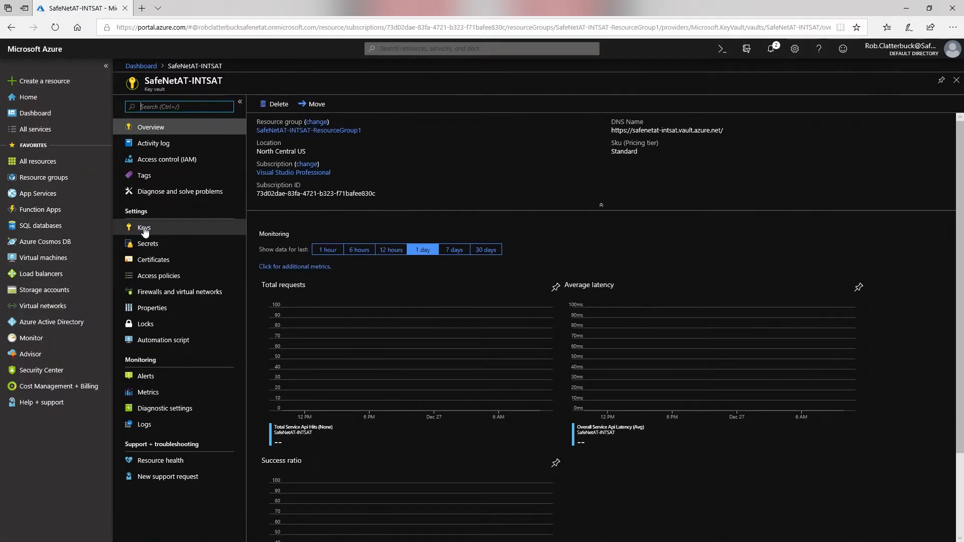
Start a key Import under Keys > Generate/Import and browse for the upload file.
click(144, 227)
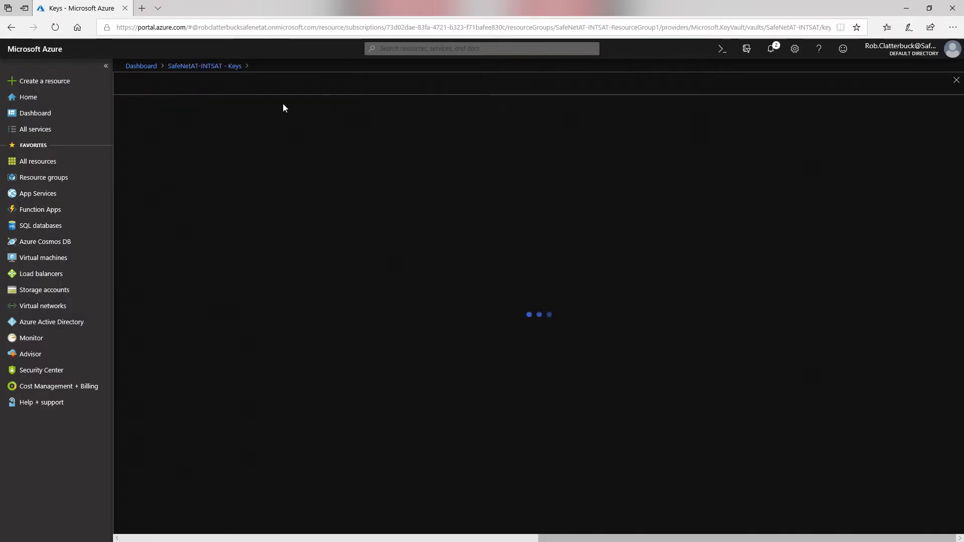
click(258, 117)
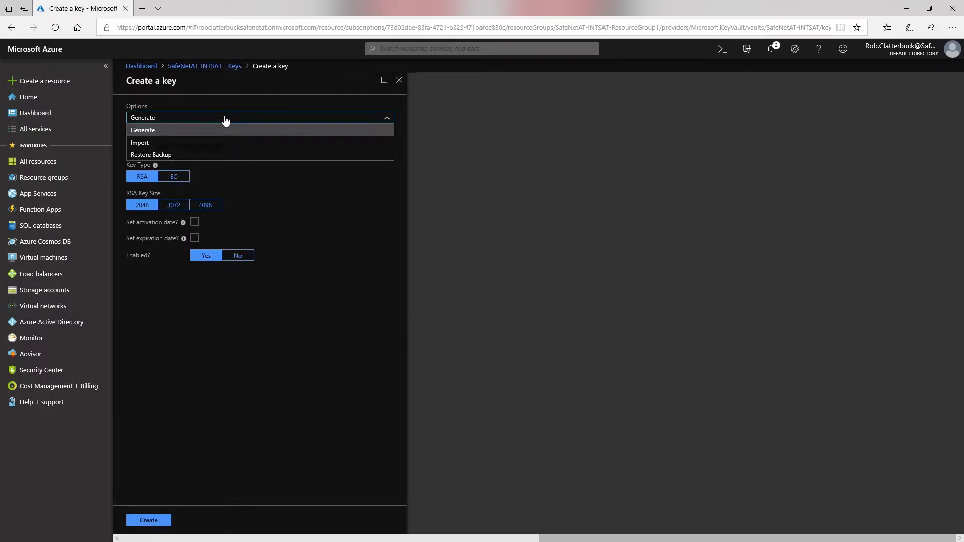
click(139, 142)
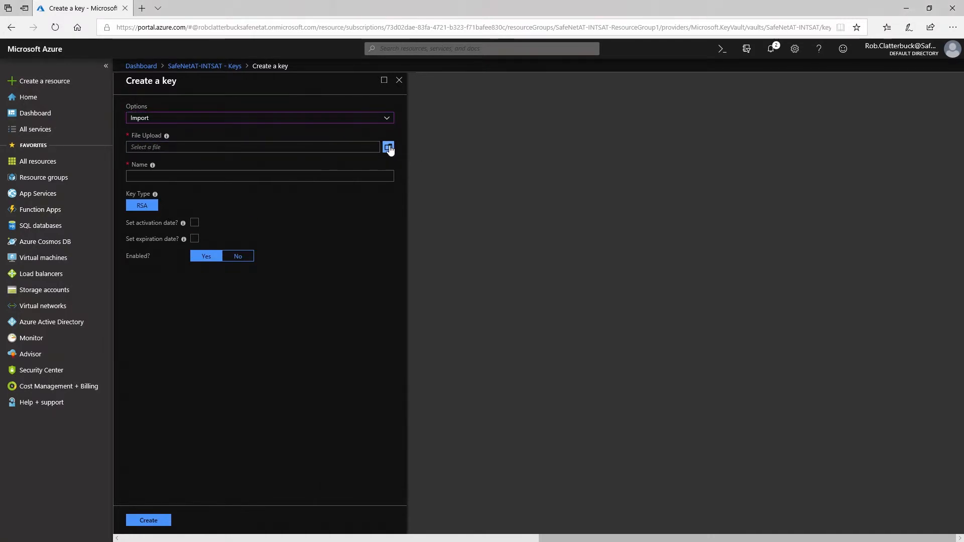
click(387, 147)
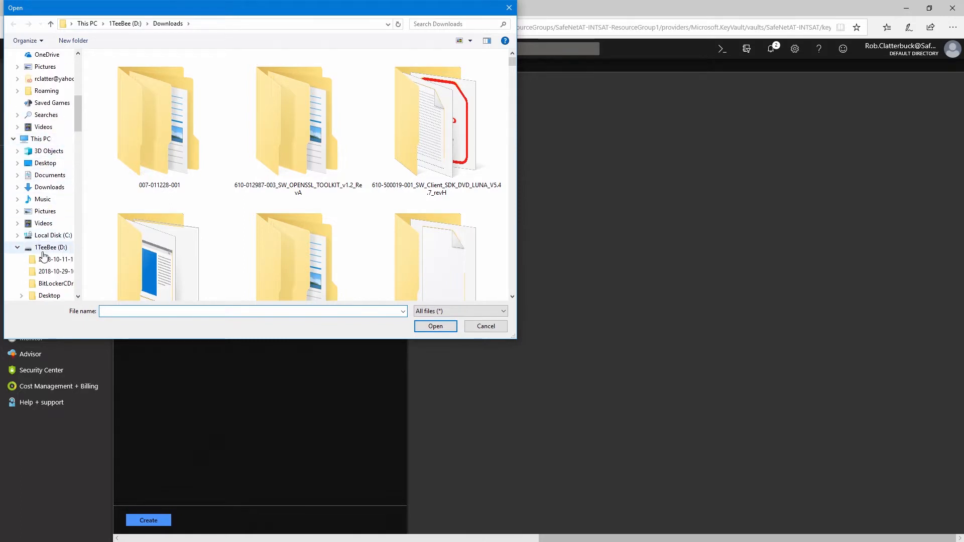
Browse to C:\Program Files\SafeNet\LunaClient and select AzureHYOK.pfx.
click(52, 235)
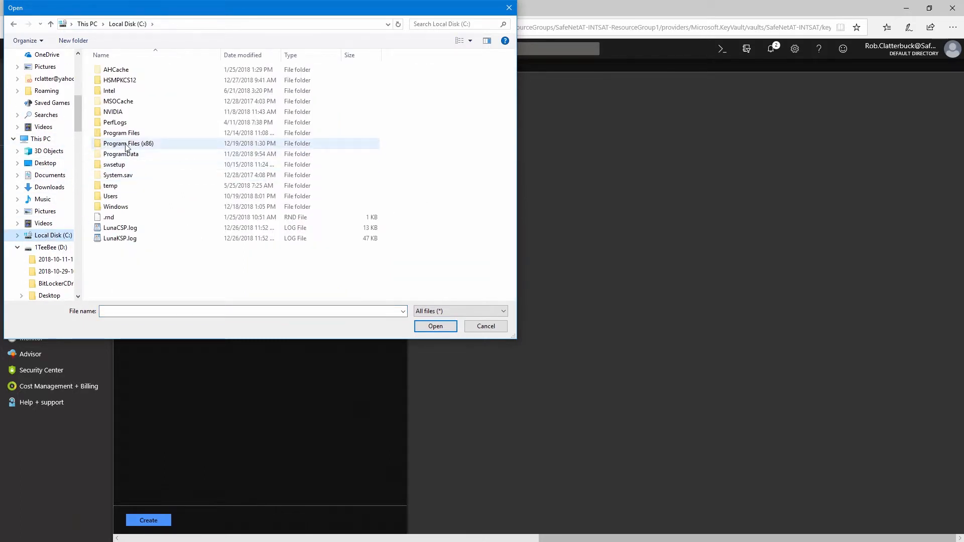
double_click(122, 133)
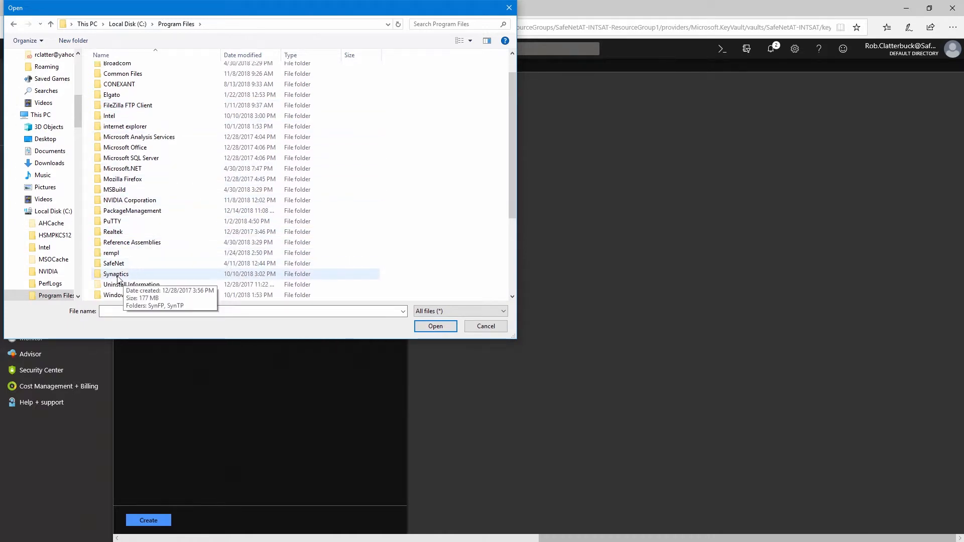
double_click(114, 263)
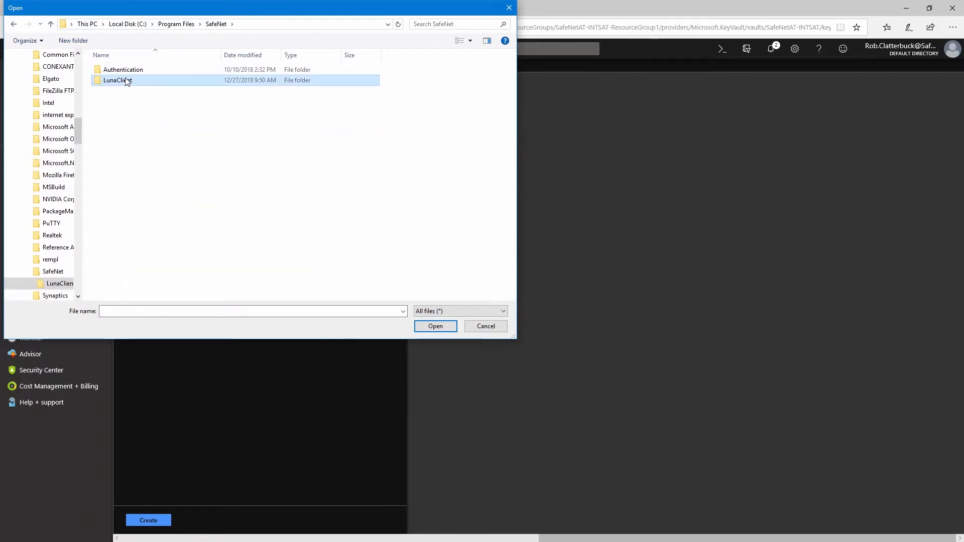
double_click(116, 80)
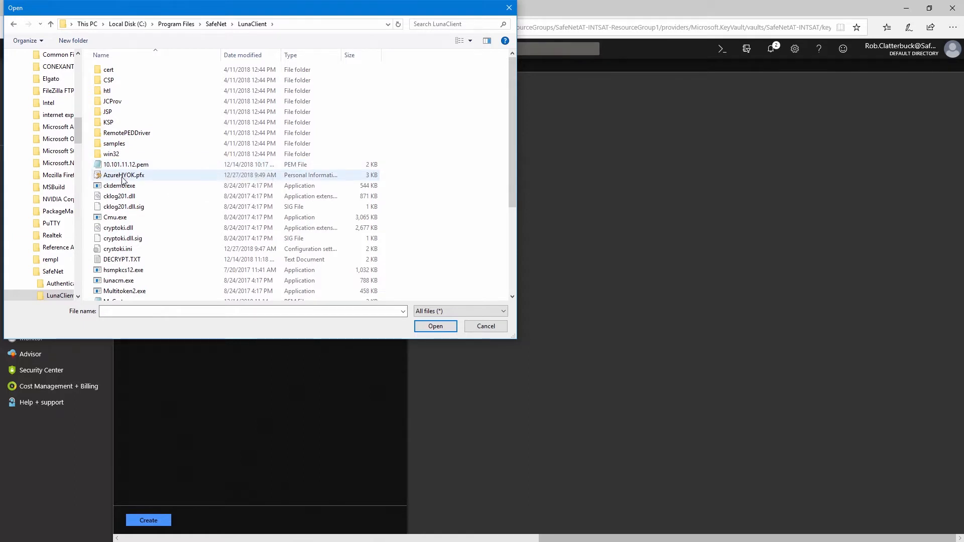
click(484, 325)
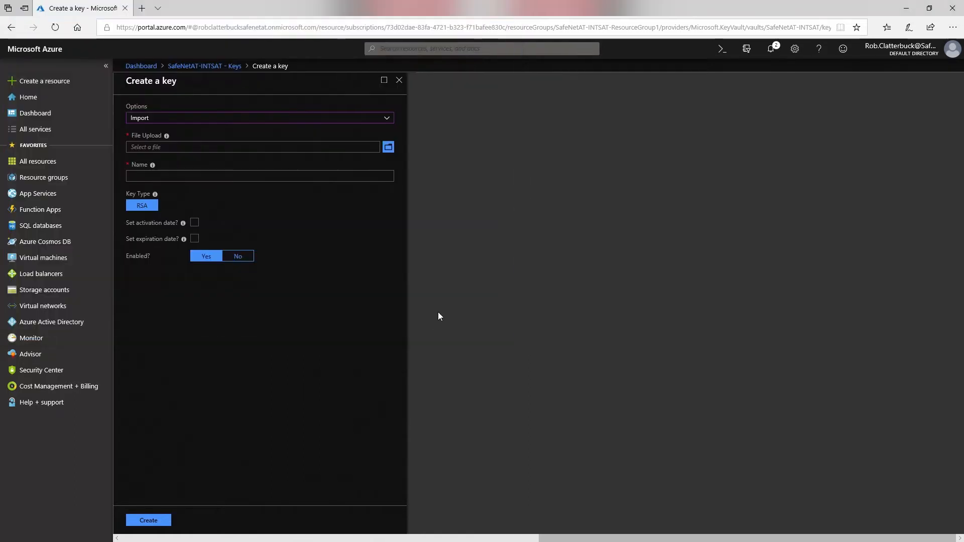
Enter the AzureHYOK.pfx password and name the imported key SafeNetAT-Azure-HYOK.
click(387, 147)
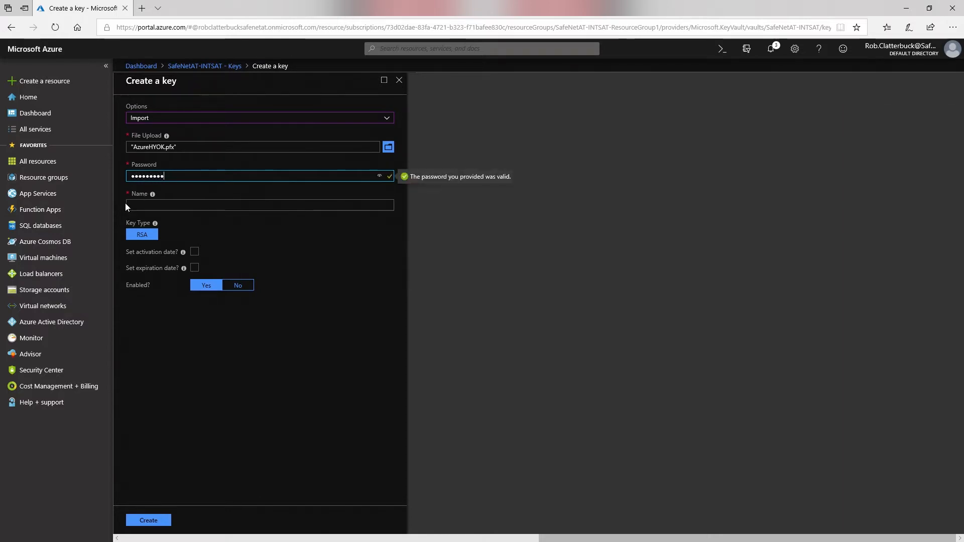
click(259, 205)
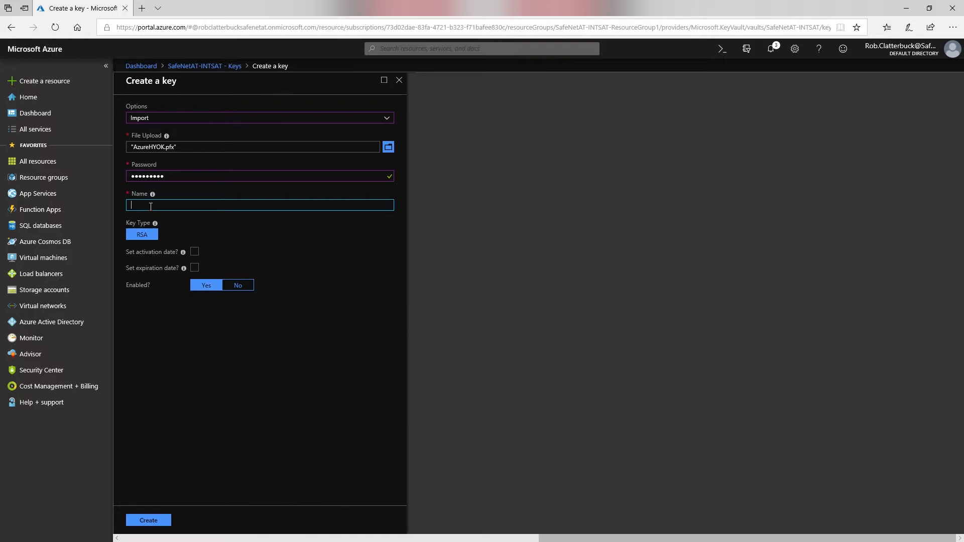
text(S)
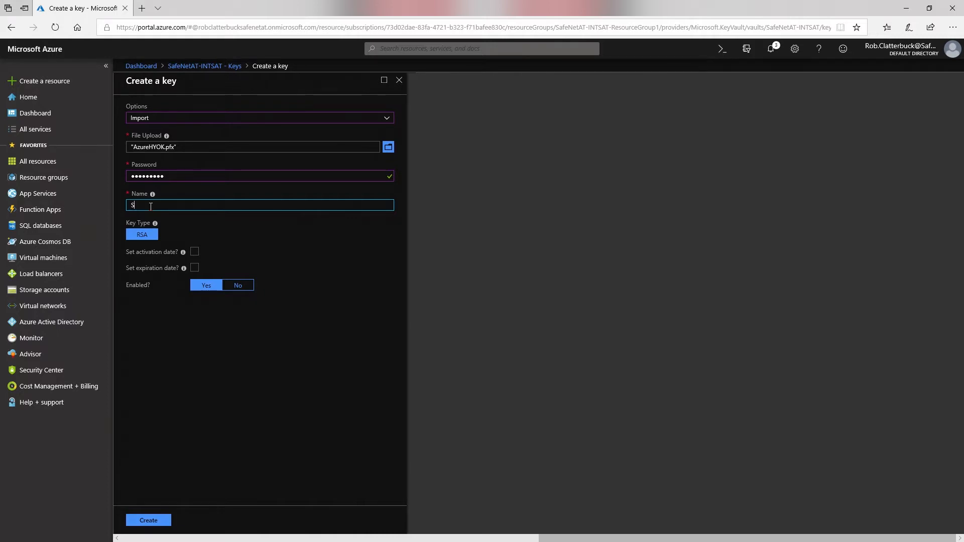
text(SafeNetAT)
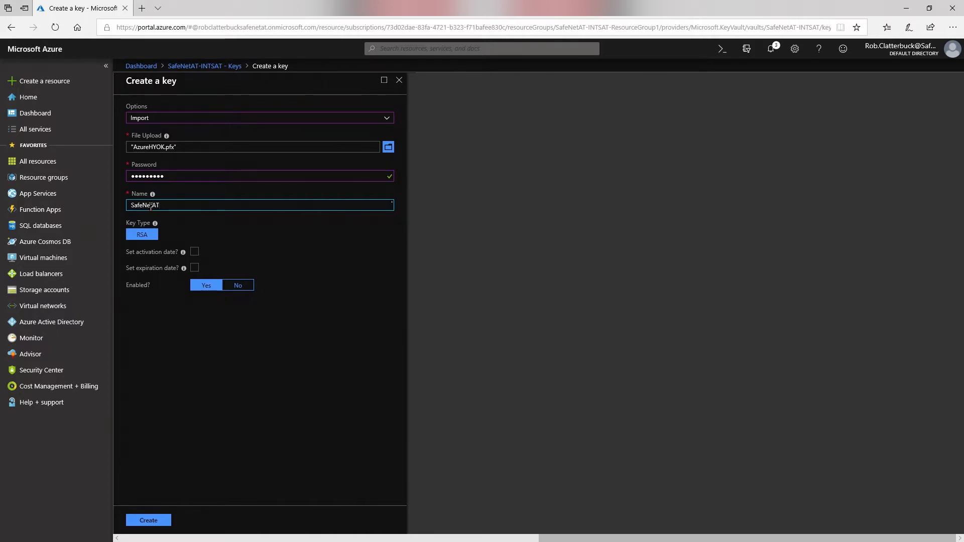
text(-Azure)
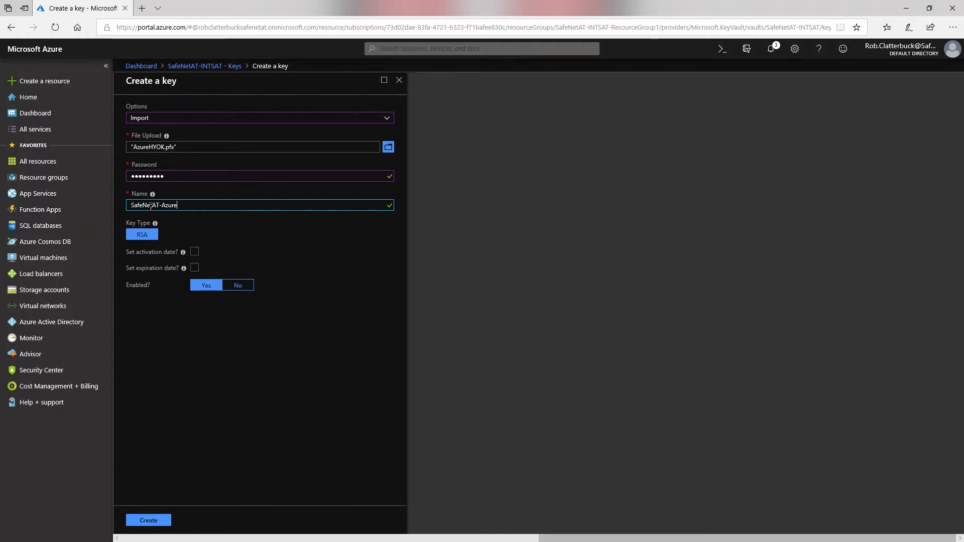
text(-HYOP)
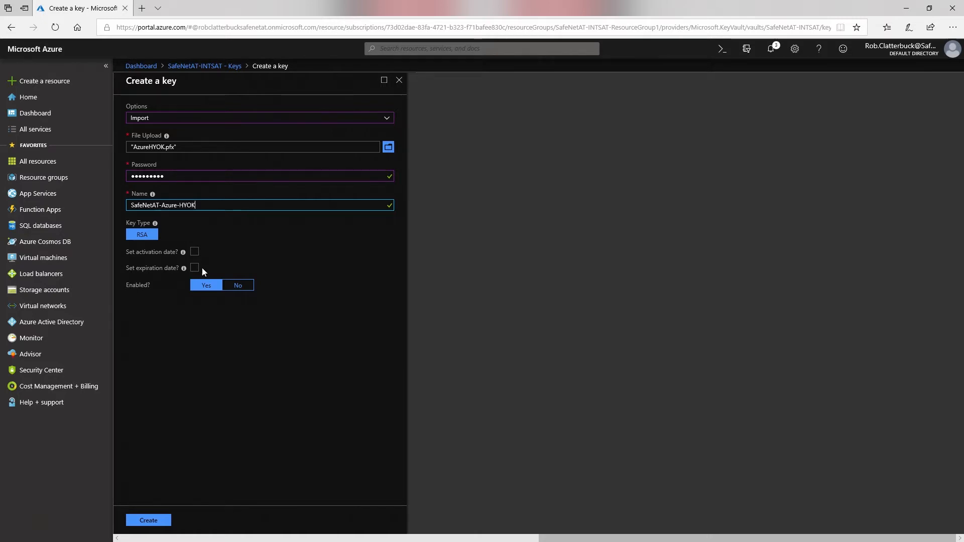
mouse_move(163, 460)
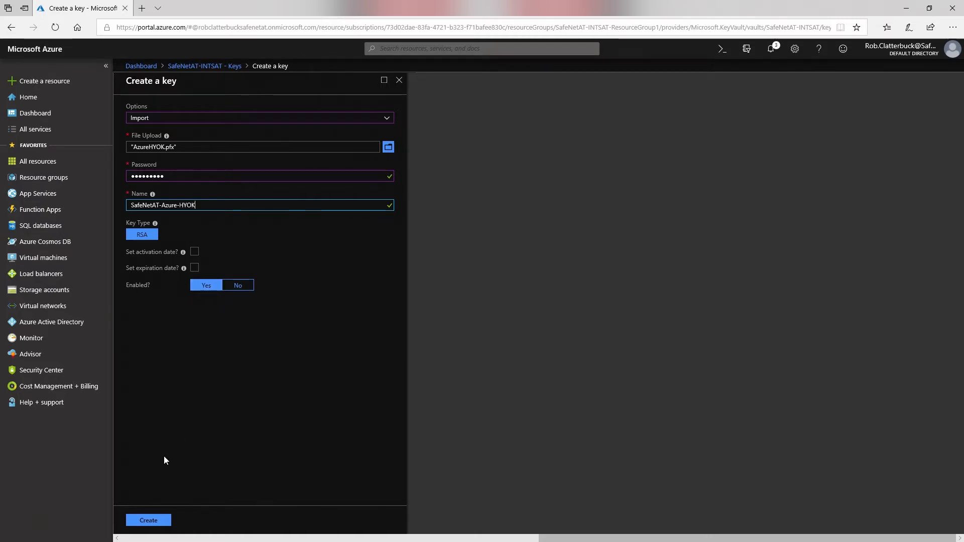
Create the key in the SafeNetAT-INTSAT vault and view its versions page.
click(147, 520)
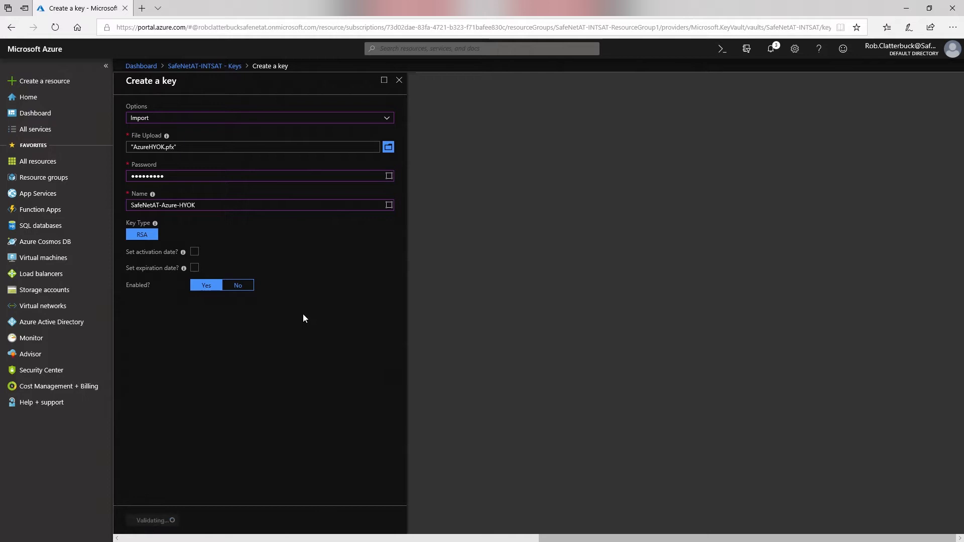
click(153, 520)
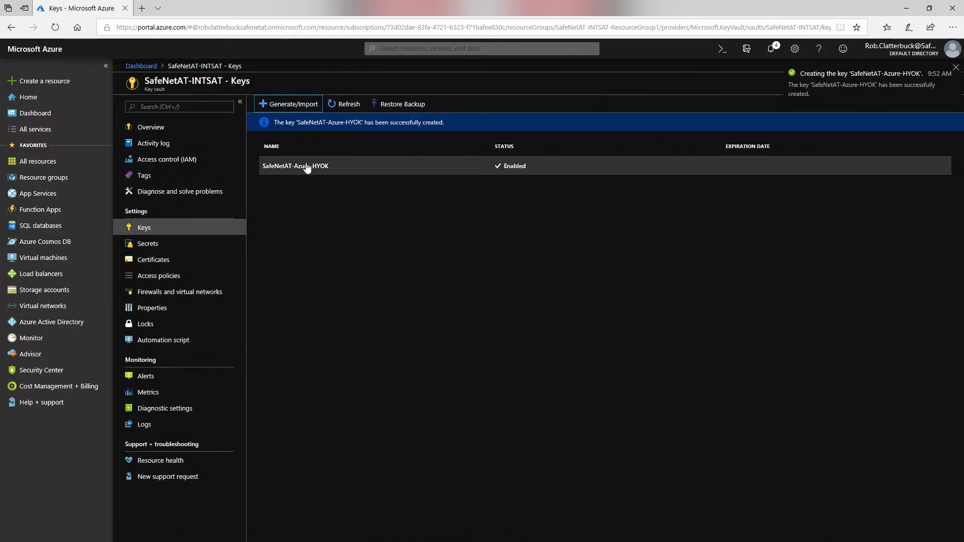
click(295, 166)
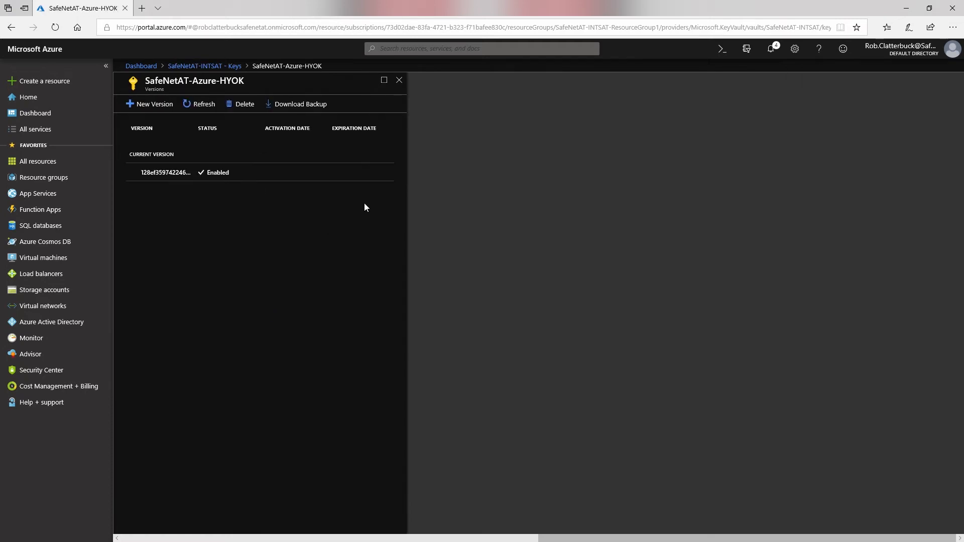